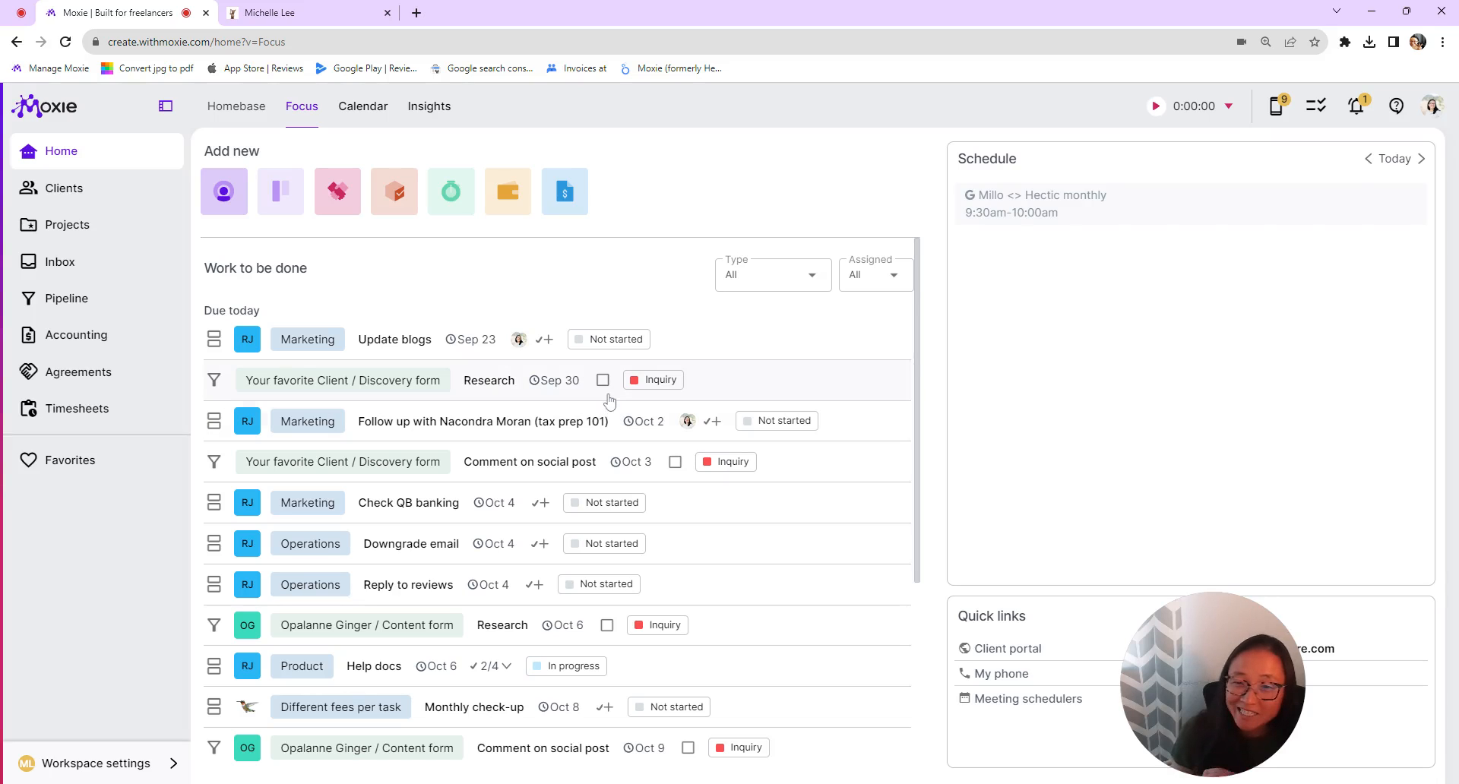
{"action": "mouse_move", "coordinate": [889, 397]}
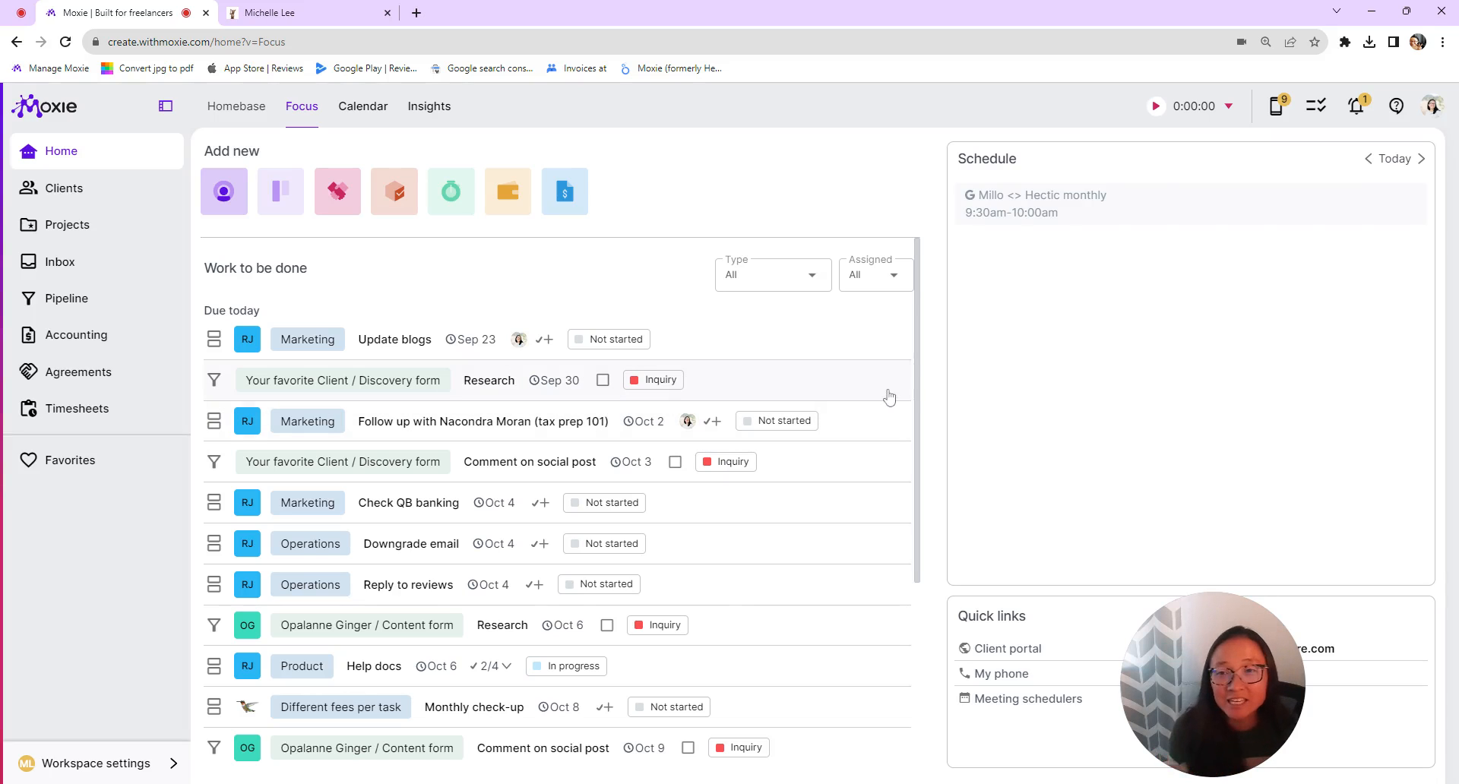
{"action": "mouse_move", "coordinate": [892, 388]}
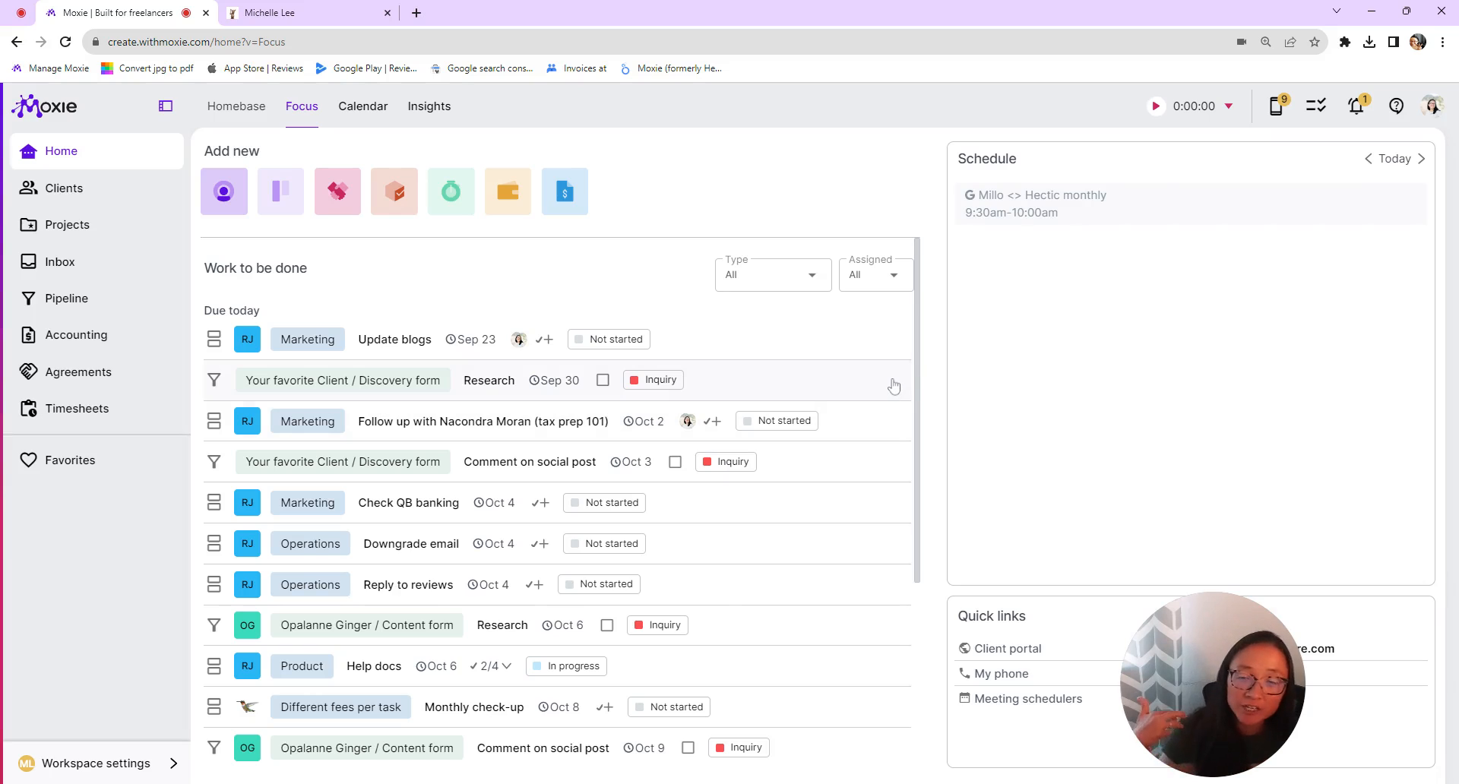
{"action": "mouse_move", "coordinate": [864, 404]}
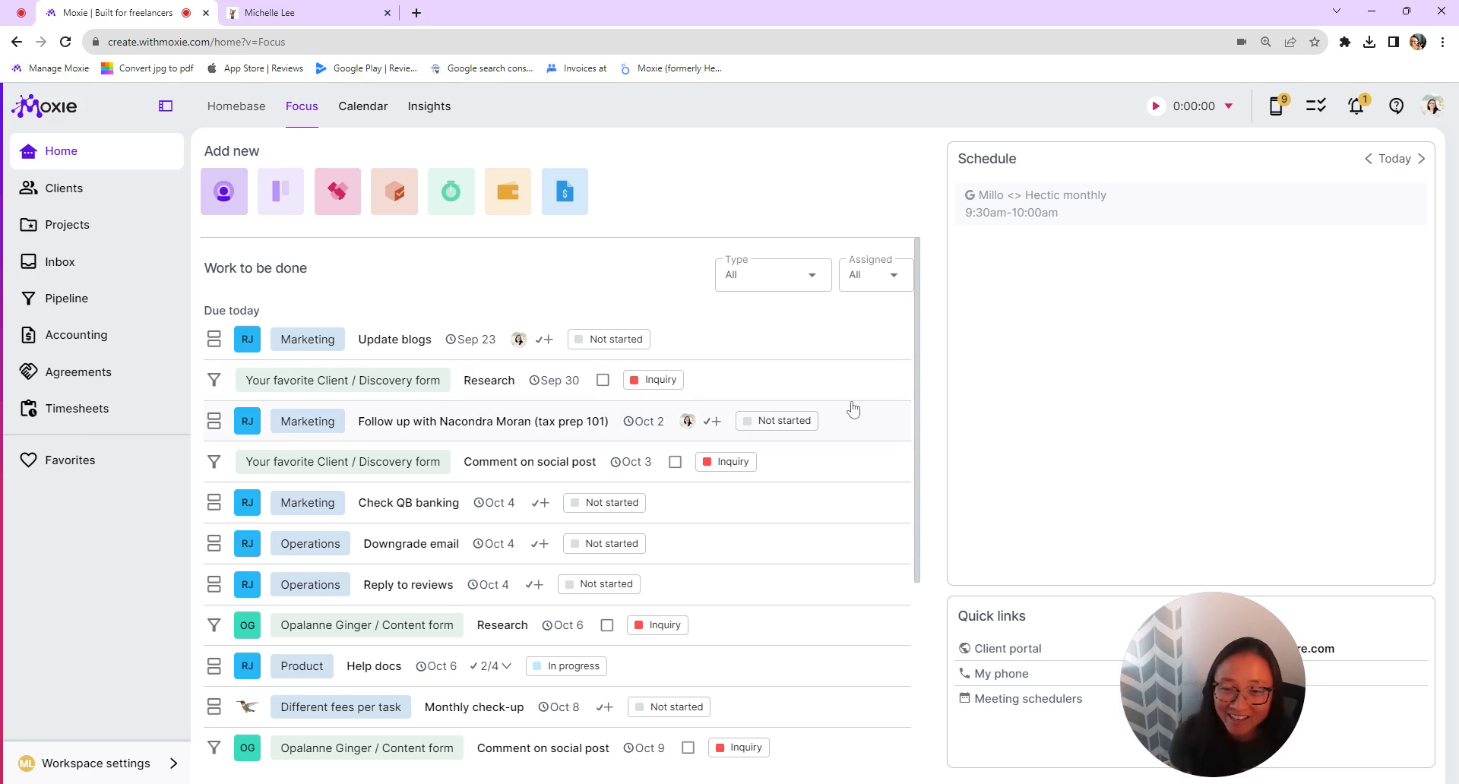
{"action": "mouse_move", "coordinate": [843, 345]}
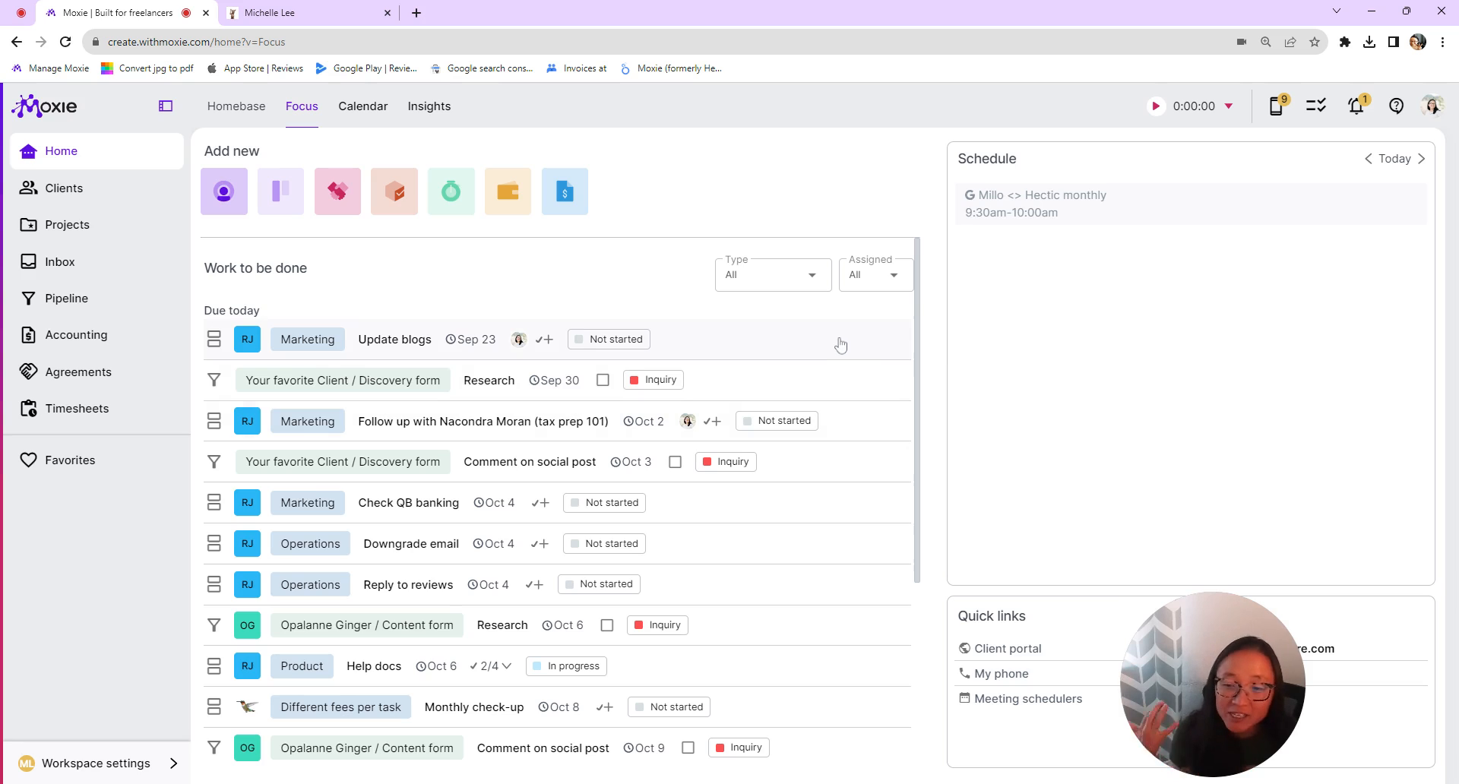
{"action": "mouse_move", "coordinate": [21, 652]}
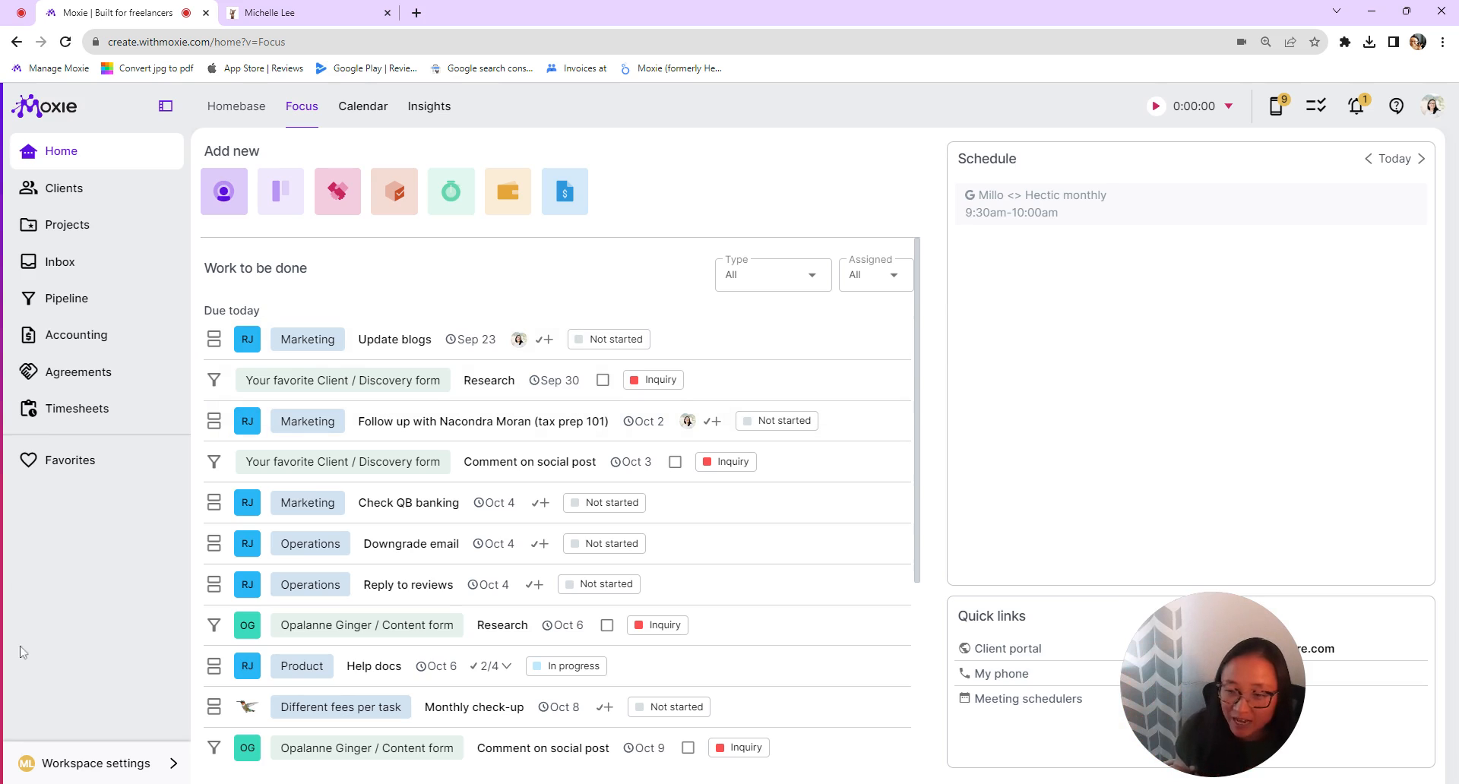
{"action": "mouse_move", "coordinate": [100, 774]}
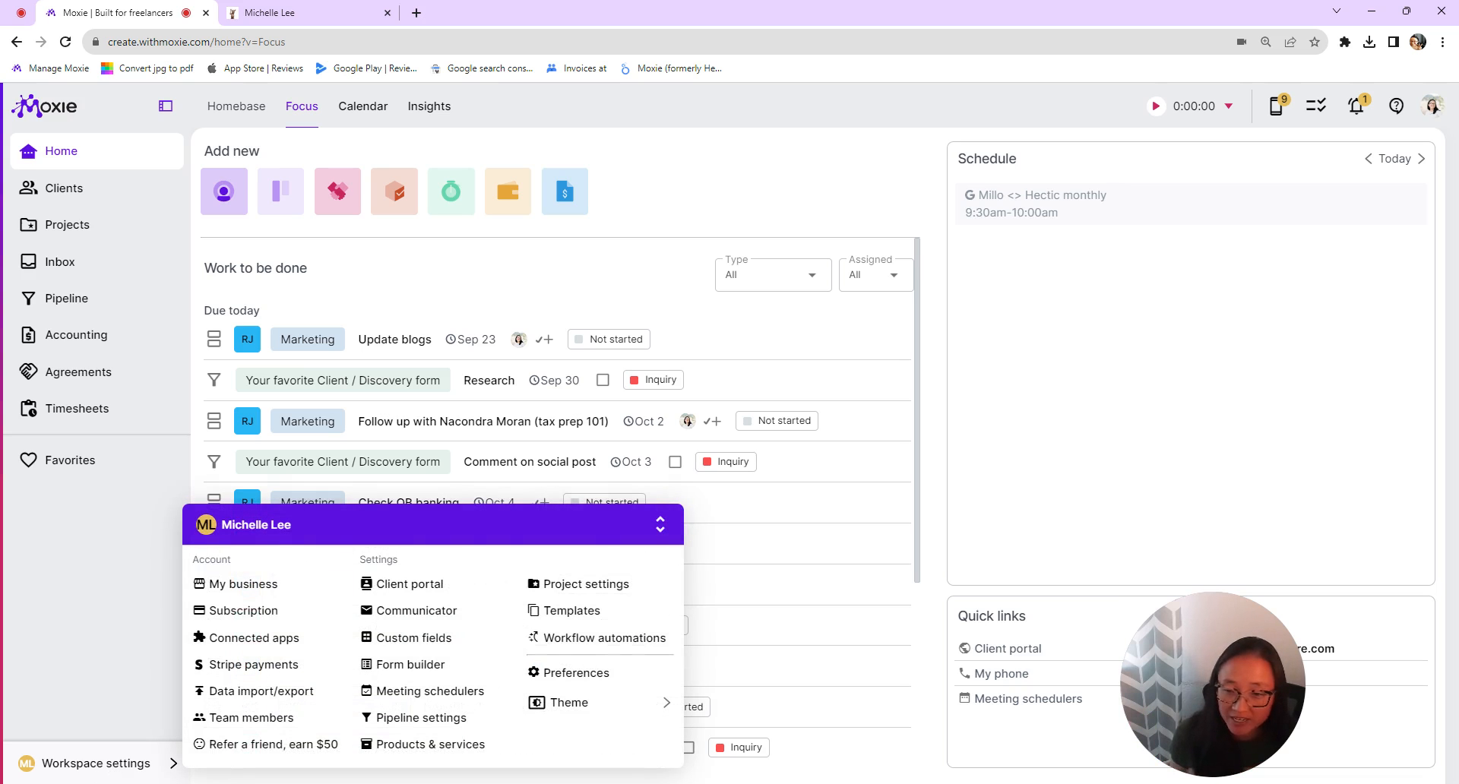
Open the Content brief form in the workspace form builder.
{"action": "left_click", "coordinate": [412, 669]}
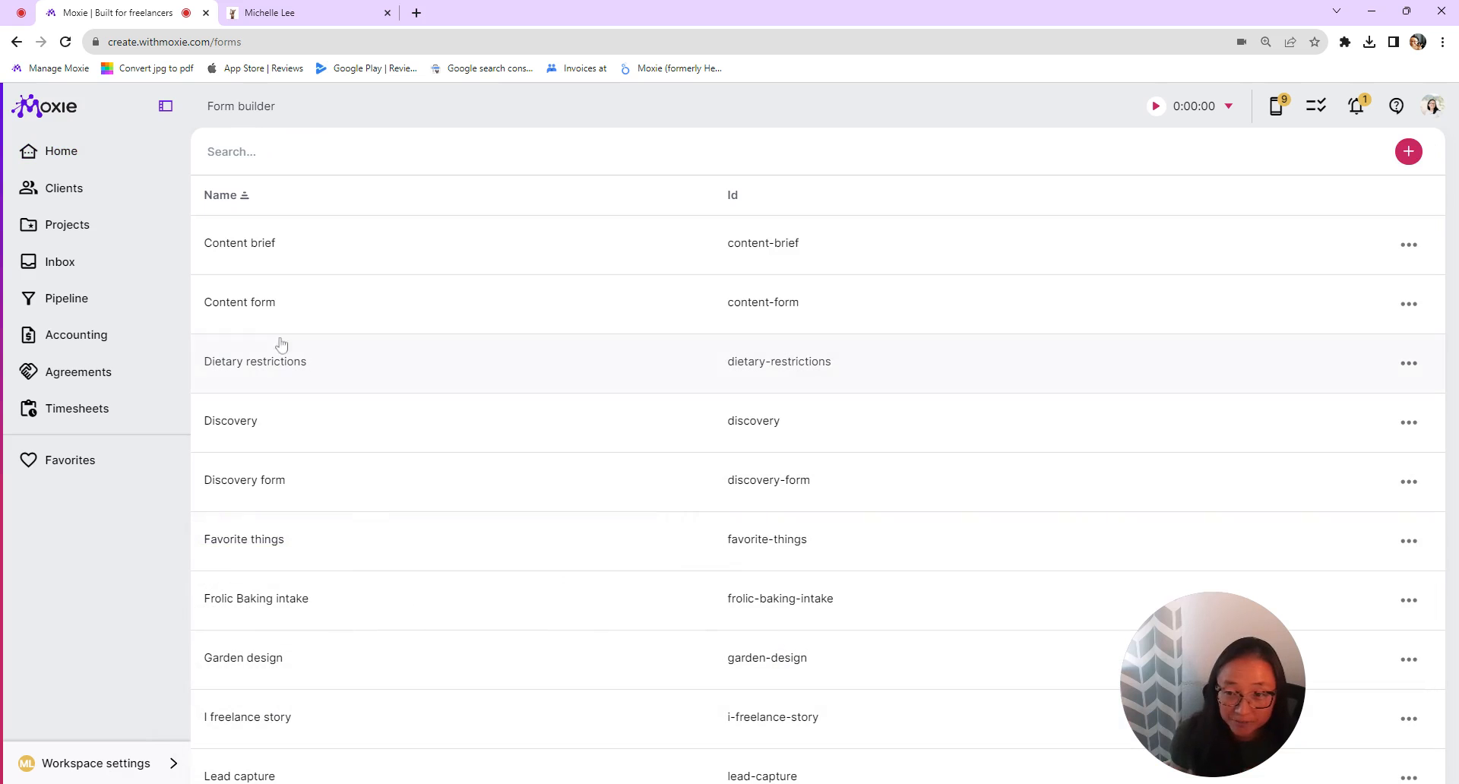
{"action": "left_click", "coordinate": [239, 243]}
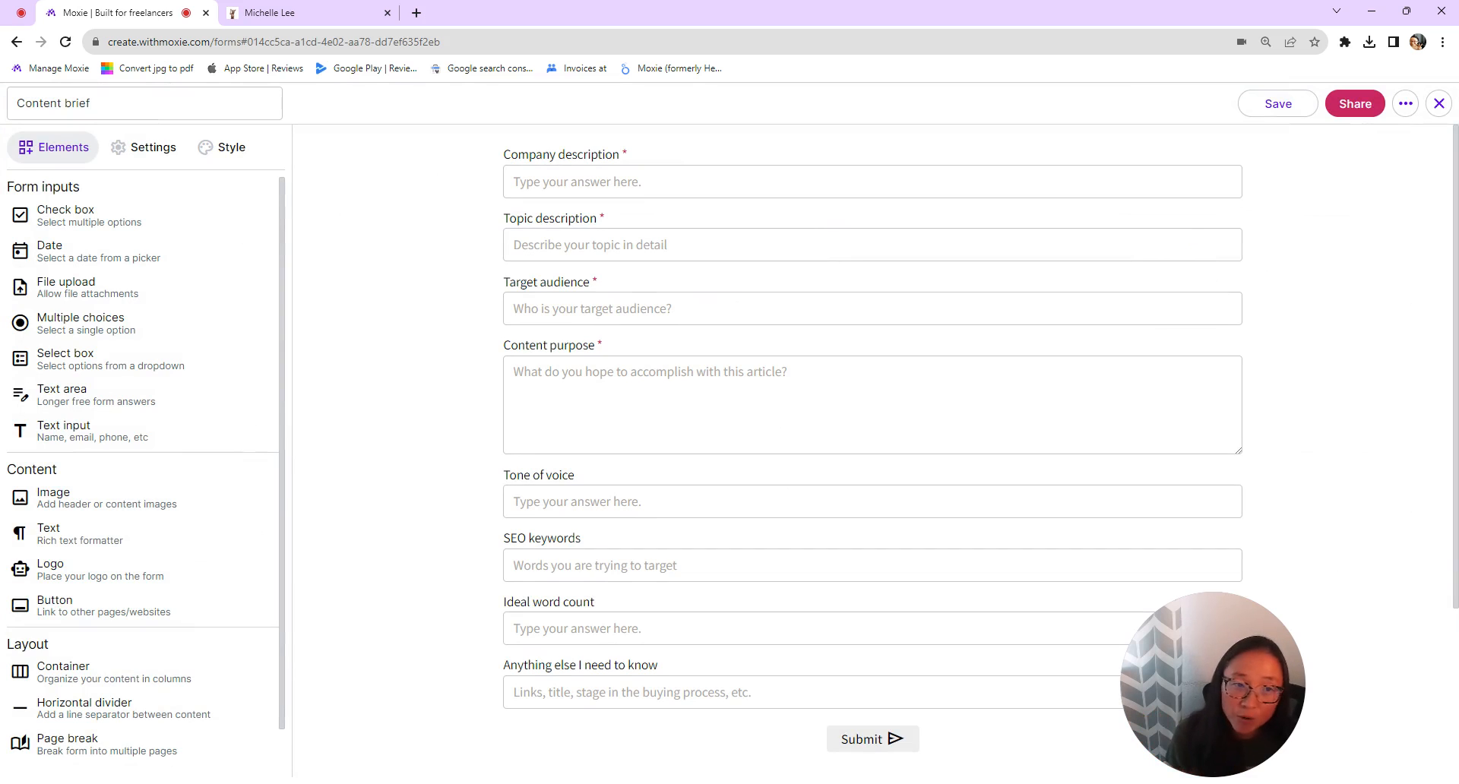
{"action": "mouse_move", "coordinate": [1191, 228]}
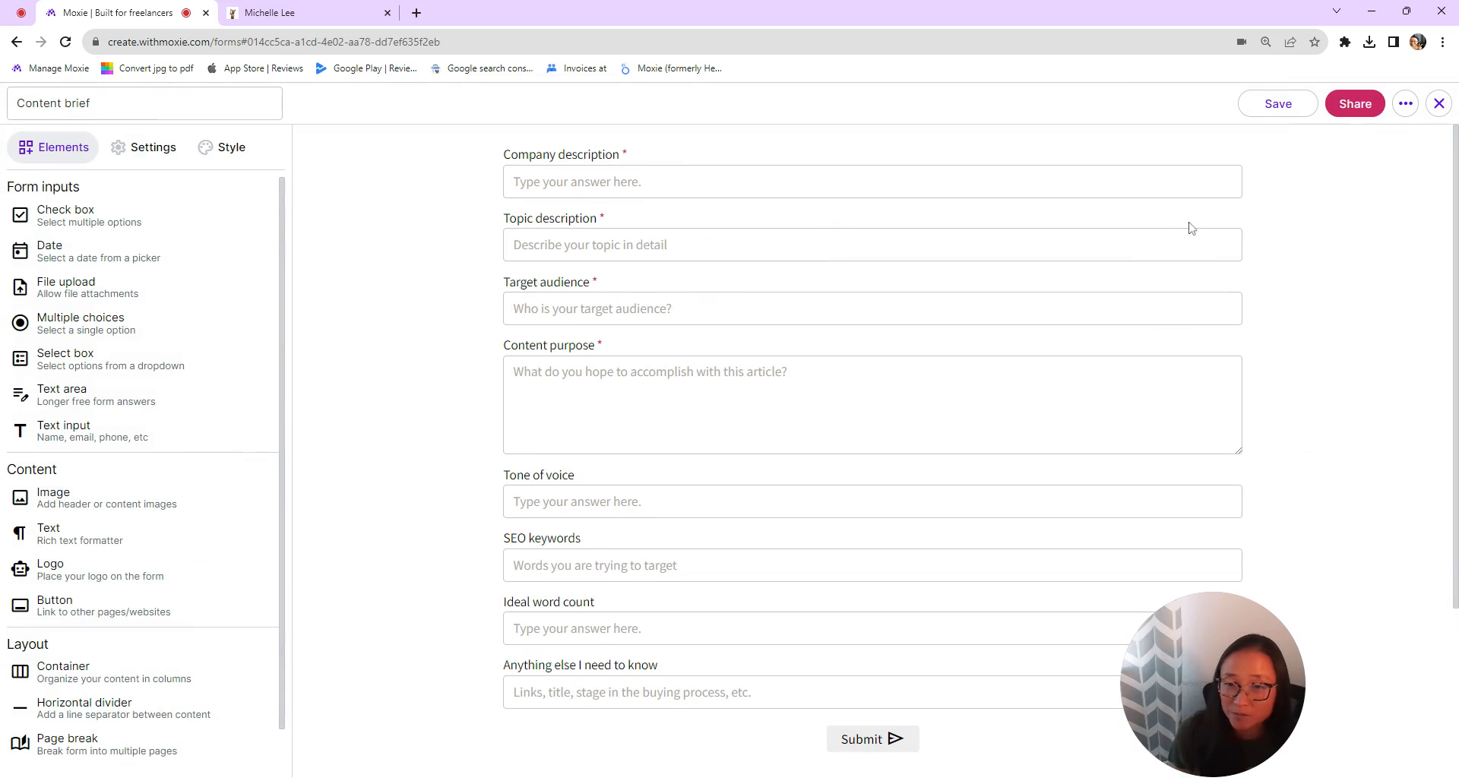
{"action": "mouse_move", "coordinate": [491, 297]}
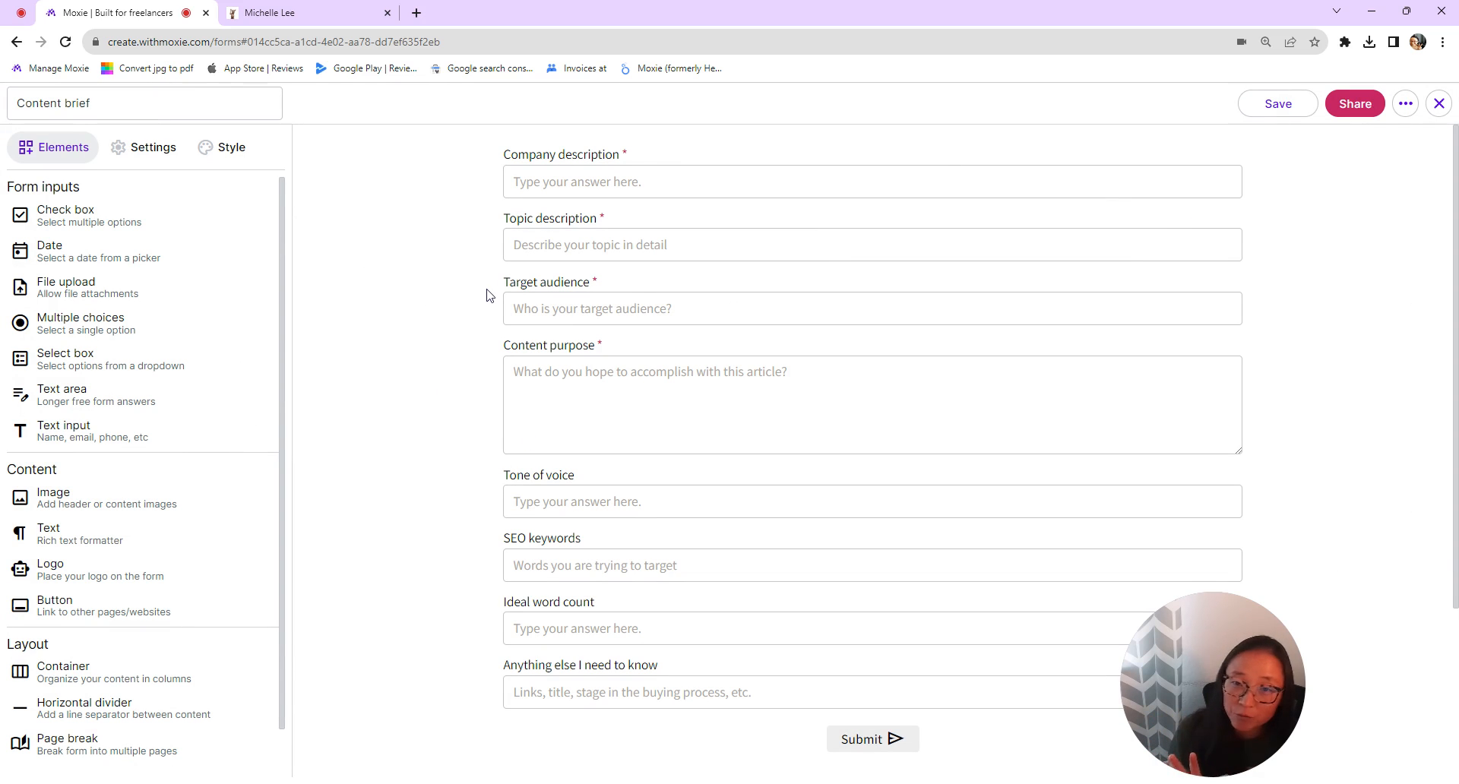
{"action": "mouse_move", "coordinate": [70, 426]}
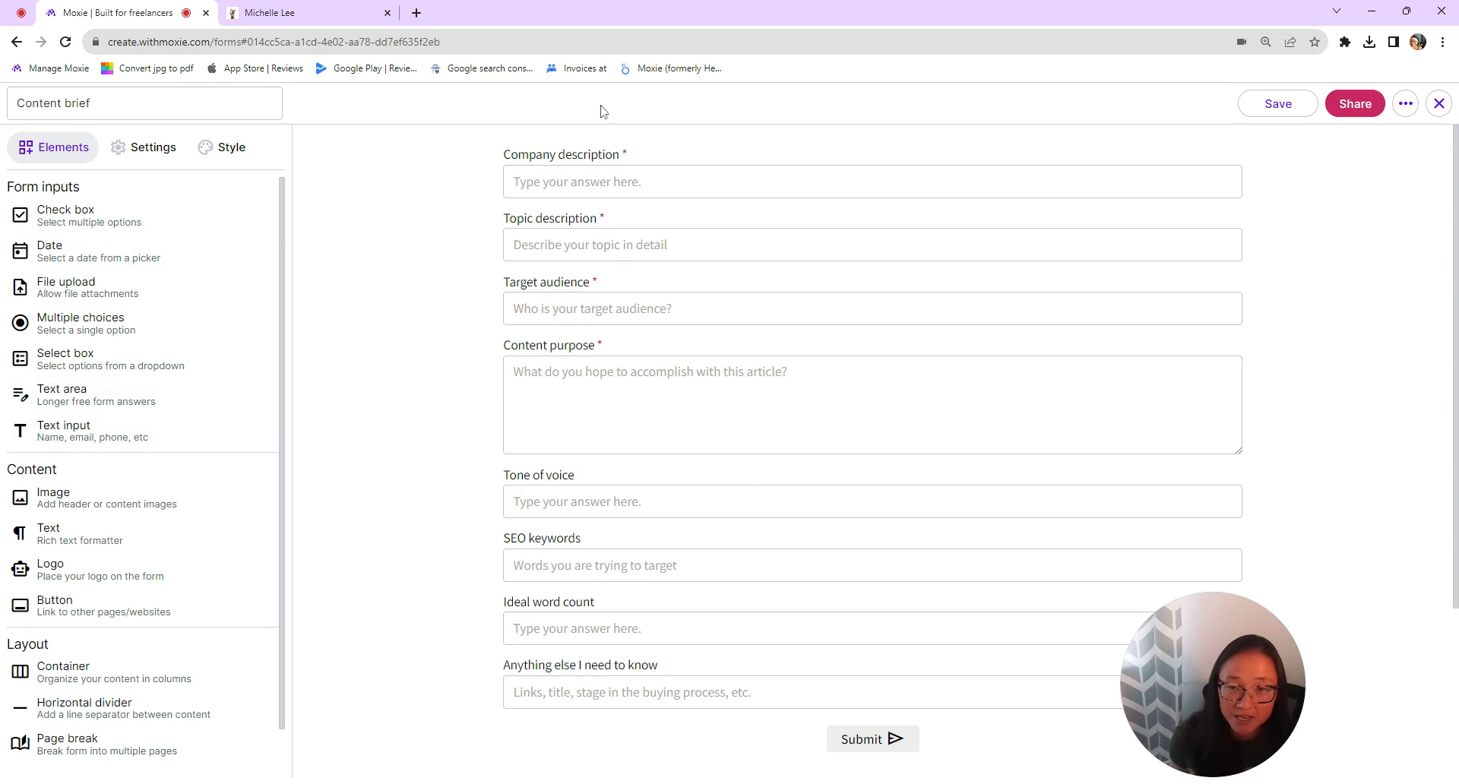
Edit the Company description text input and keep its Required toggle on.
{"action": "left_click", "coordinate": [872, 181]}
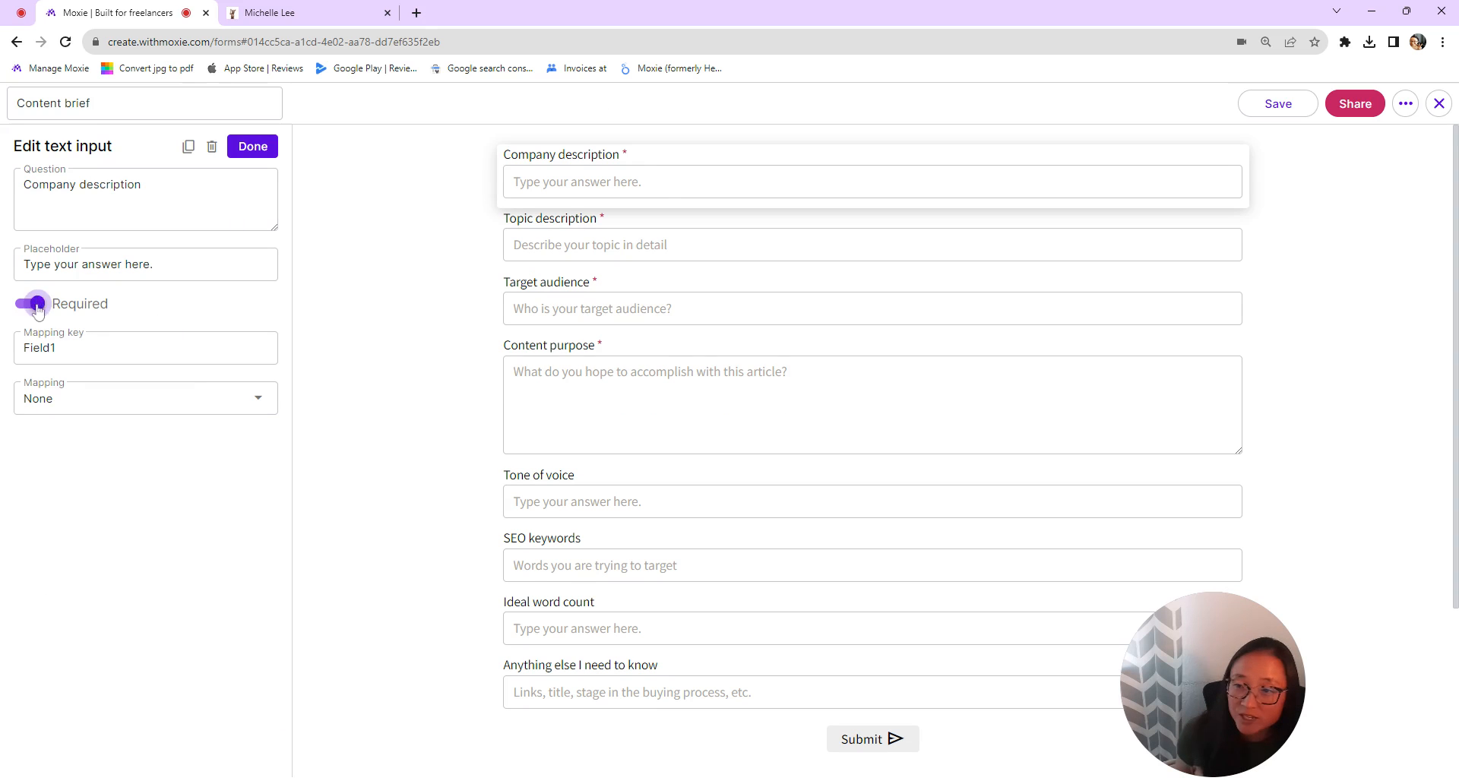
{"action": "left_click", "coordinate": [28, 304]}
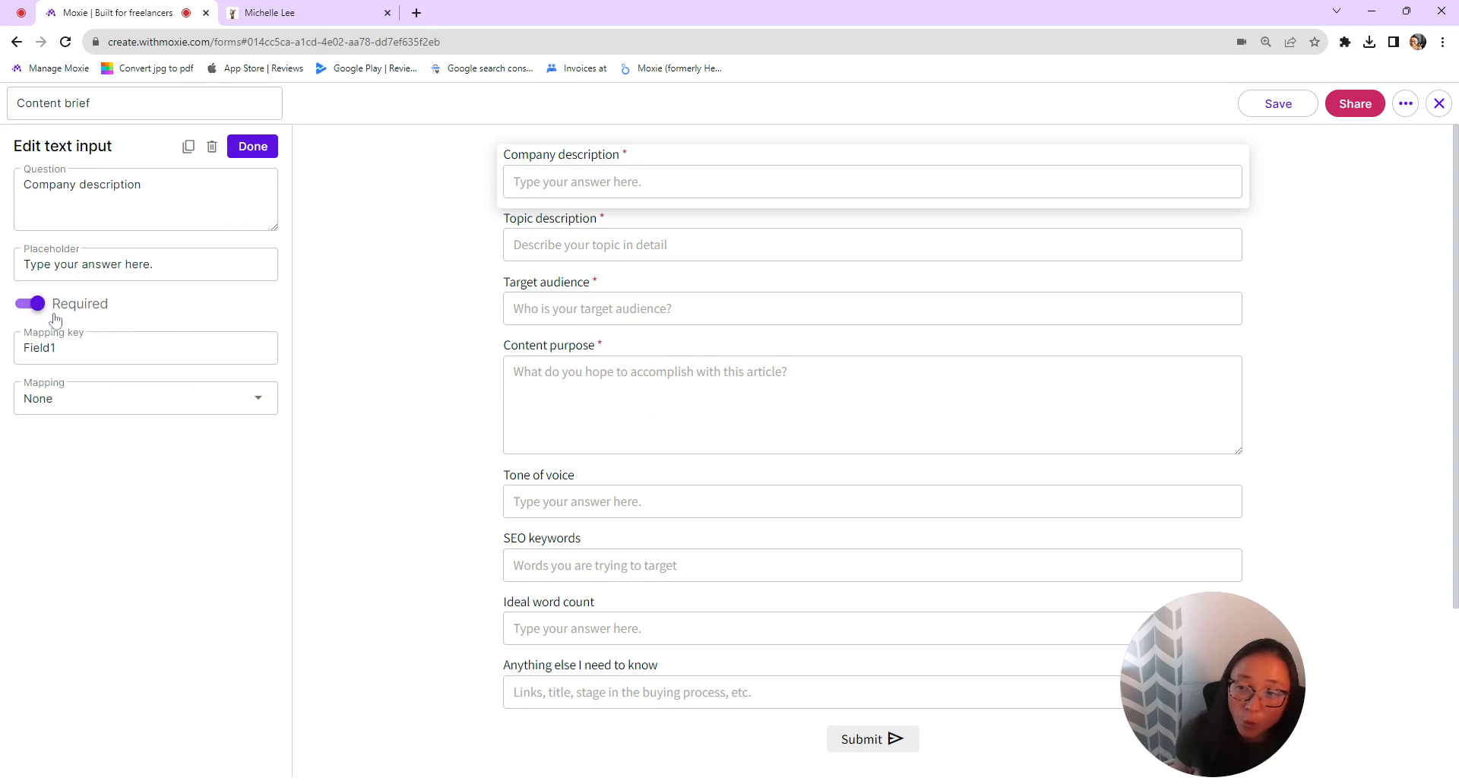
{"action": "mouse_move", "coordinate": [648, 418]}
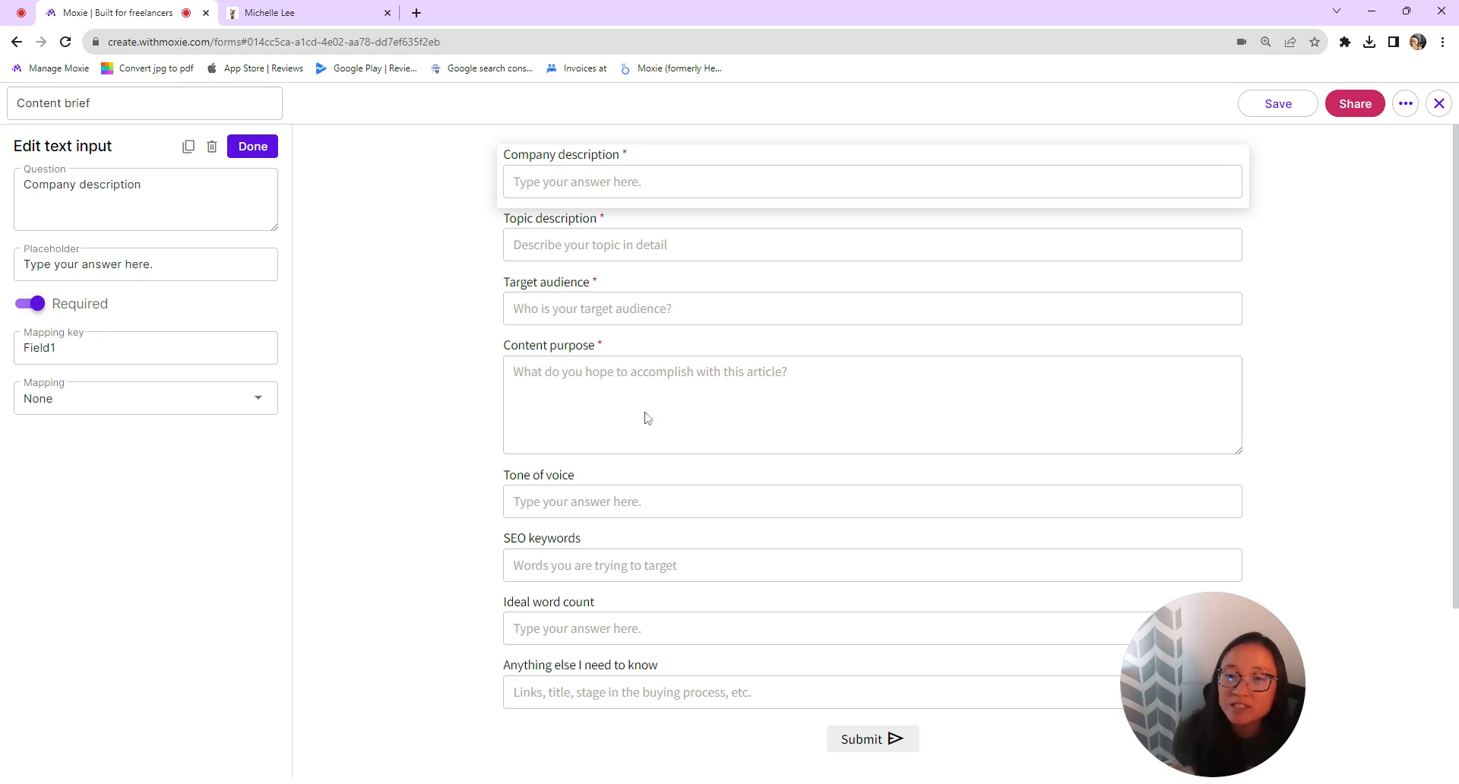
{"action": "mouse_move", "coordinate": [791, 465]}
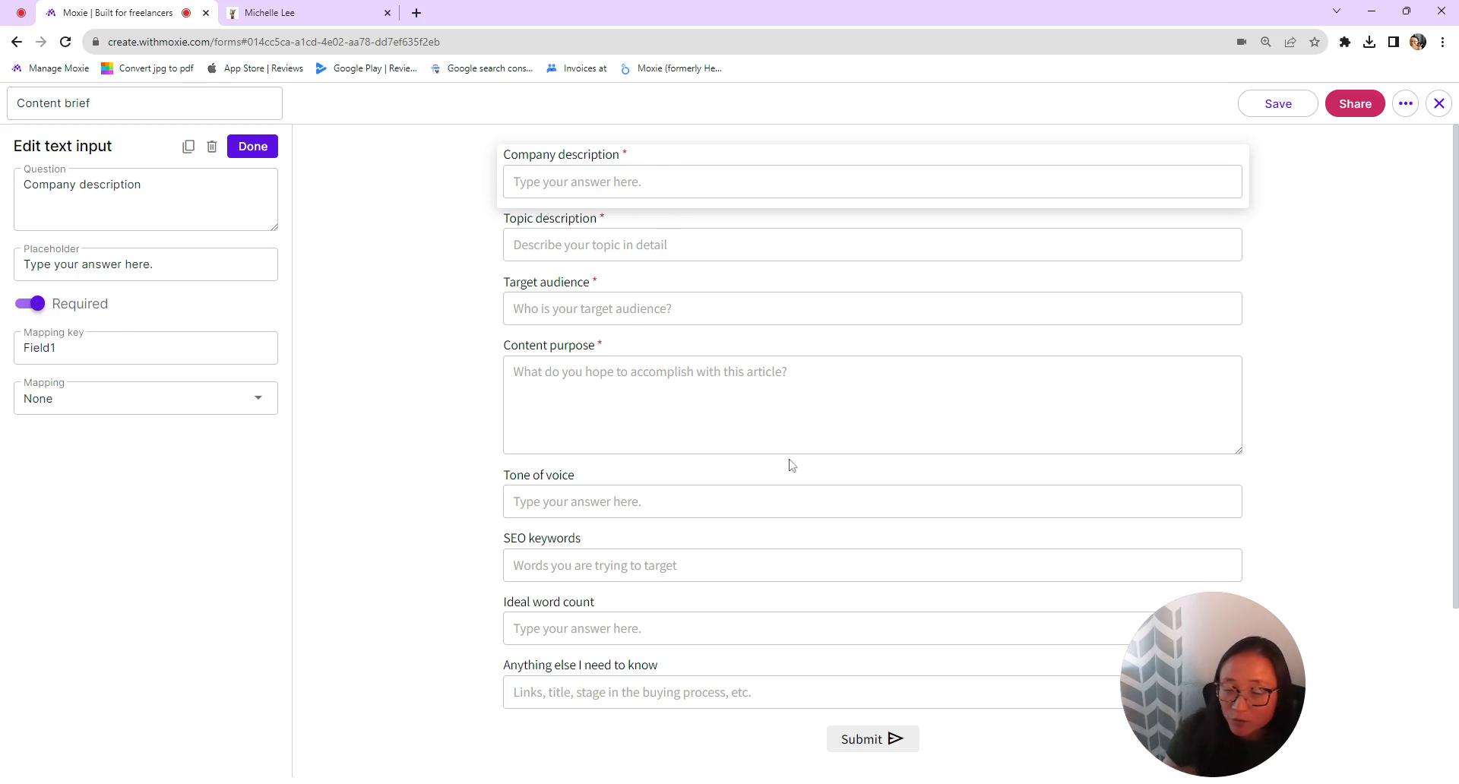
{"action": "mouse_move", "coordinate": [748, 272]}
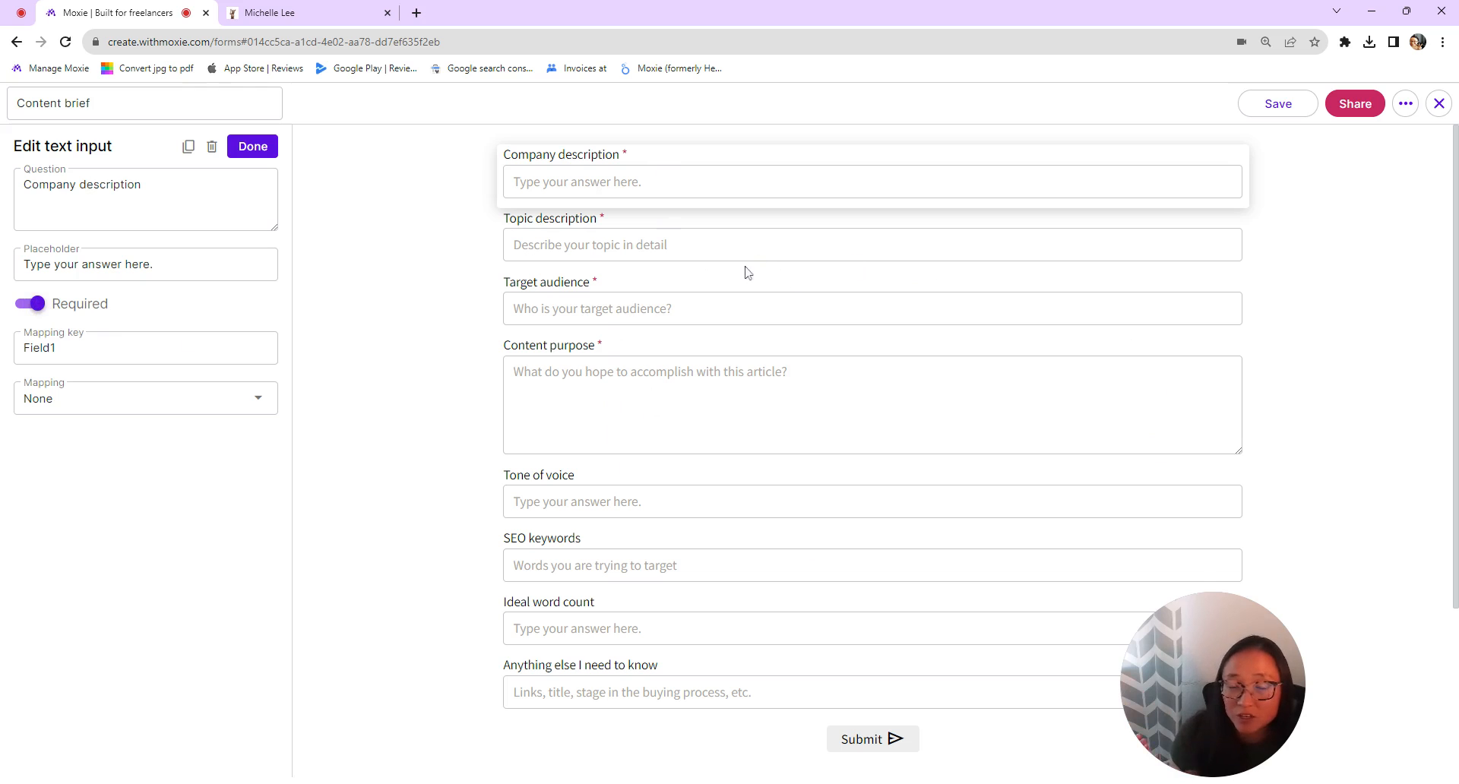
{"action": "mouse_move", "coordinate": [664, 193]}
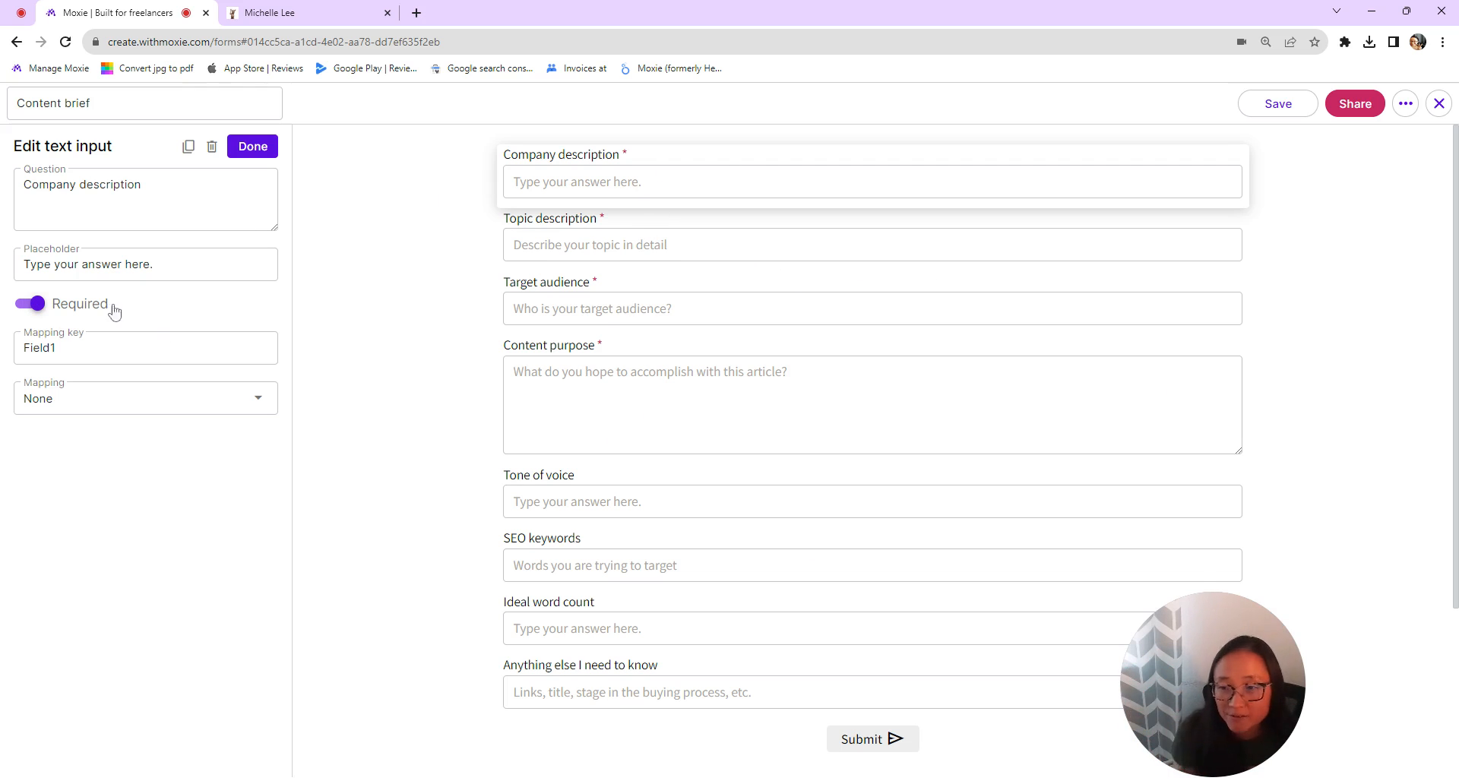
{"action": "mouse_move", "coordinate": [931, 529]}
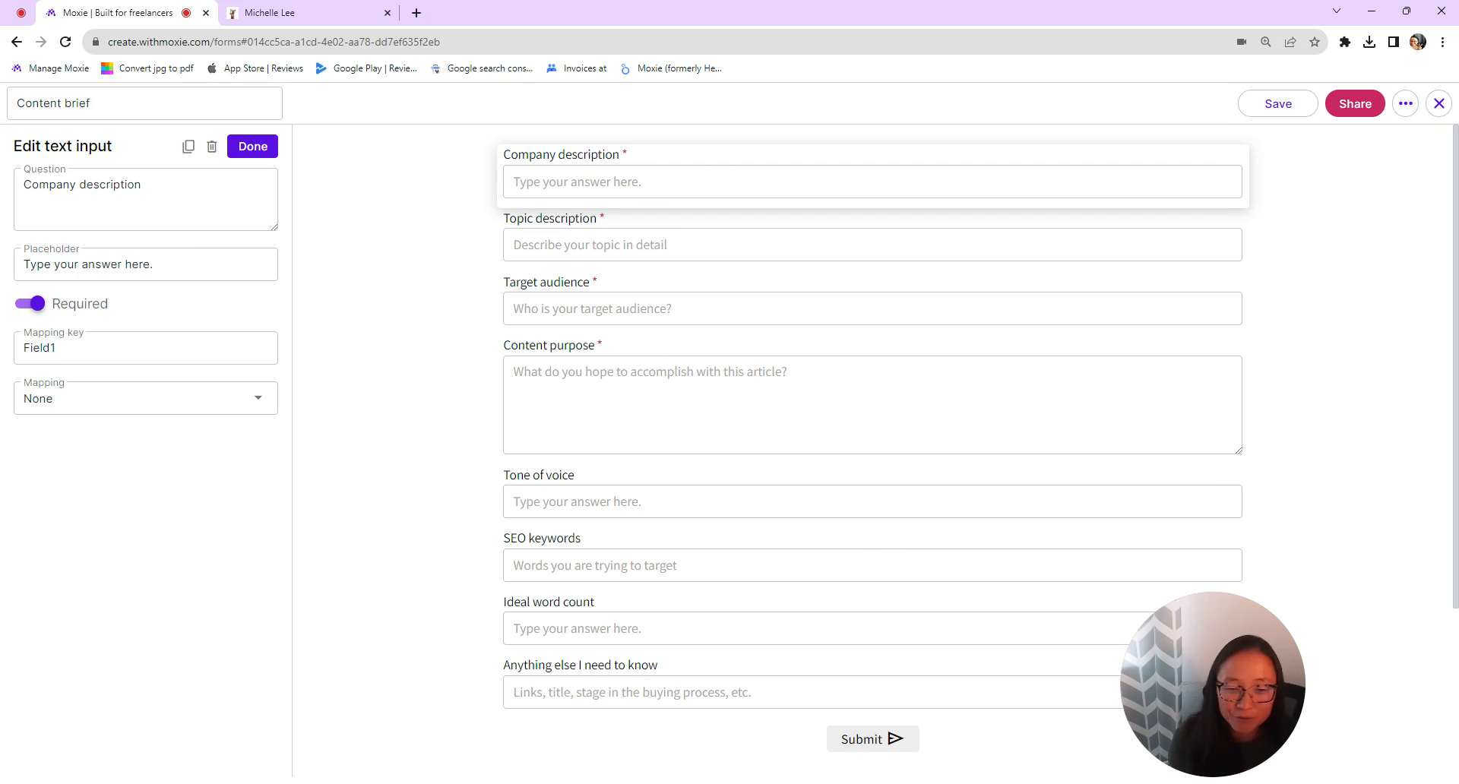
Delete the existing Content brief request type from Communicator's Requests & tickets setup.
{"action": "left_click", "coordinate": [1439, 103]}
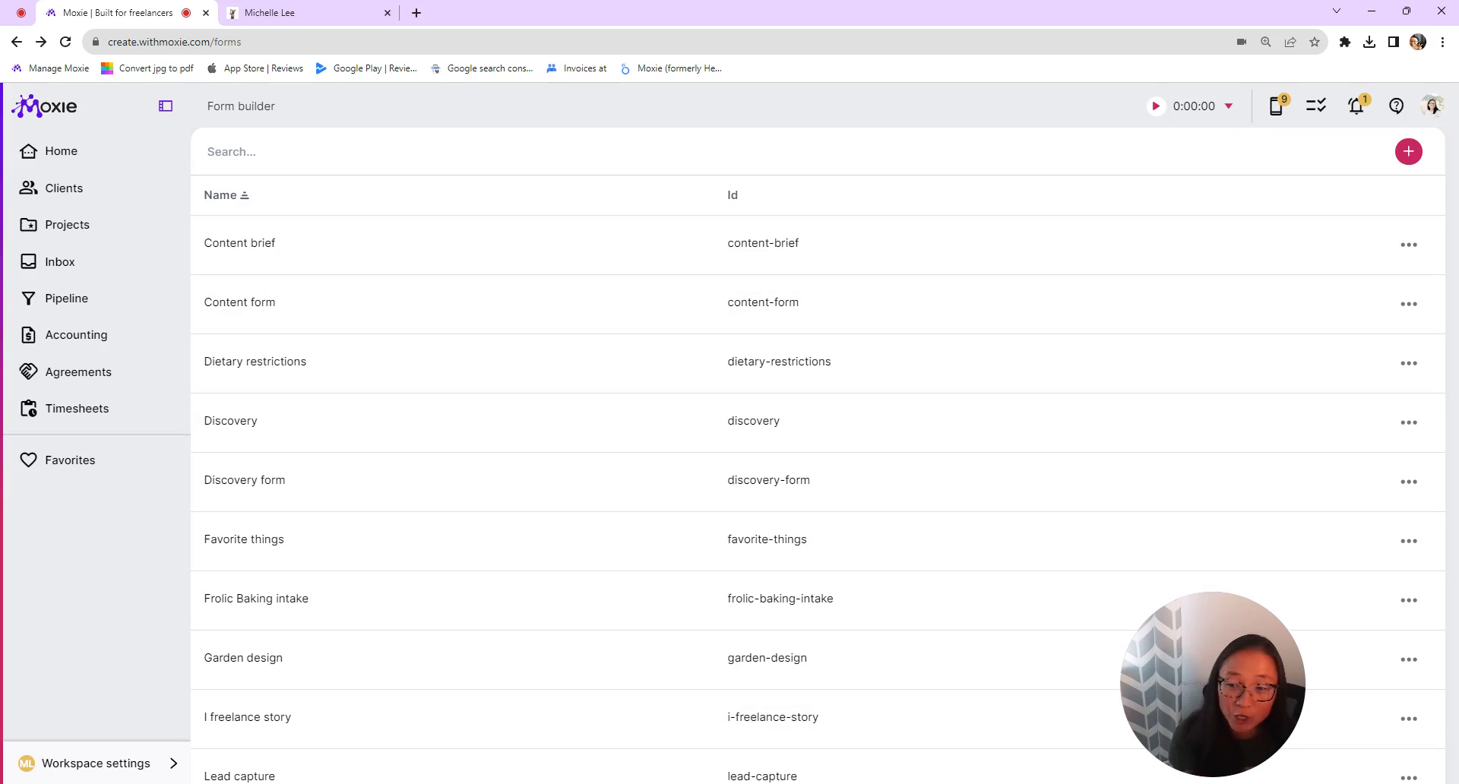
{"action": "mouse_move", "coordinate": [117, 771]}
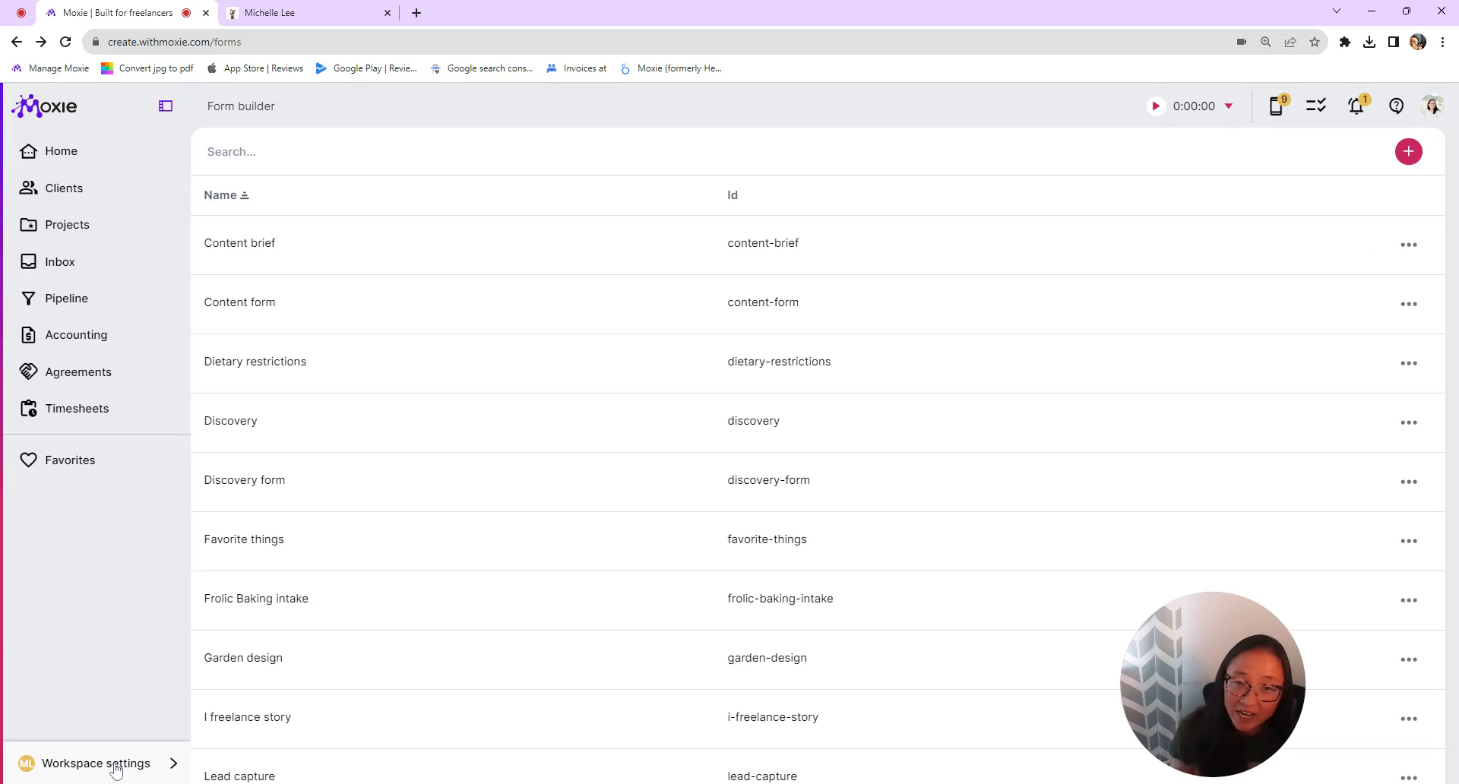
{"action": "left_click", "coordinate": [96, 763]}
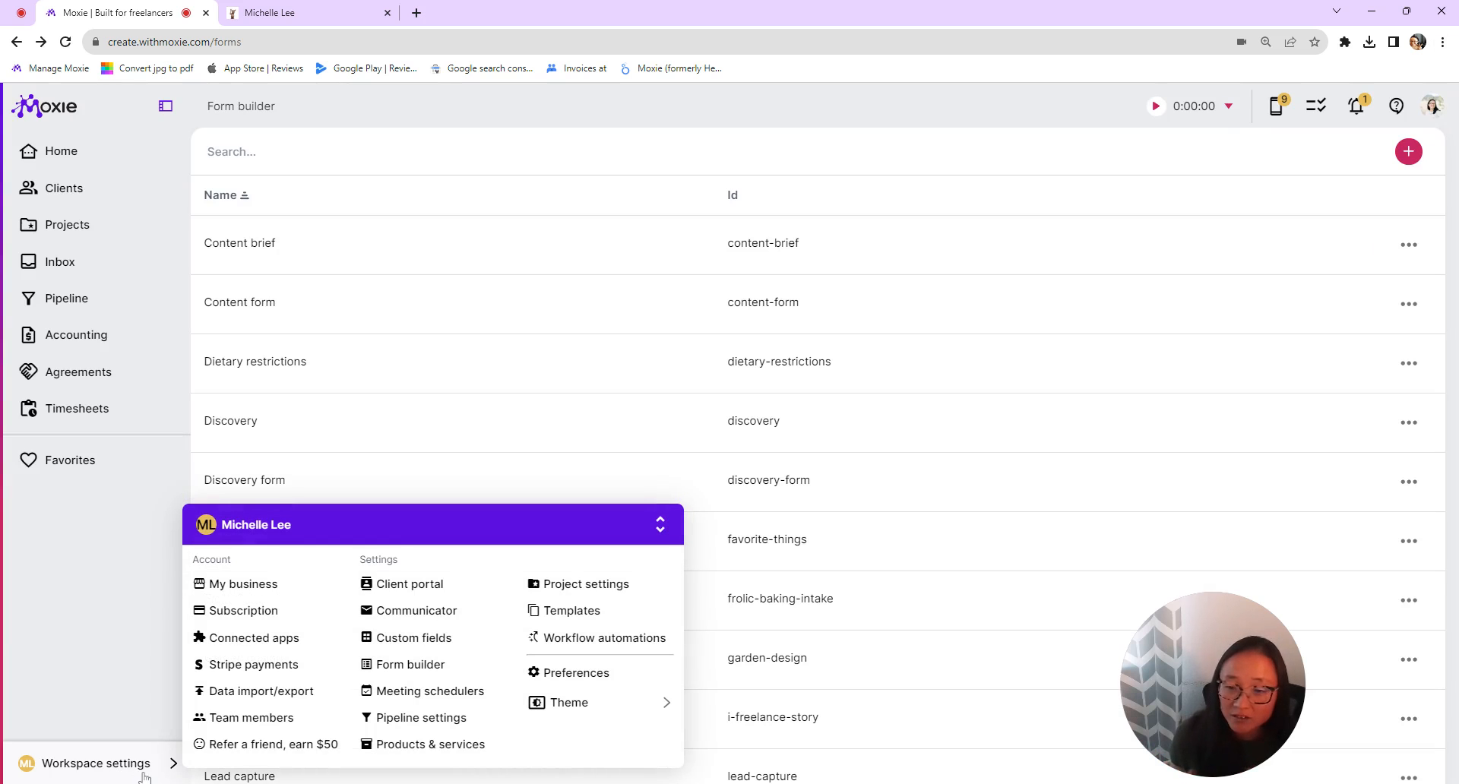
{"action": "mouse_move", "coordinate": [416, 611]}
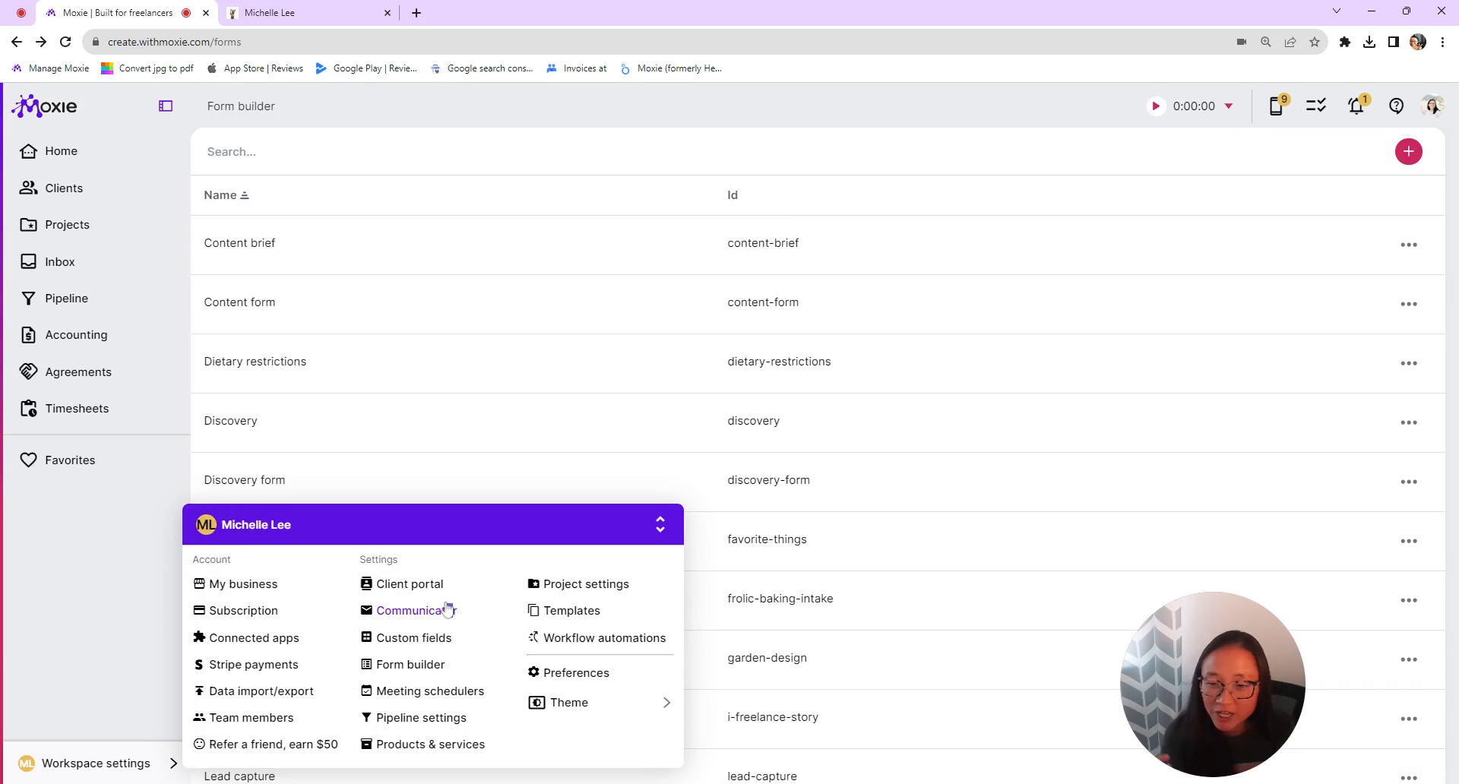
{"action": "left_click", "coordinate": [408, 611]}
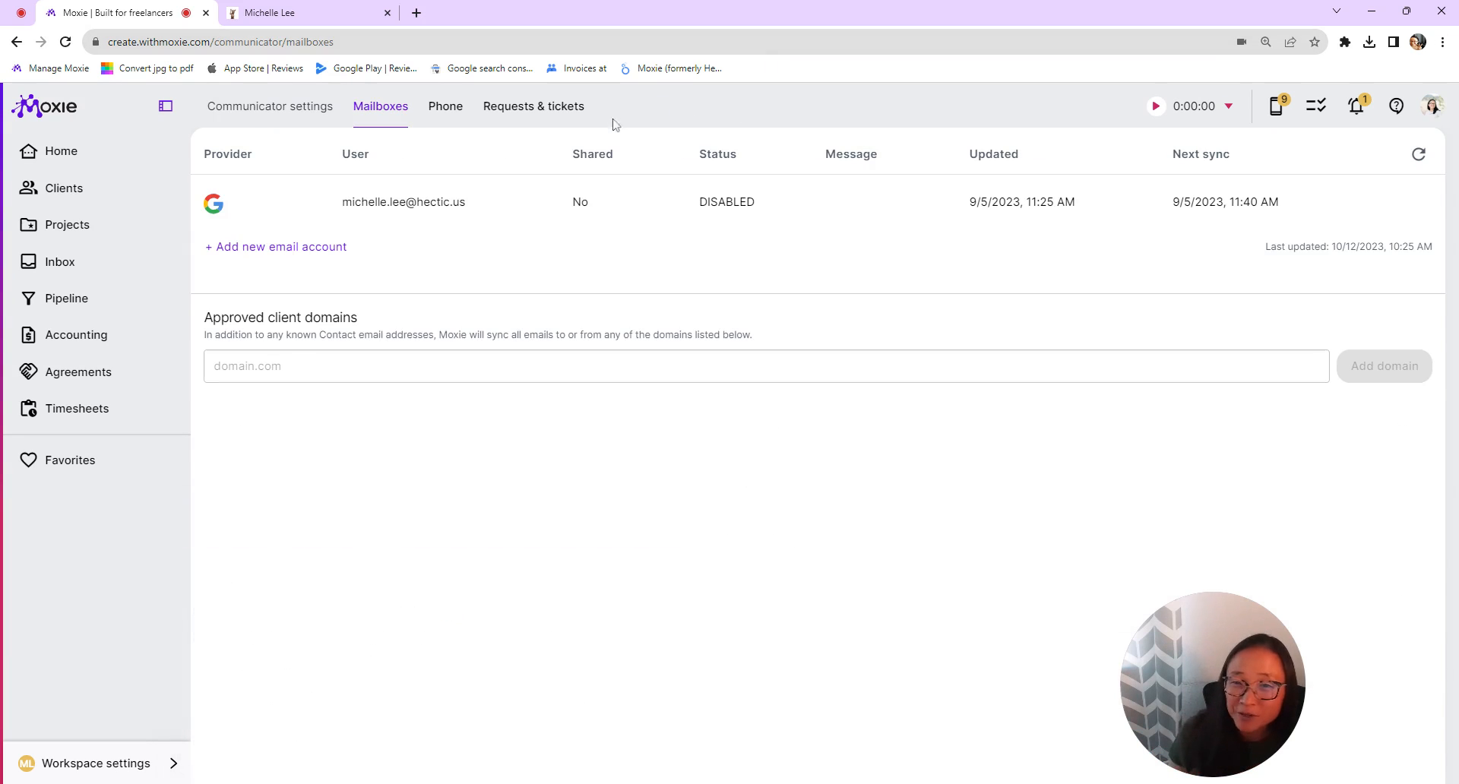
{"action": "left_click", "coordinate": [533, 106]}
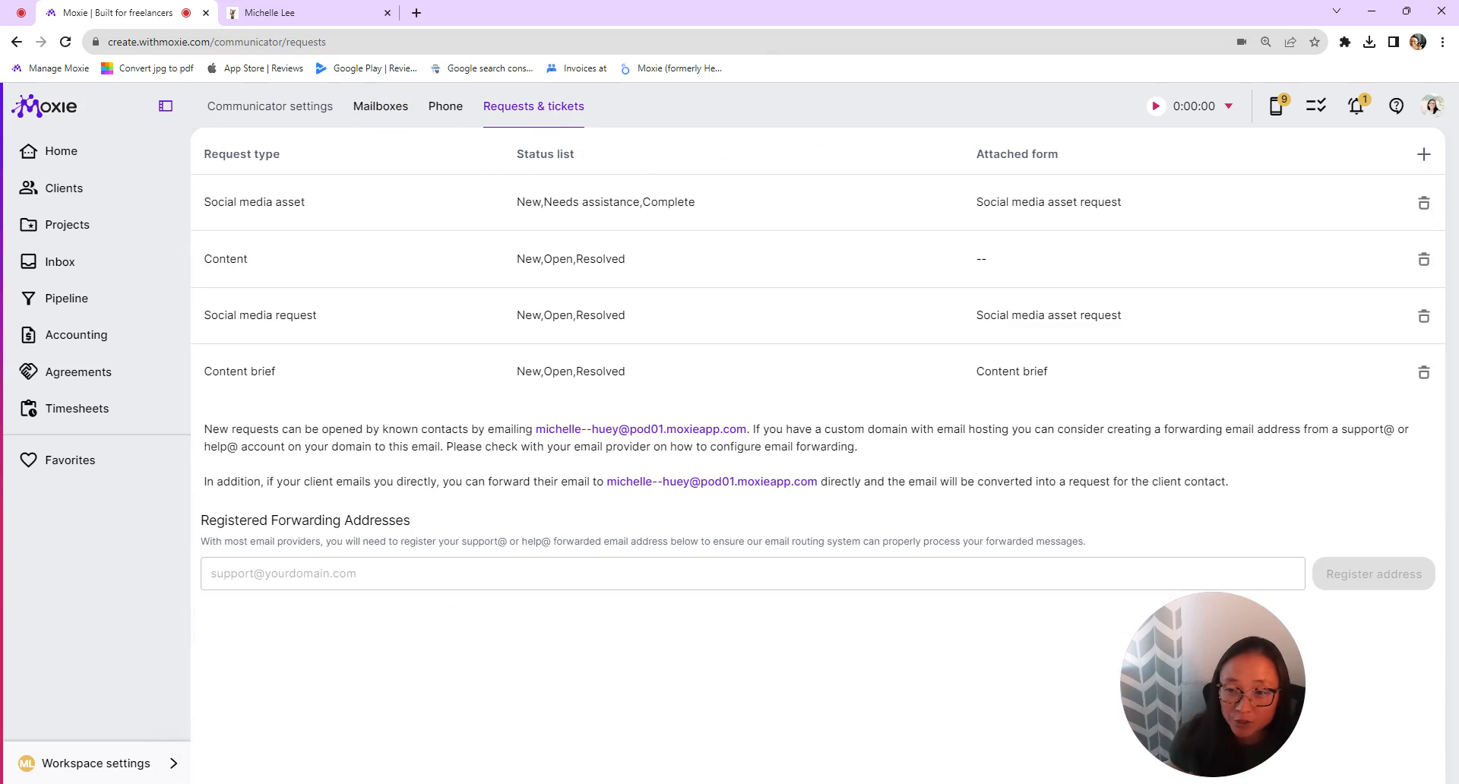
{"action": "mouse_move", "coordinate": [1365, 371]}
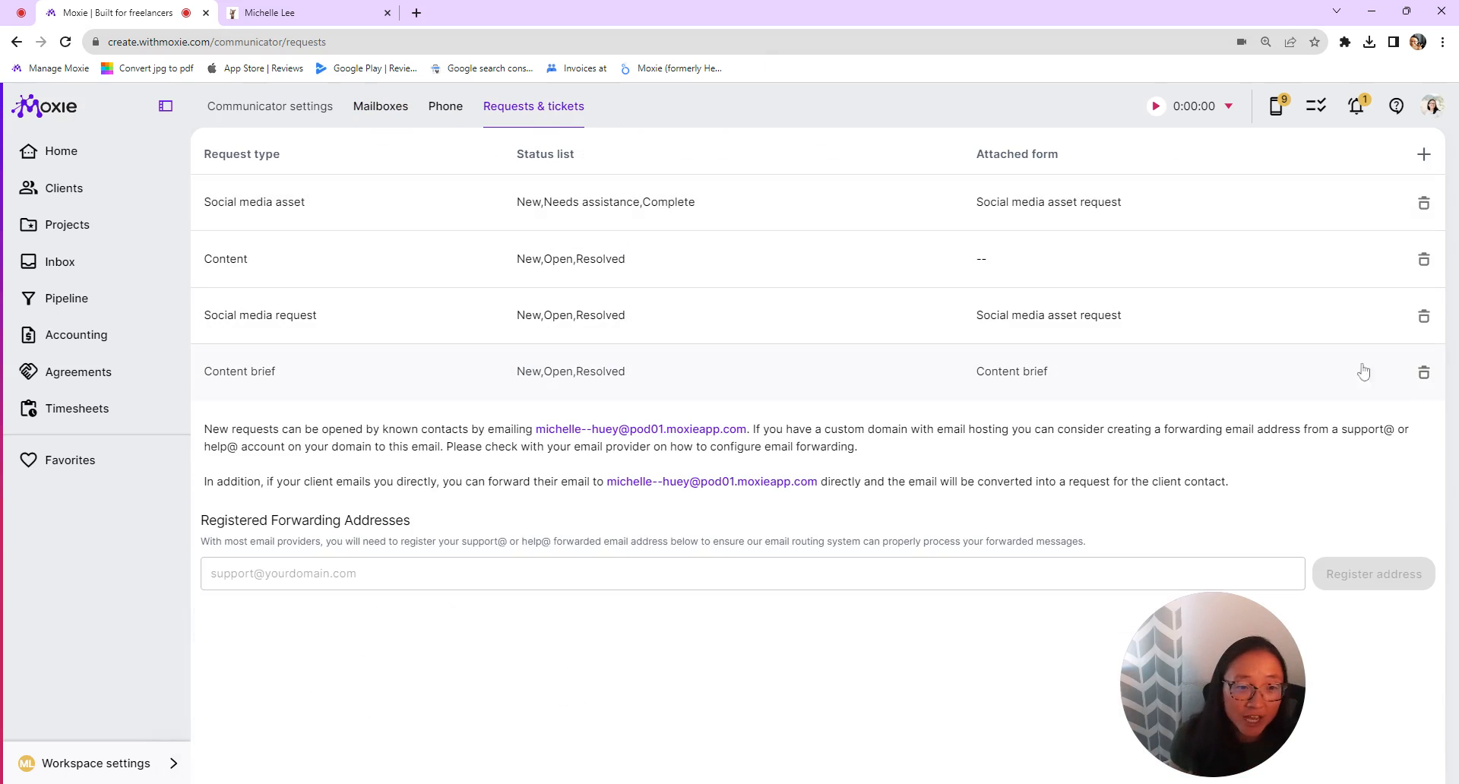
{"action": "left_click", "coordinate": [1424, 371]}
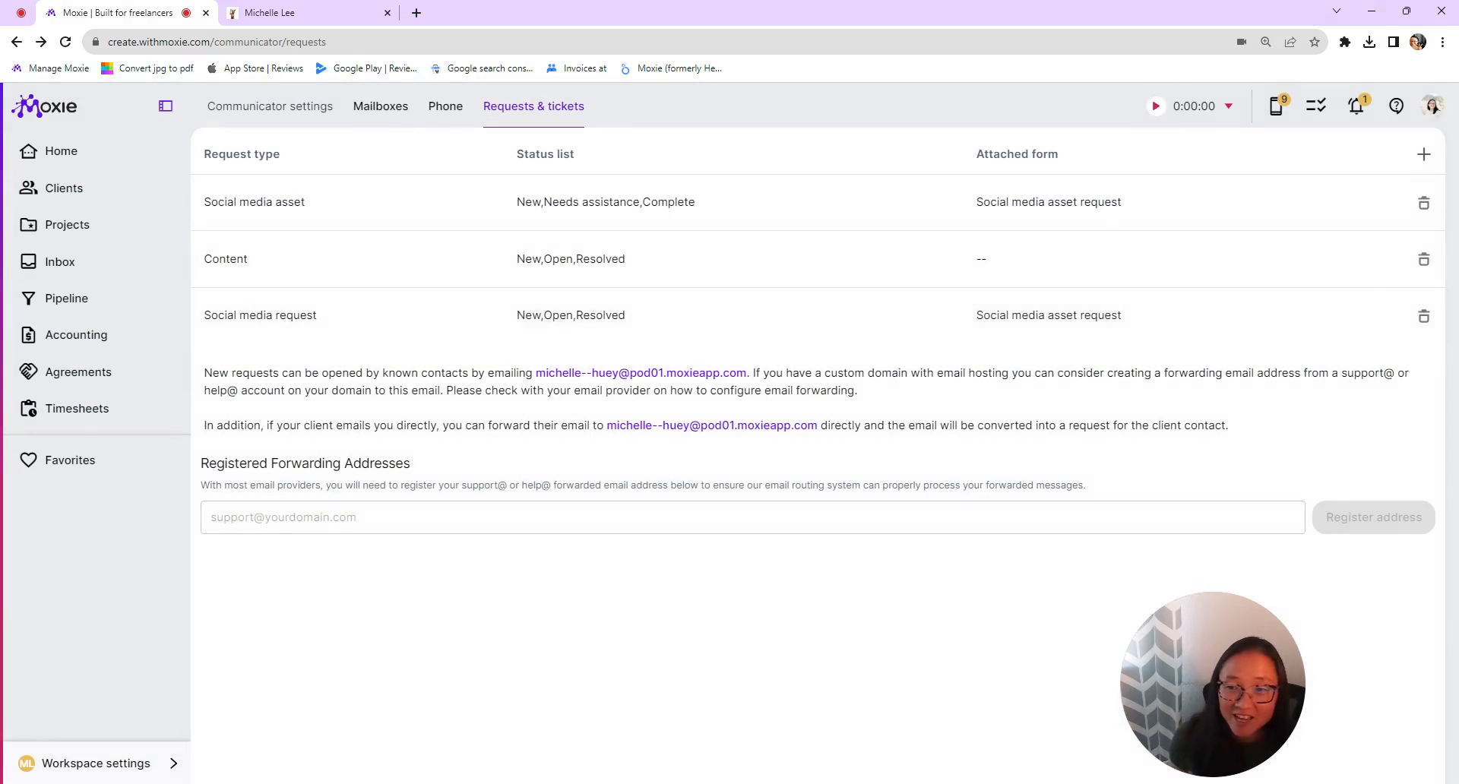
Save a new request type named Content brief with the Content brief form attached and New/Open/Resolved statuses.
{"action": "left_click", "coordinate": [1423, 153]}
{"action": "type", "text": "C"}
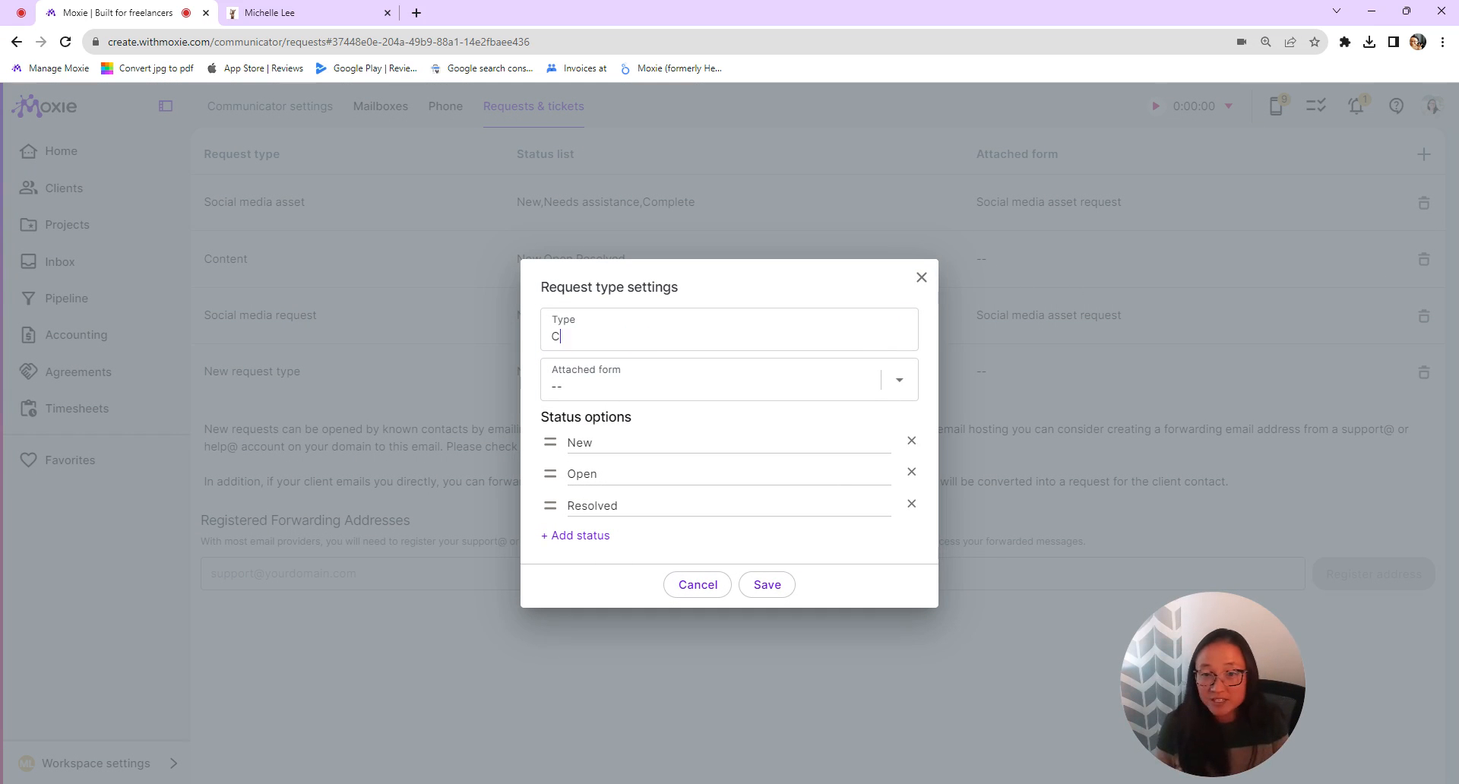
{"action": "type", "text": "ontent brief"}
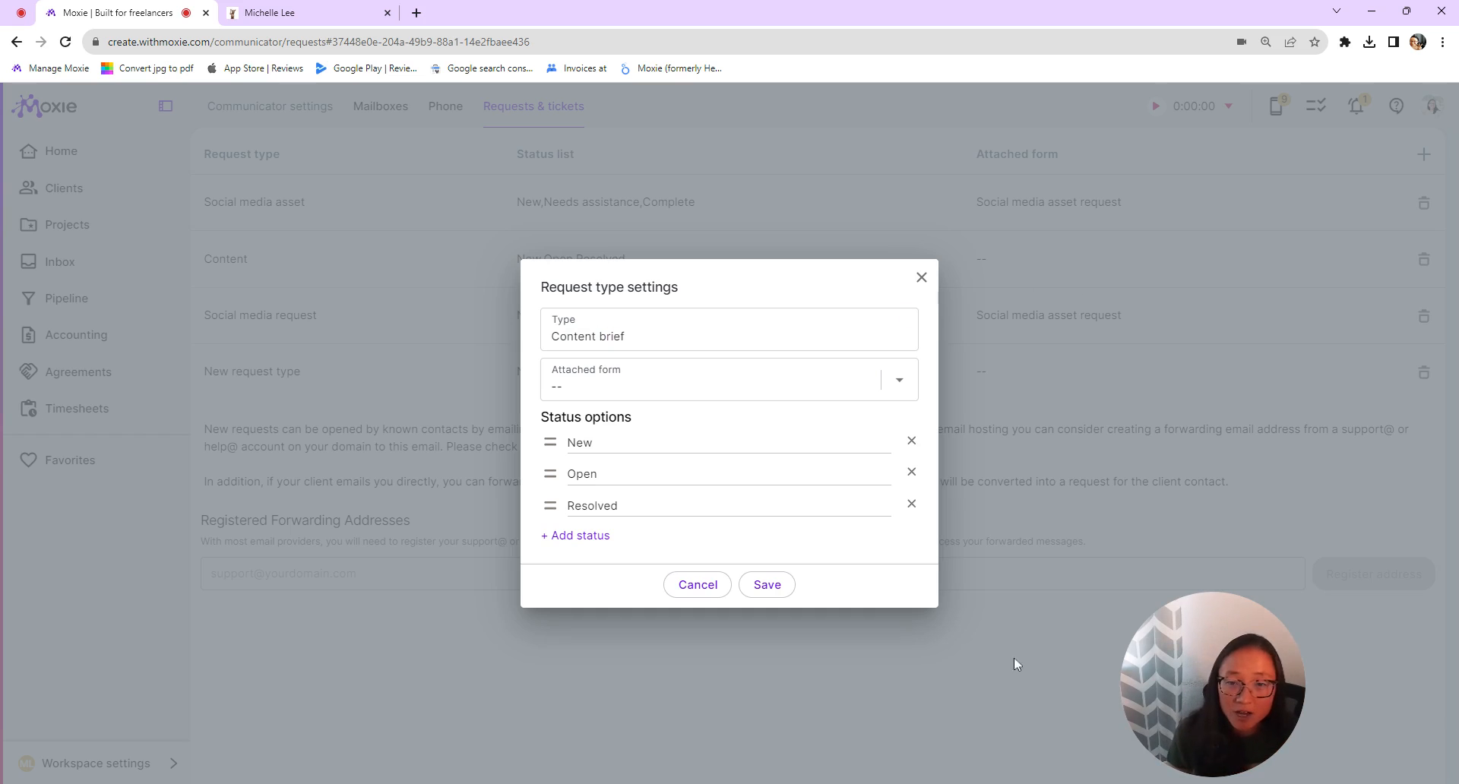
{"action": "left_click", "coordinate": [897, 380]}
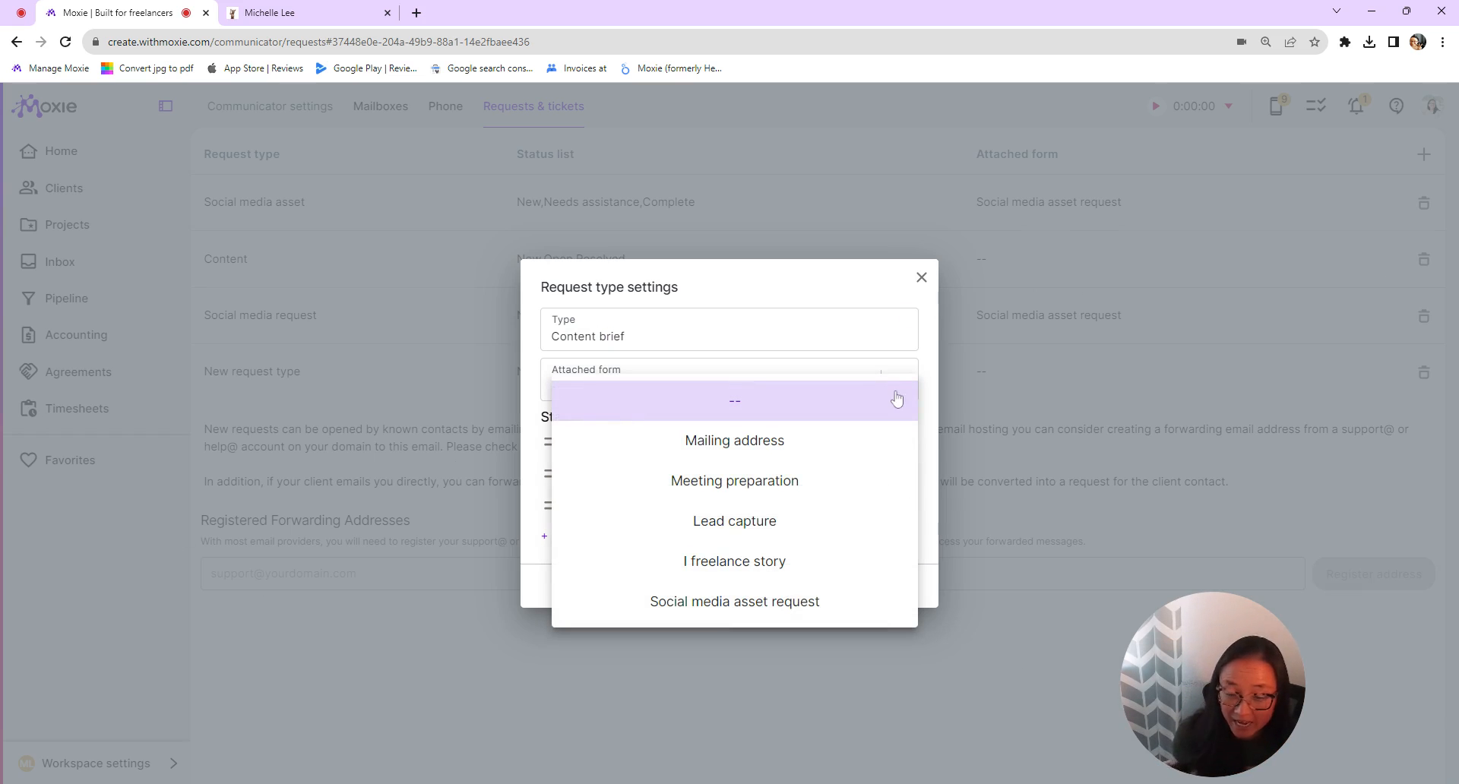
{"action": "scroll", "scroll_direction": "down", "scroll_amount": 3}
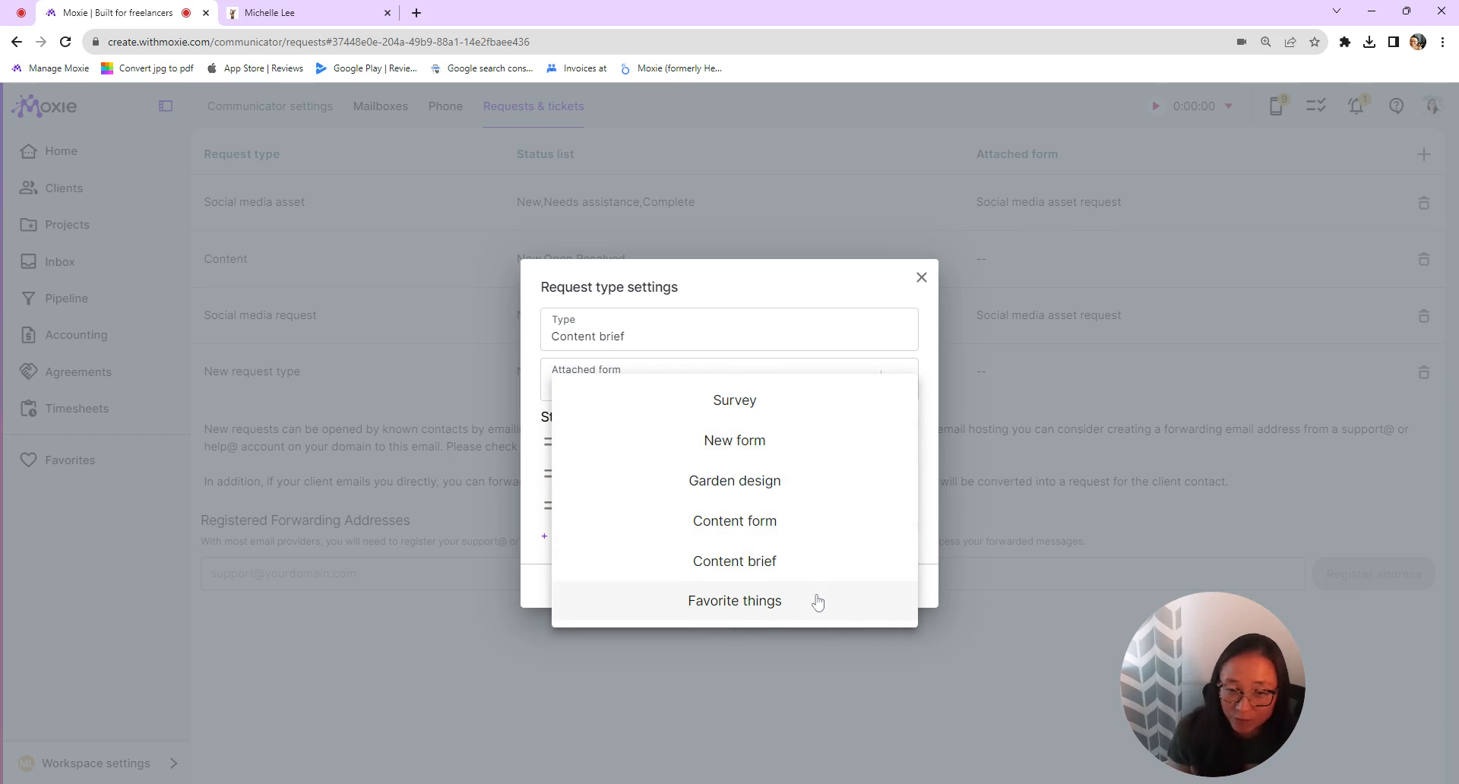
{"action": "mouse_move", "coordinate": [819, 596]}
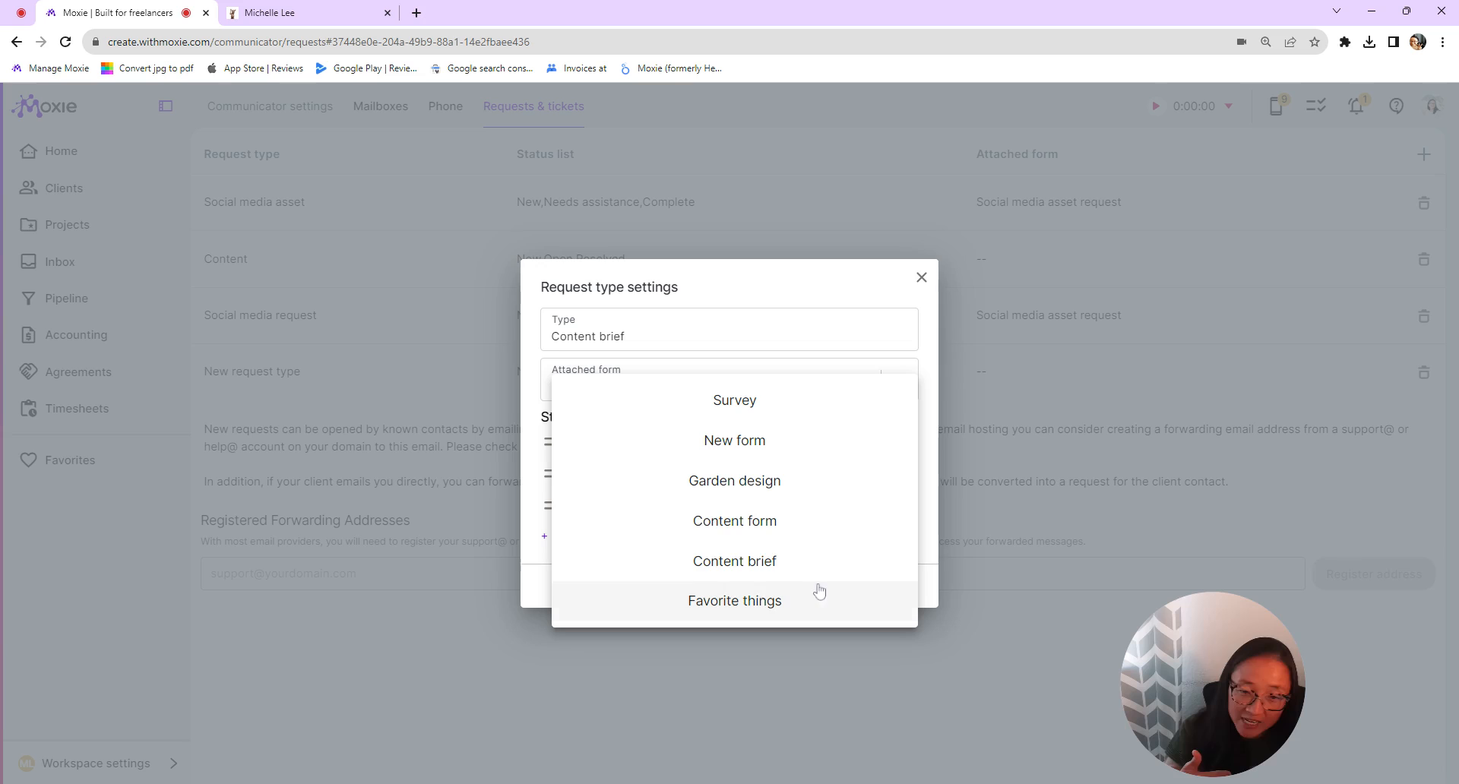
{"action": "mouse_move", "coordinate": [818, 567]}
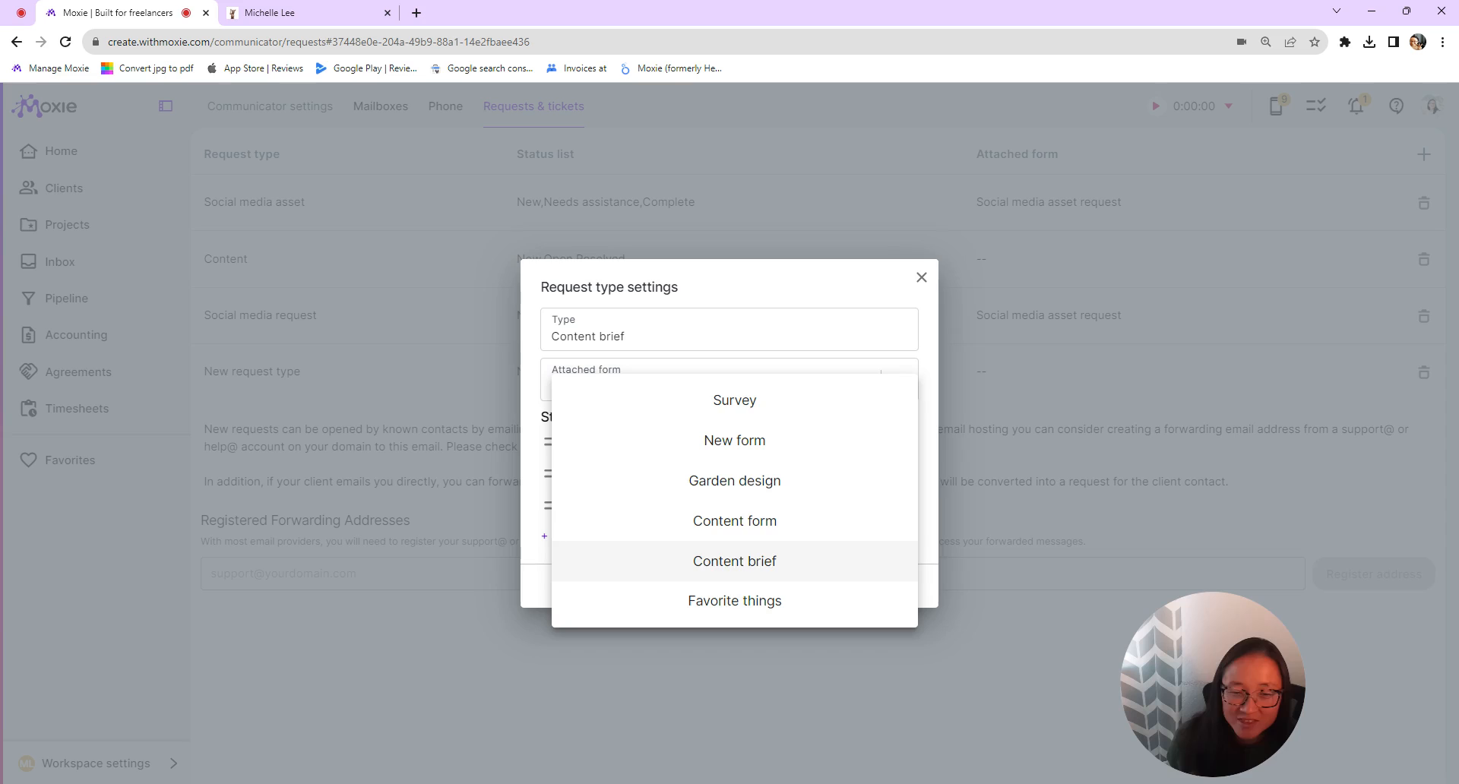
{"action": "left_click", "coordinate": [734, 561]}
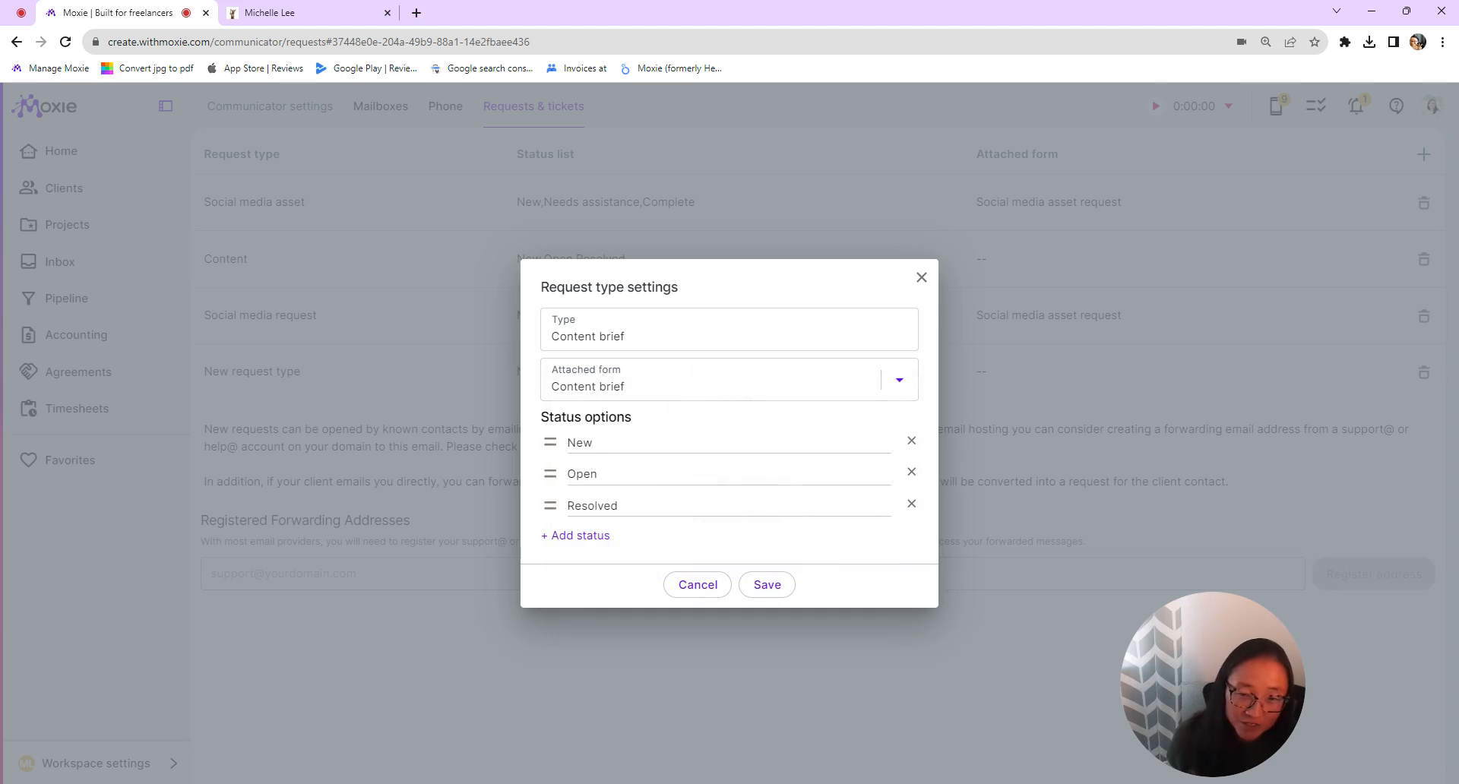
{"action": "mouse_move", "coordinate": [573, 538]}
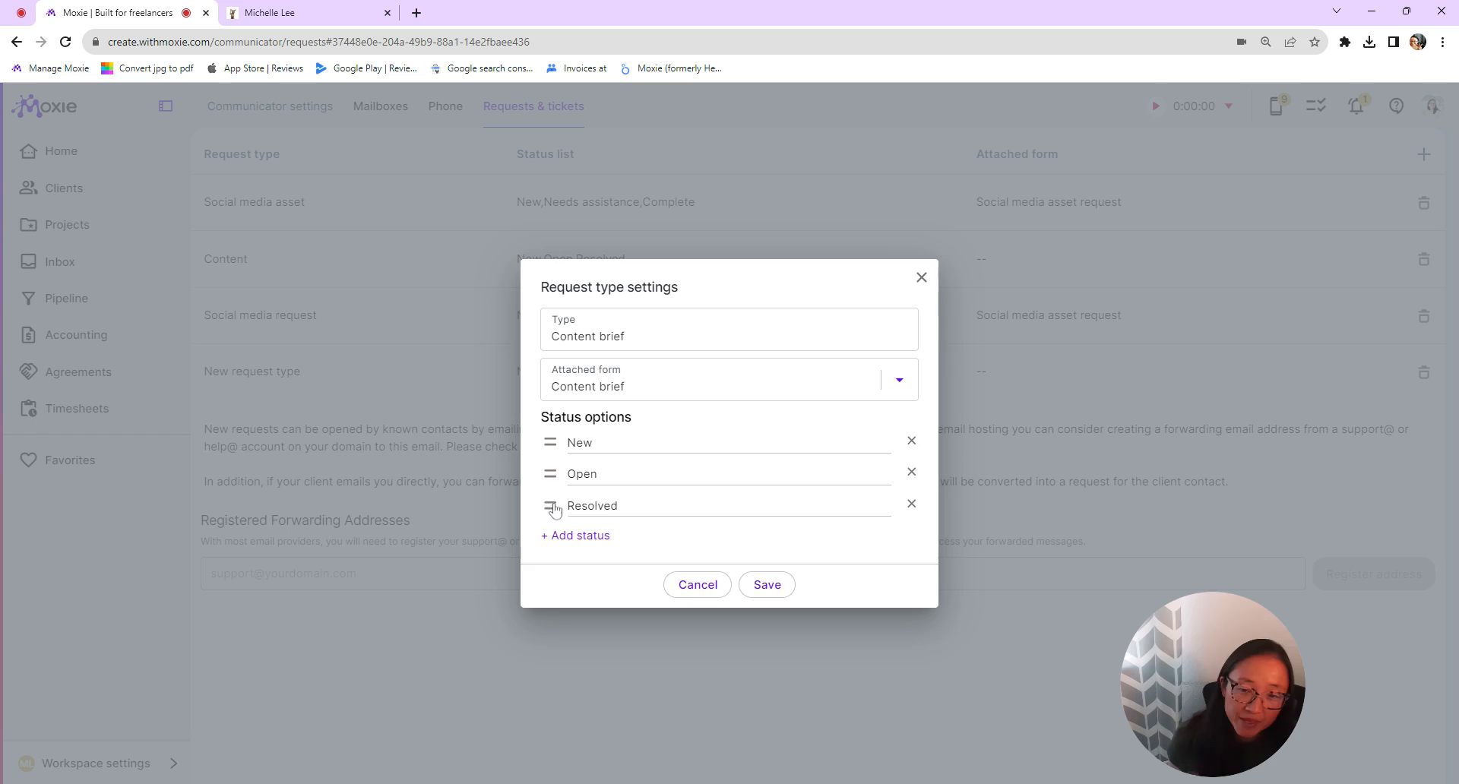
{"action": "mouse_move", "coordinate": [814, 634]}
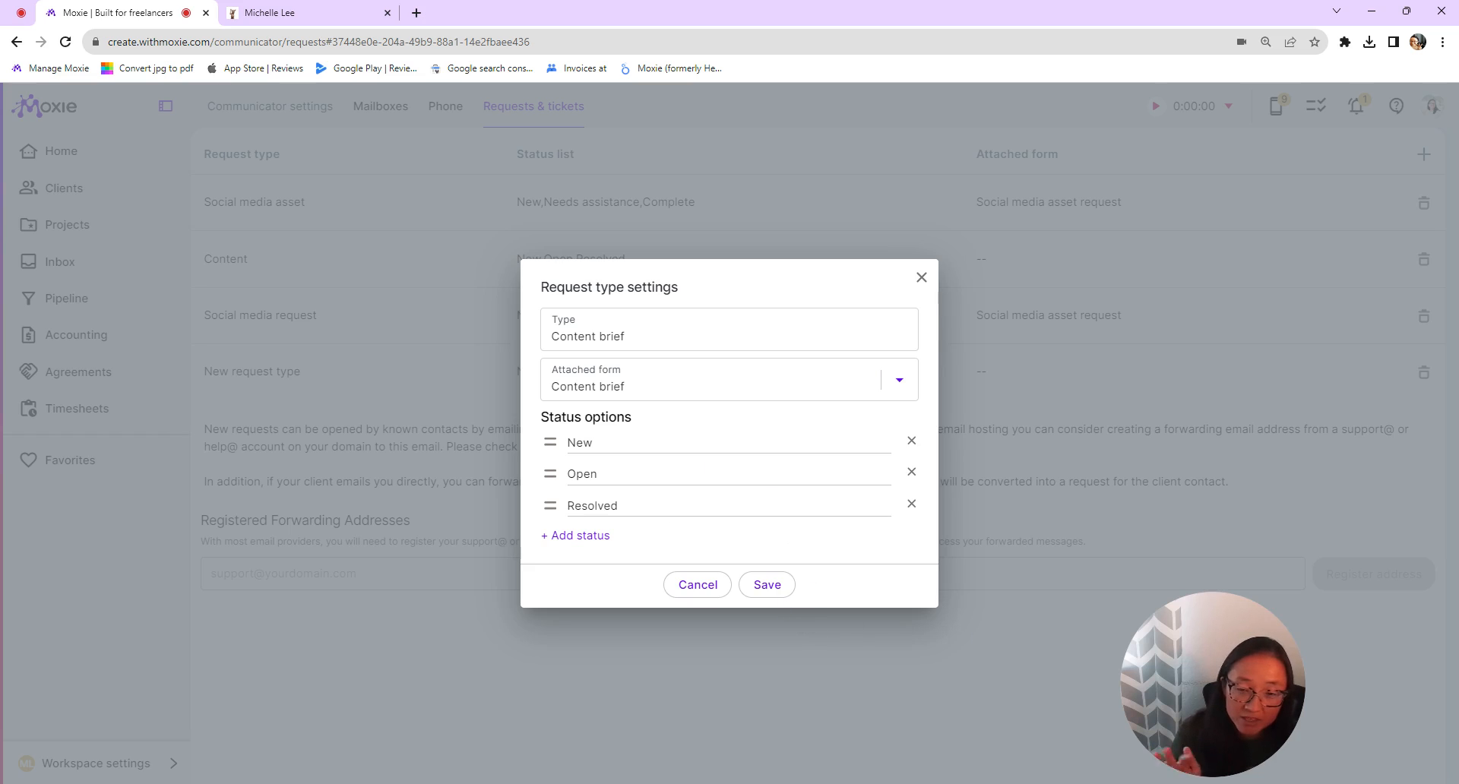
{"action": "double_click", "coordinate": [593, 504]}
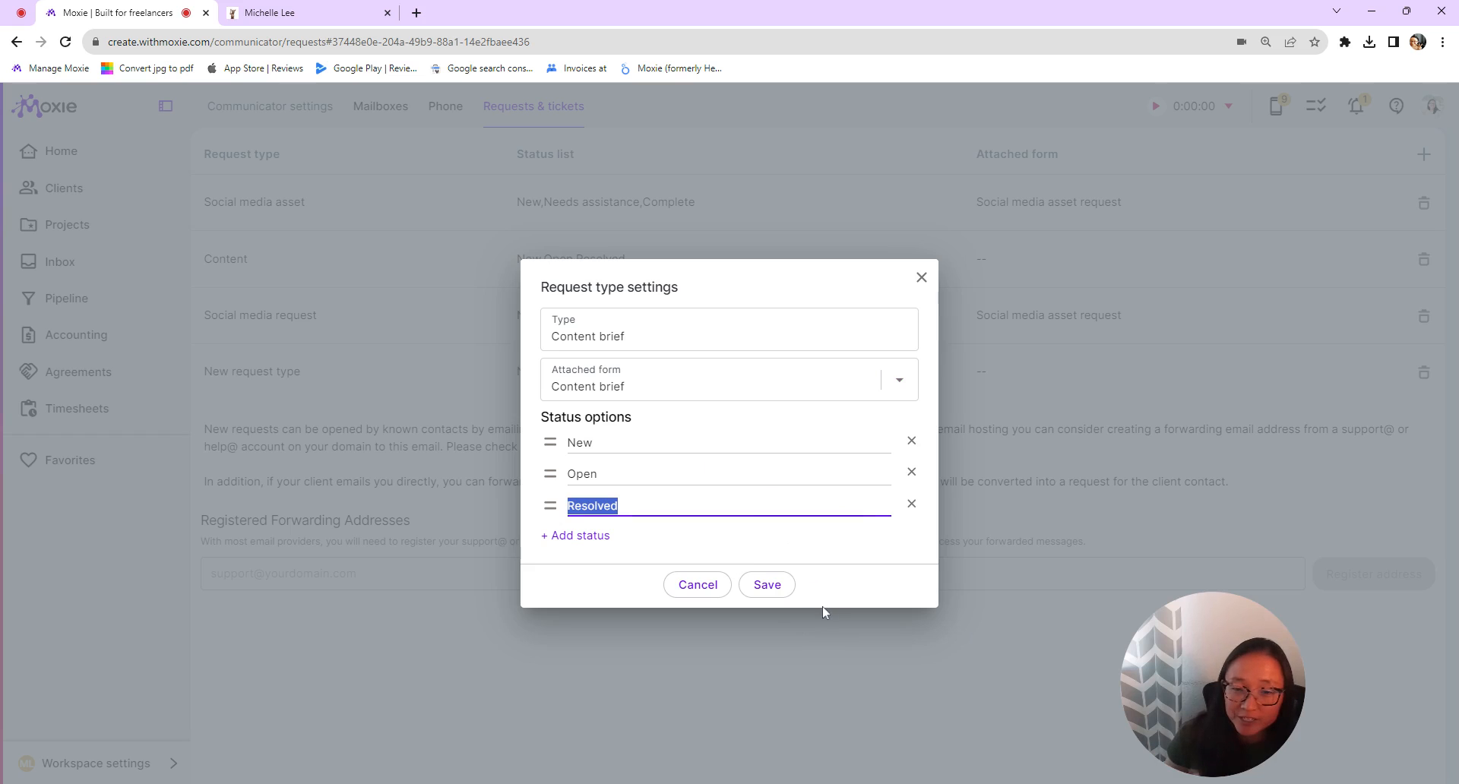
{"action": "left_click", "coordinate": [766, 584]}
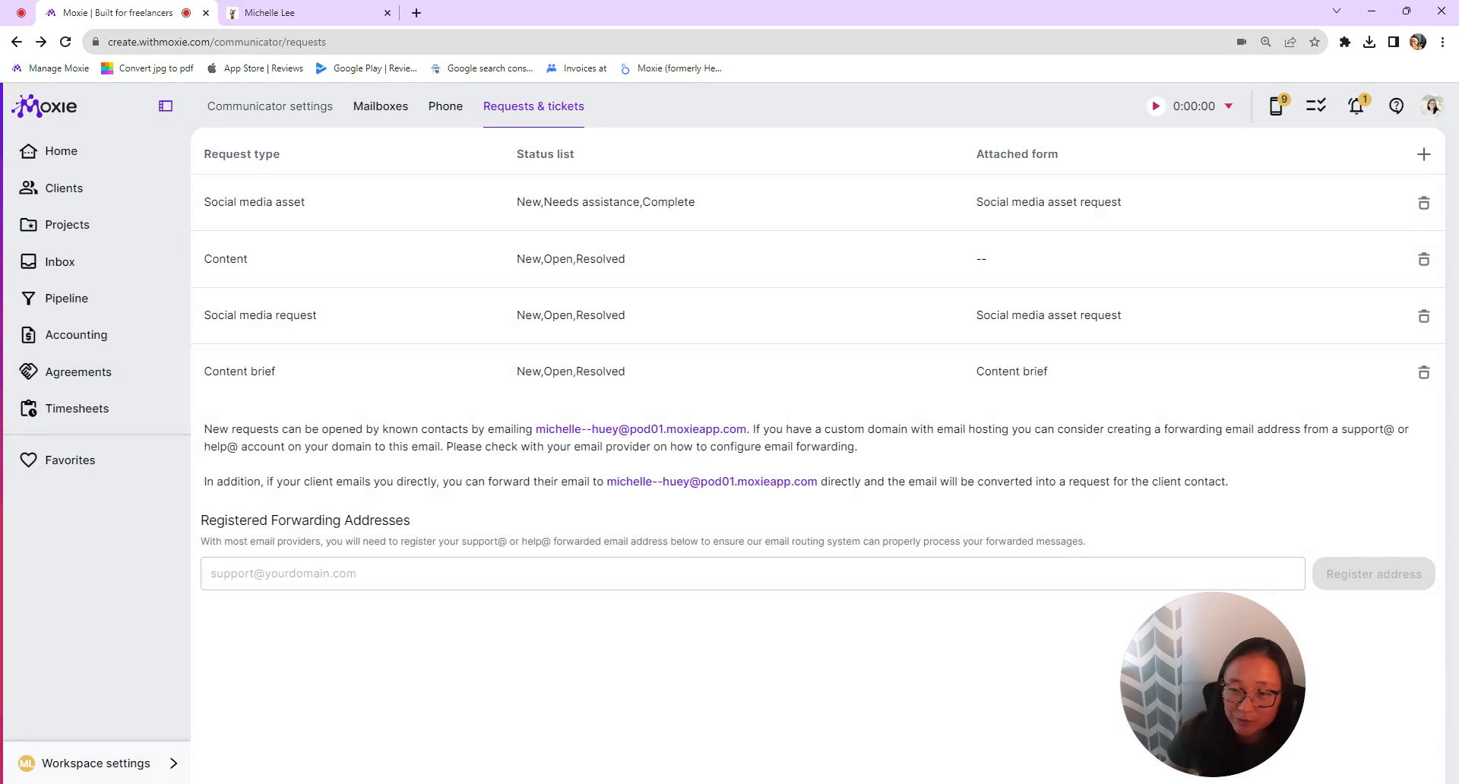
{"action": "mouse_move", "coordinate": [664, 371]}
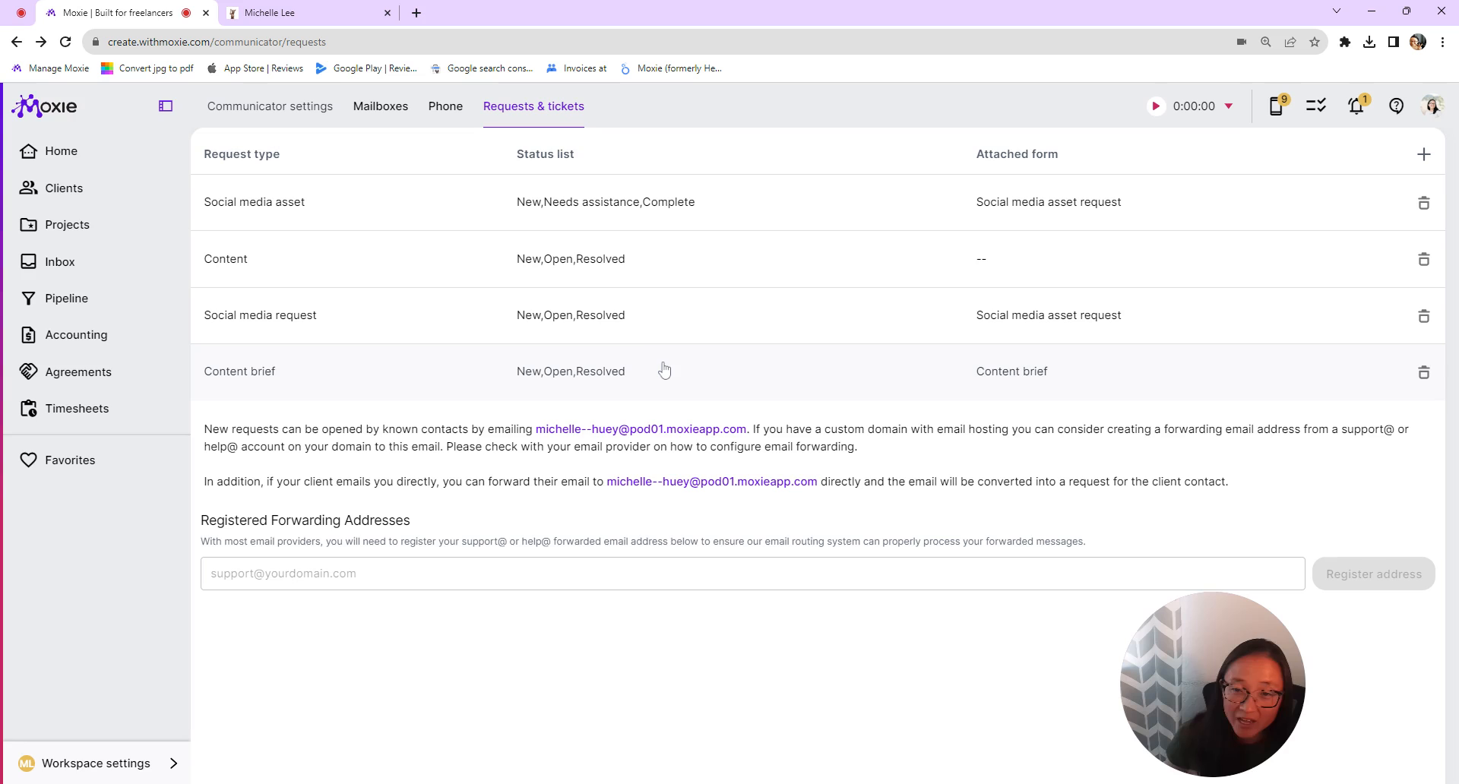
{"action": "mouse_move", "coordinate": [990, 444]}
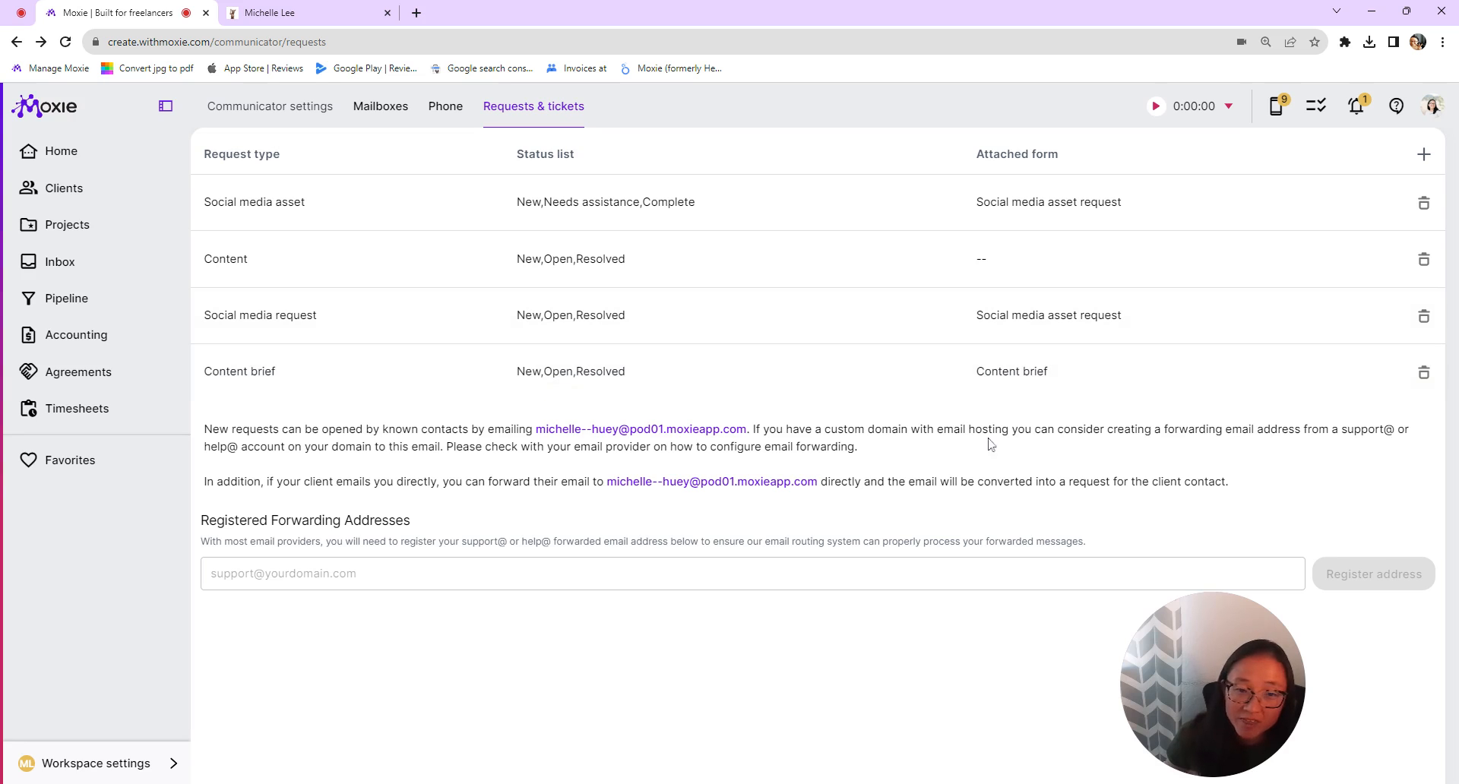
{"action": "mouse_move", "coordinate": [1086, 375]}
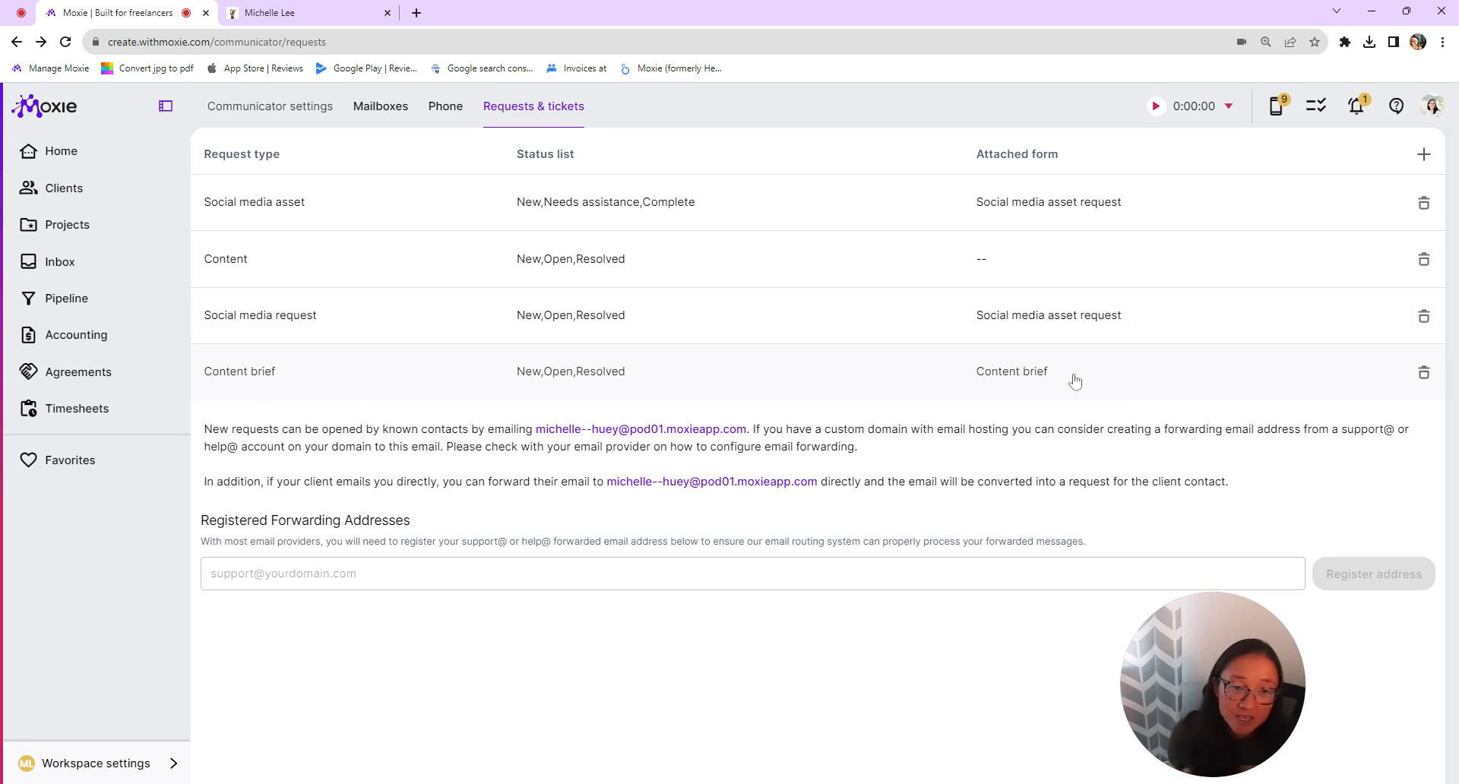
{"action": "mouse_move", "coordinate": [1072, 397]}
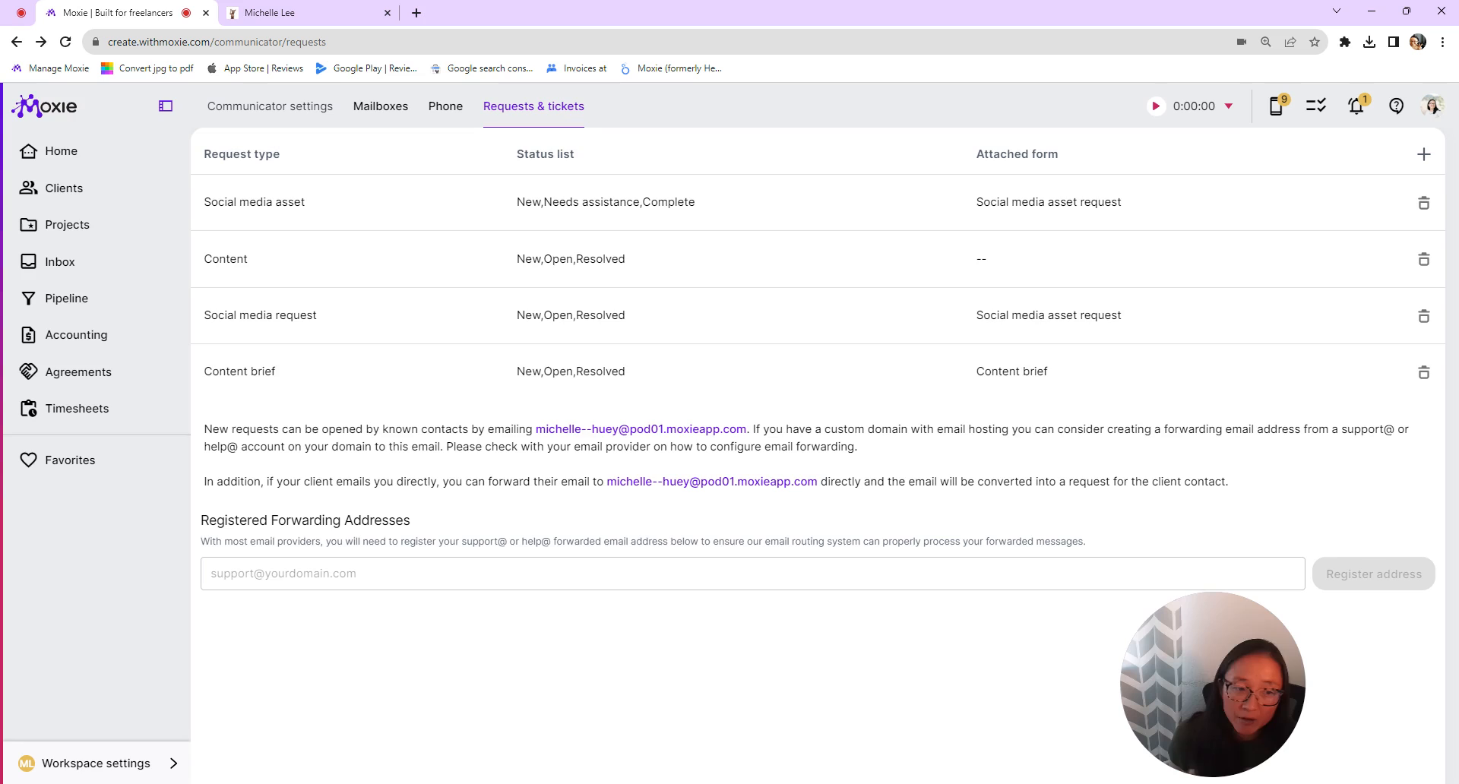
{"action": "mouse_move", "coordinate": [1394, 417]}
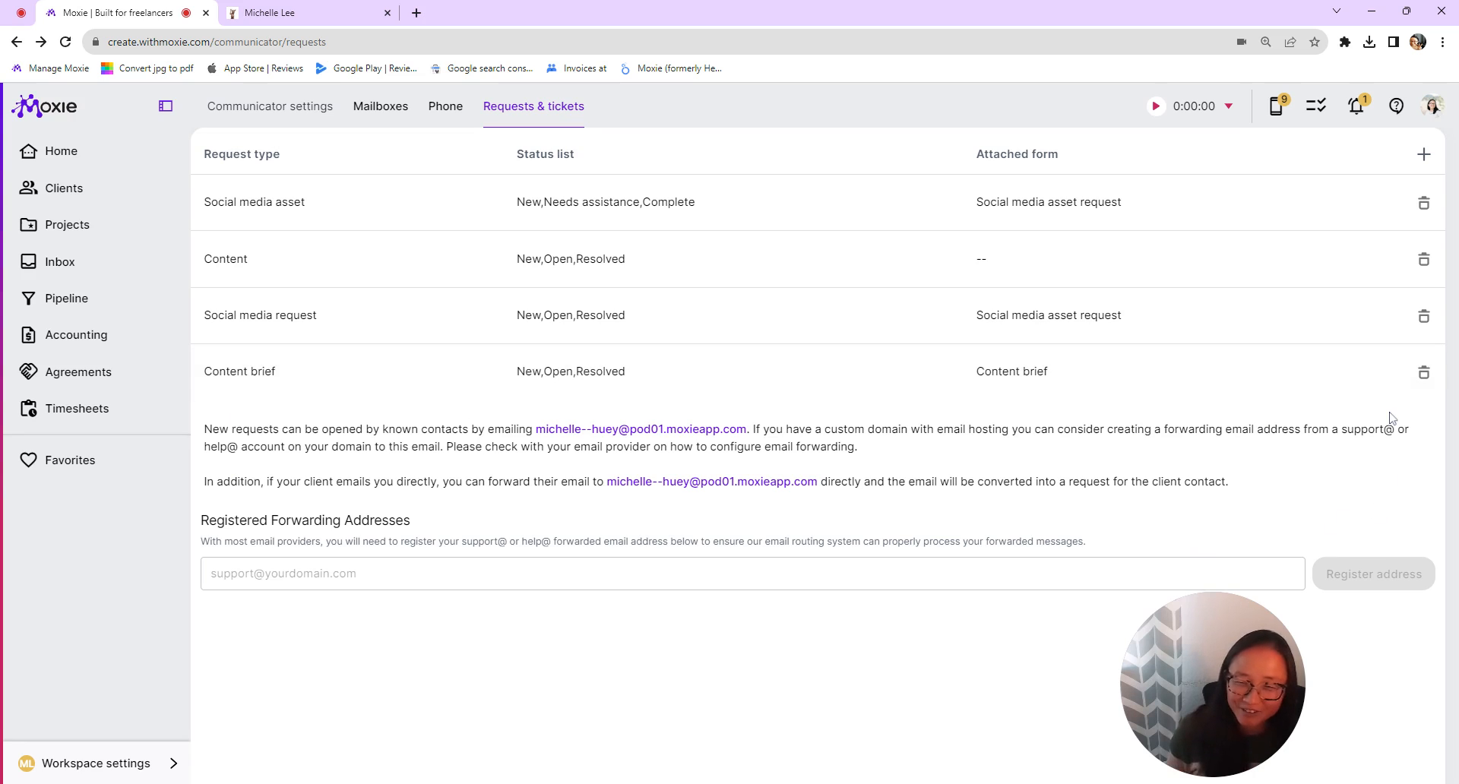
{"action": "mouse_move", "coordinate": [757, 466]}
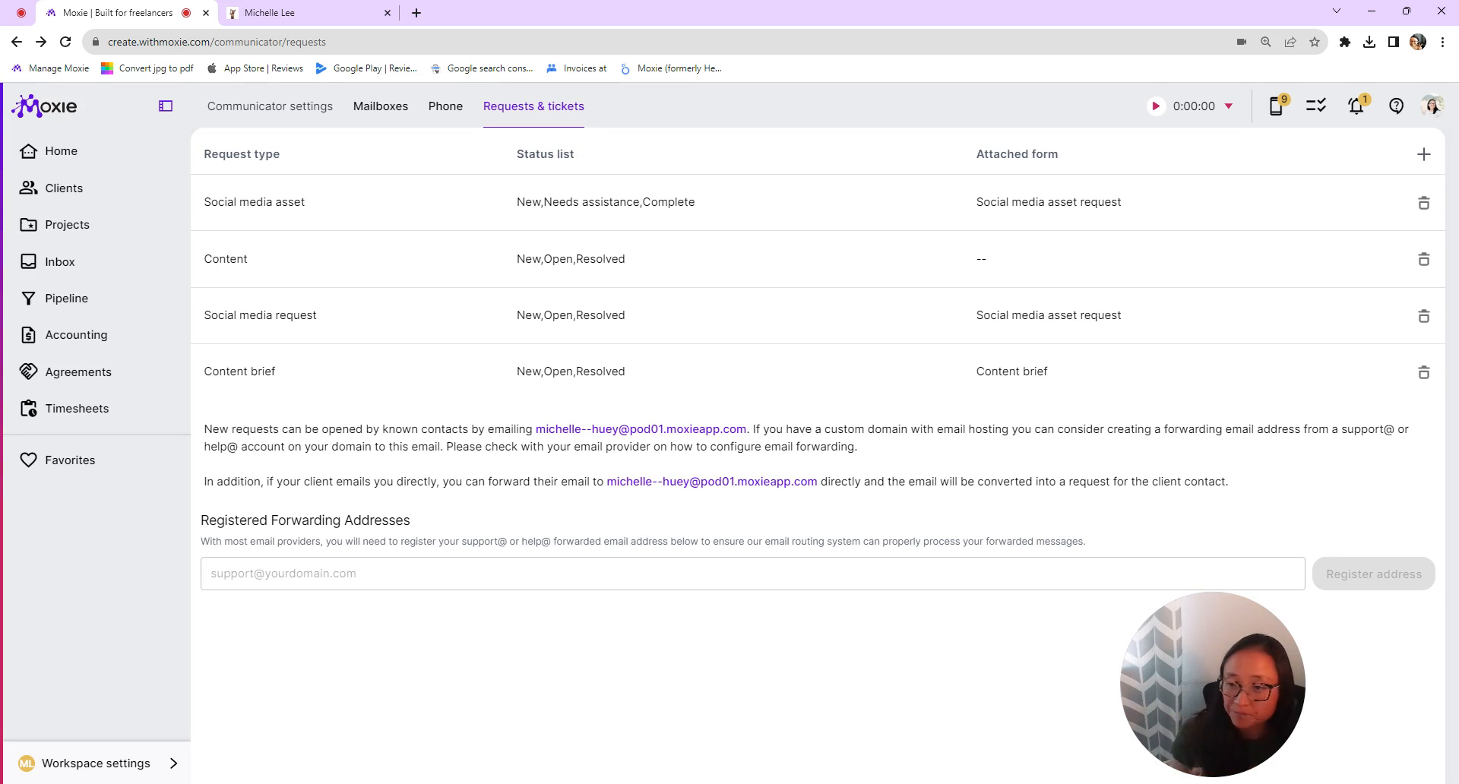
{"action": "mouse_move", "coordinate": [596, 269]}
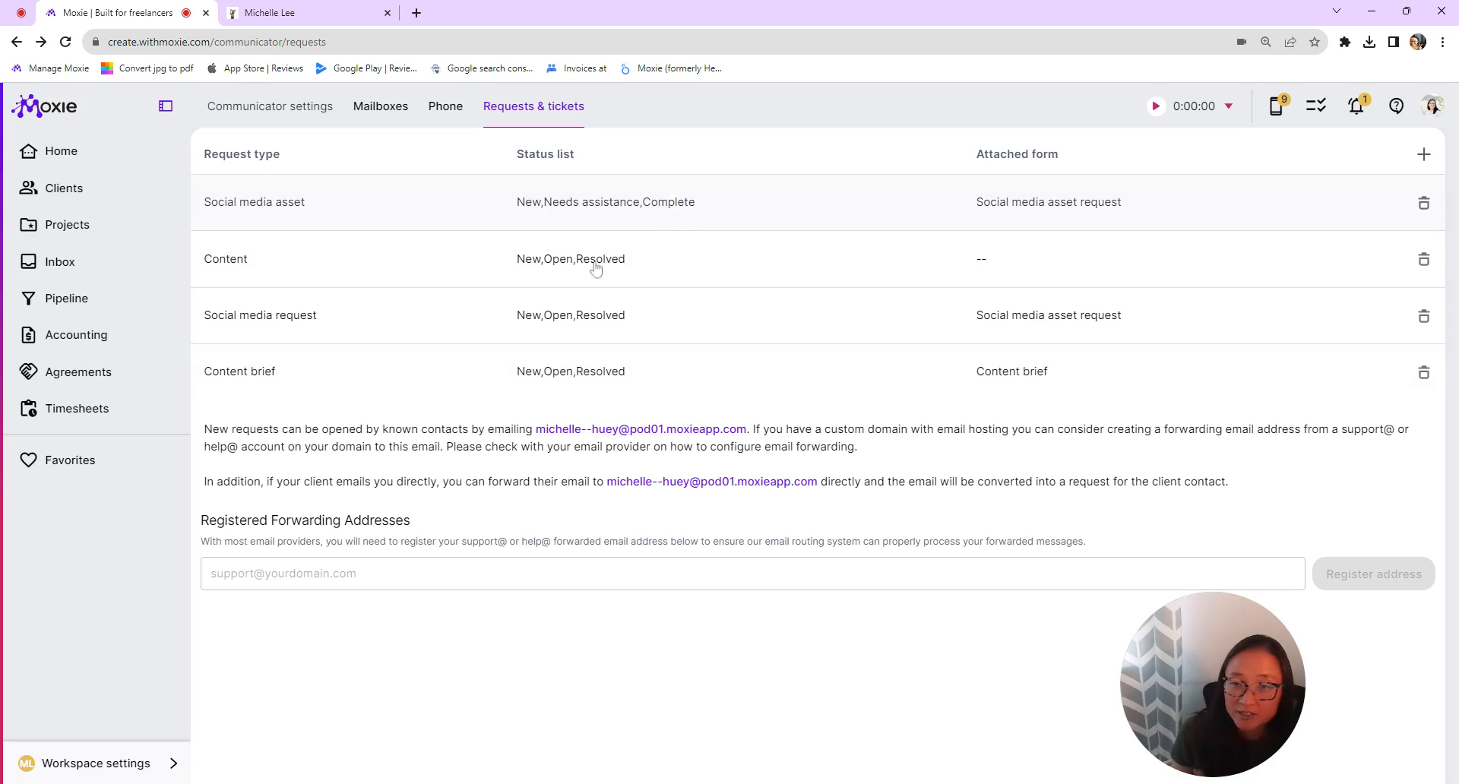
Return to the Workspace settings menu after reviewing the request types.
{"action": "left_click", "coordinate": [94, 763]}
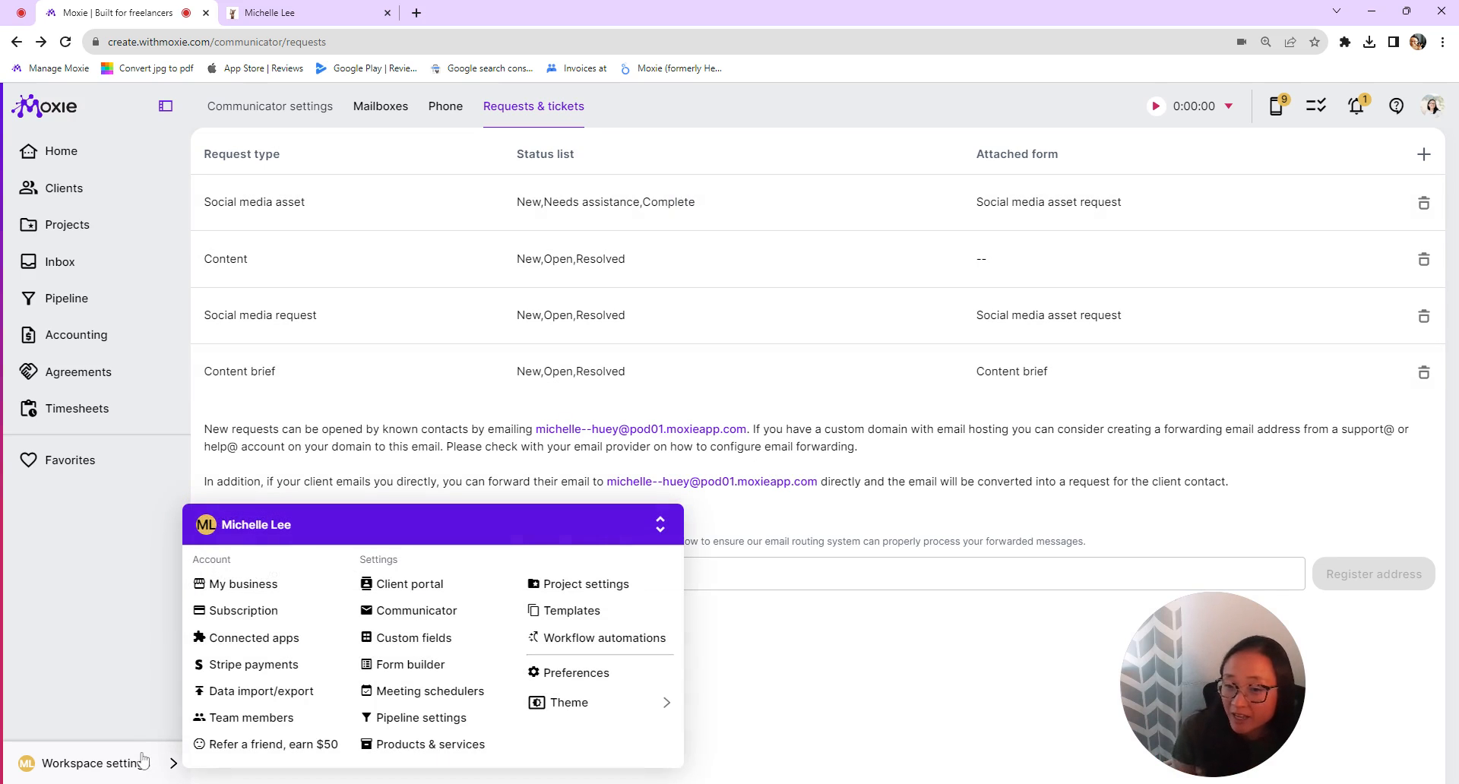
{"action": "mouse_move", "coordinate": [408, 584]}
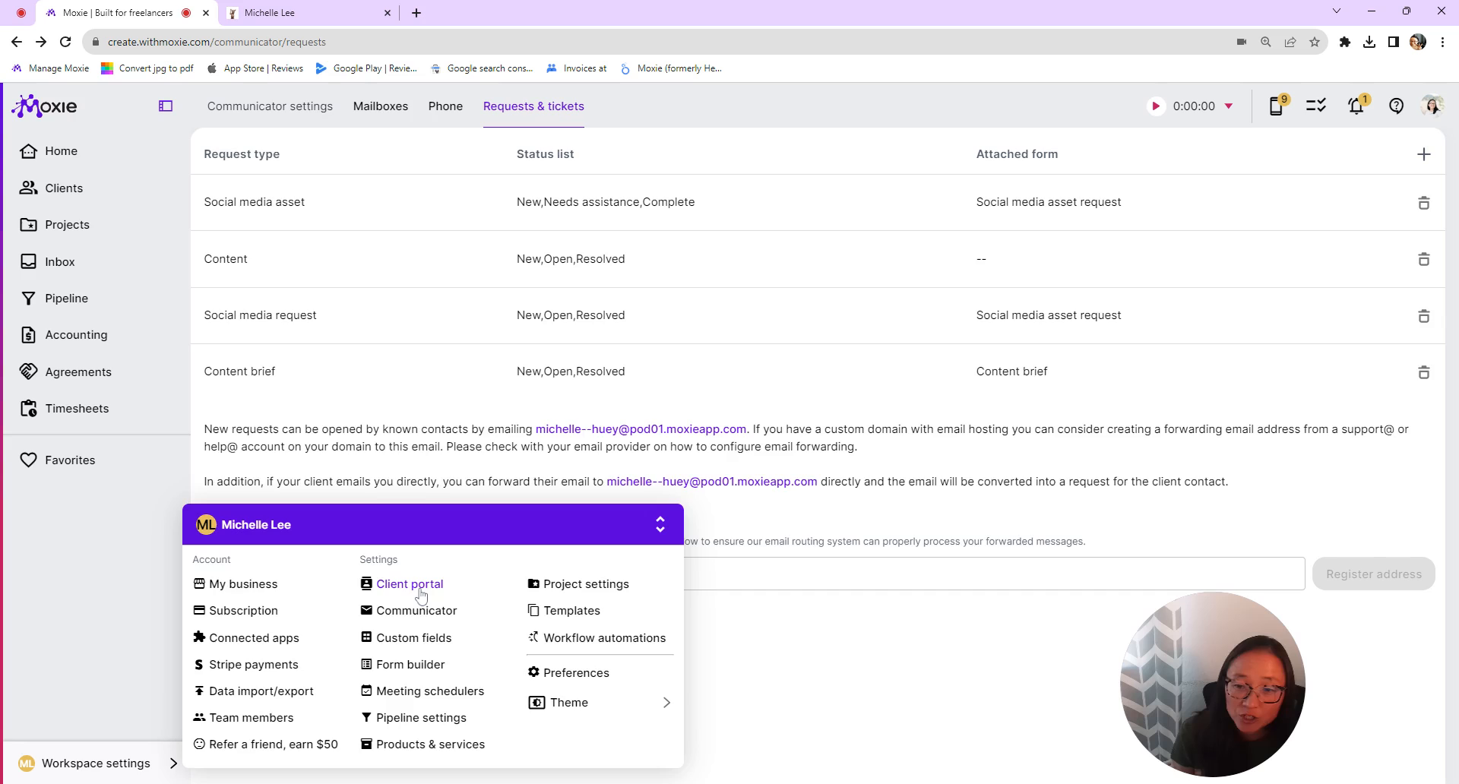
Keep Requests/tickets enabled in the client portal's default features, then go to Permissions.
{"action": "left_click", "coordinate": [409, 583]}
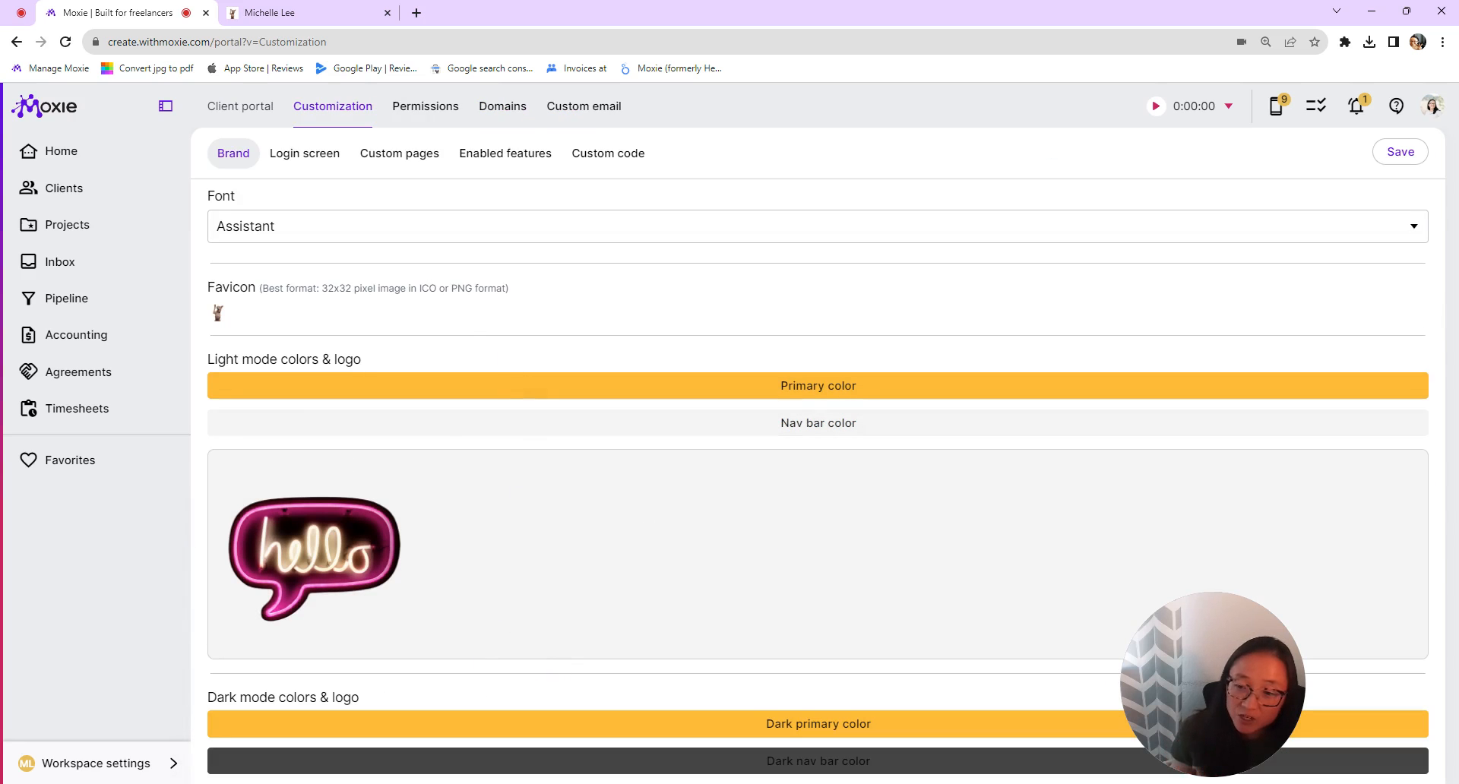
{"action": "left_click", "coordinate": [505, 154]}
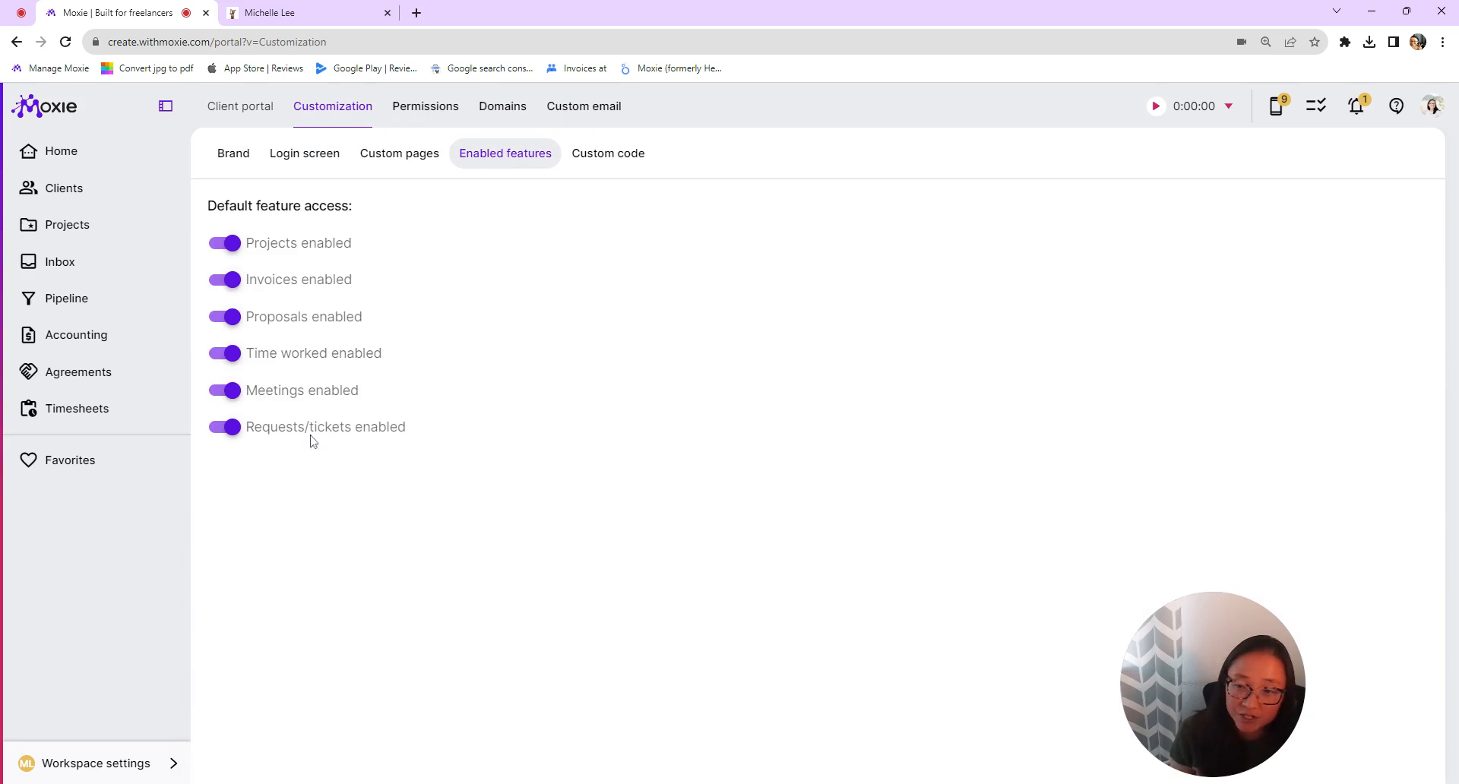
{"action": "left_click", "coordinate": [225, 427]}
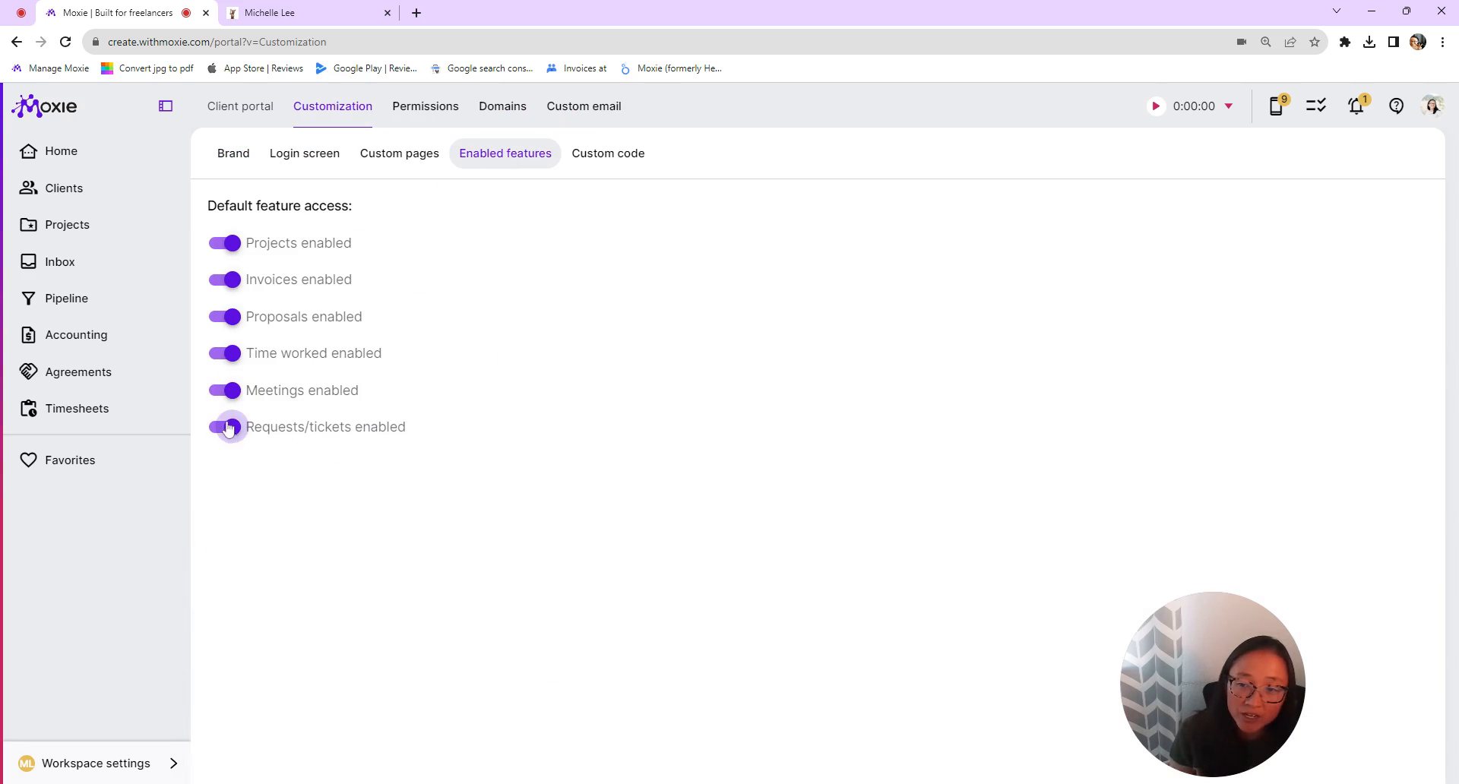
{"action": "left_click", "coordinate": [225, 427]}
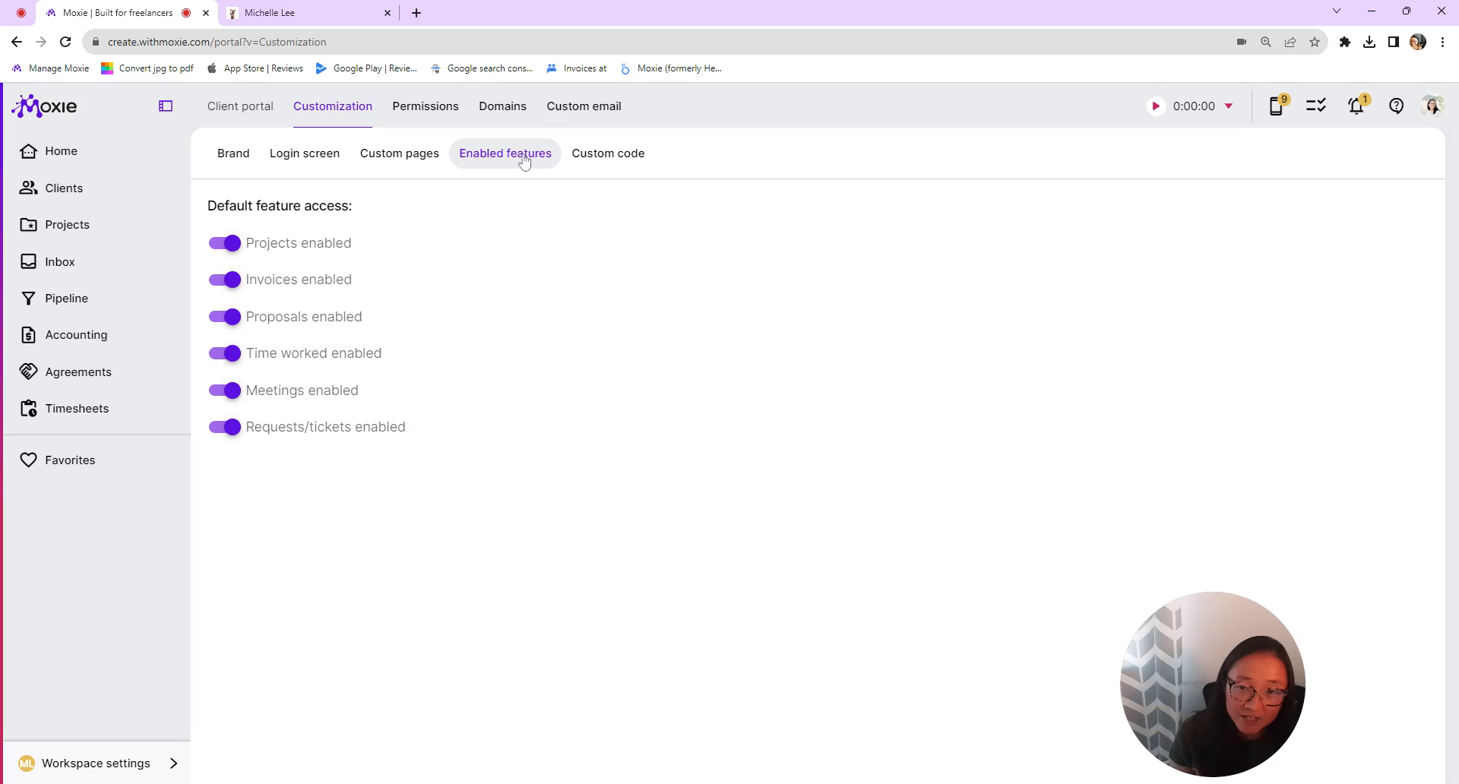
{"action": "mouse_move", "coordinate": [468, 148]}
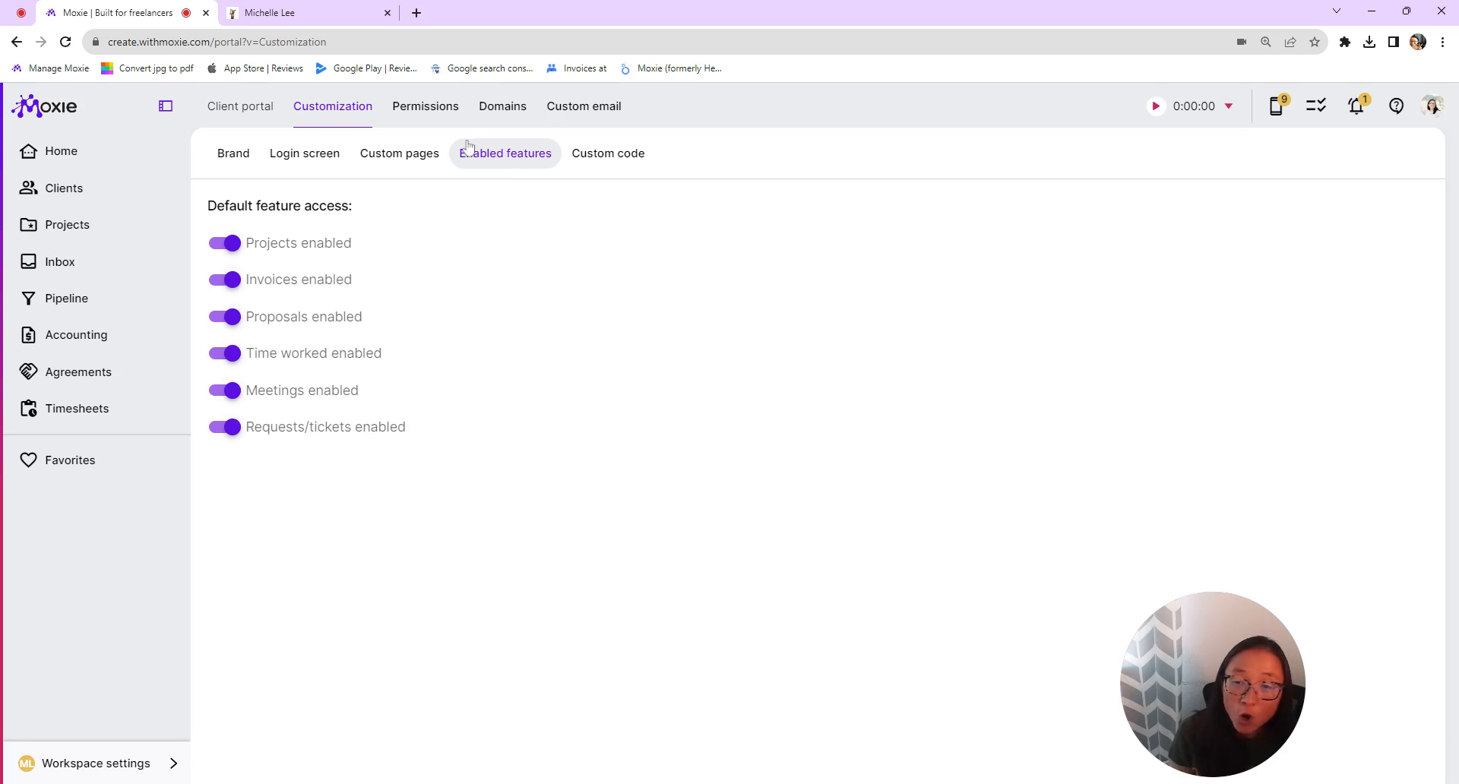
{"action": "mouse_move", "coordinate": [425, 107]}
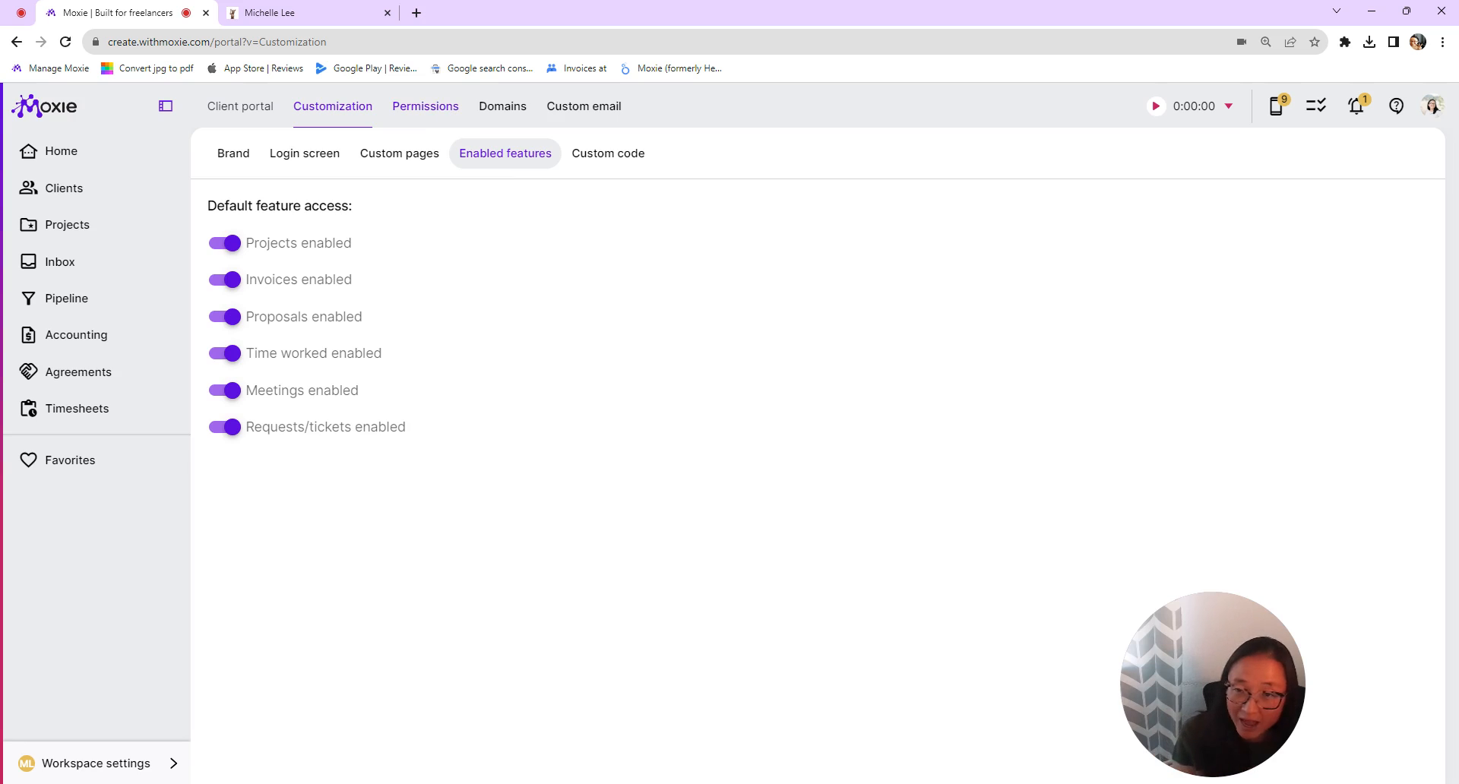
{"action": "mouse_move", "coordinate": [447, 574]}
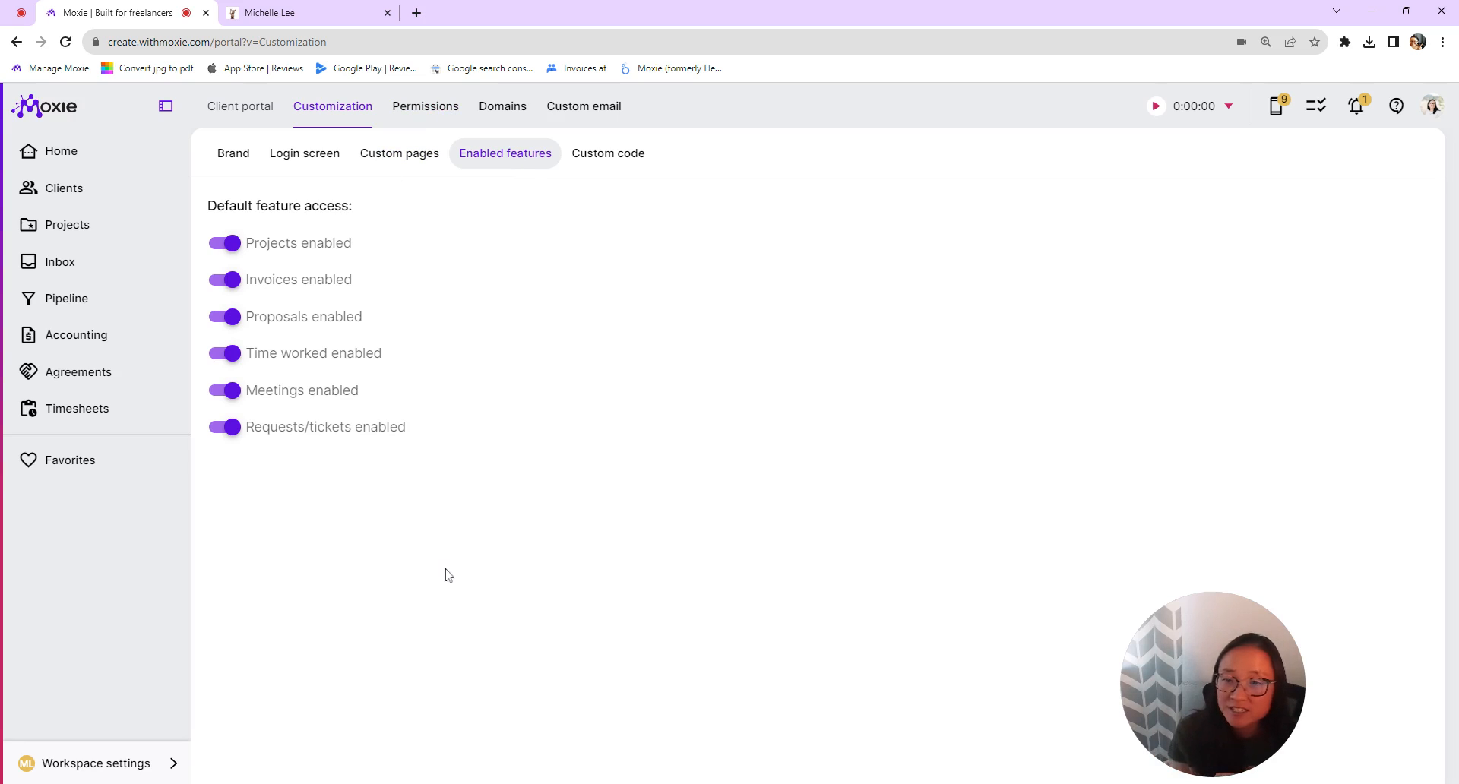
{"action": "left_click", "coordinate": [426, 106]}
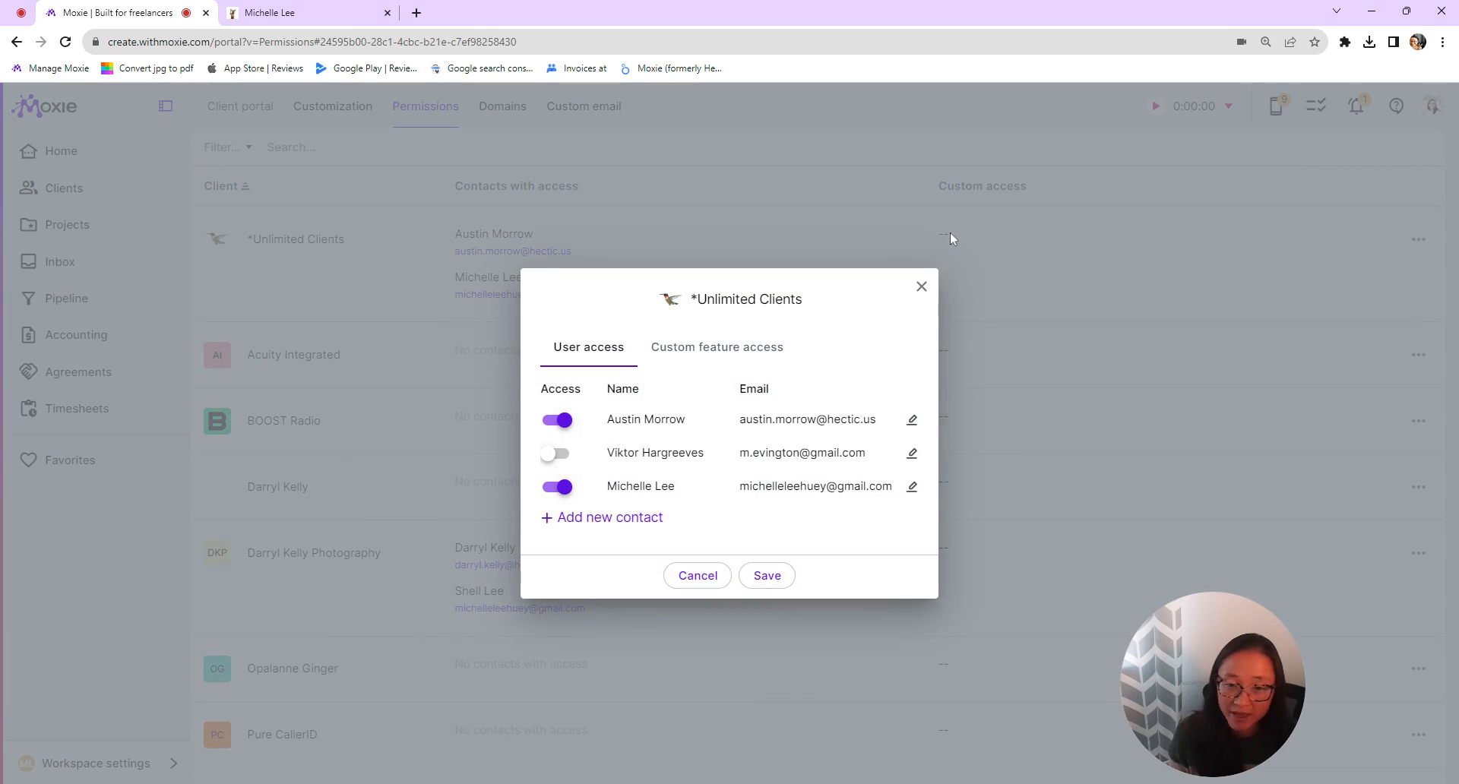
{"action": "mouse_move", "coordinate": [713, 503]}
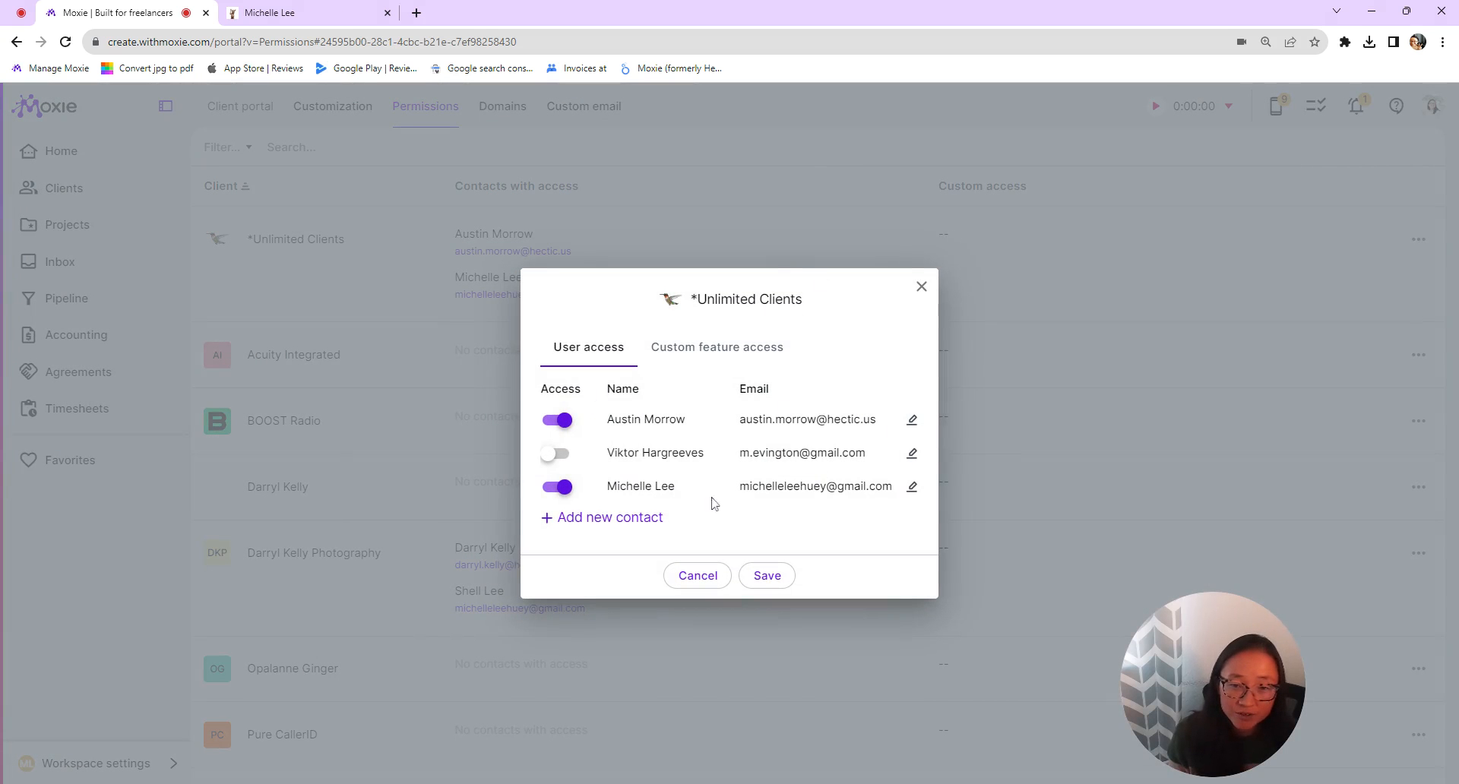
{"action": "mouse_move", "coordinate": [795, 505]}
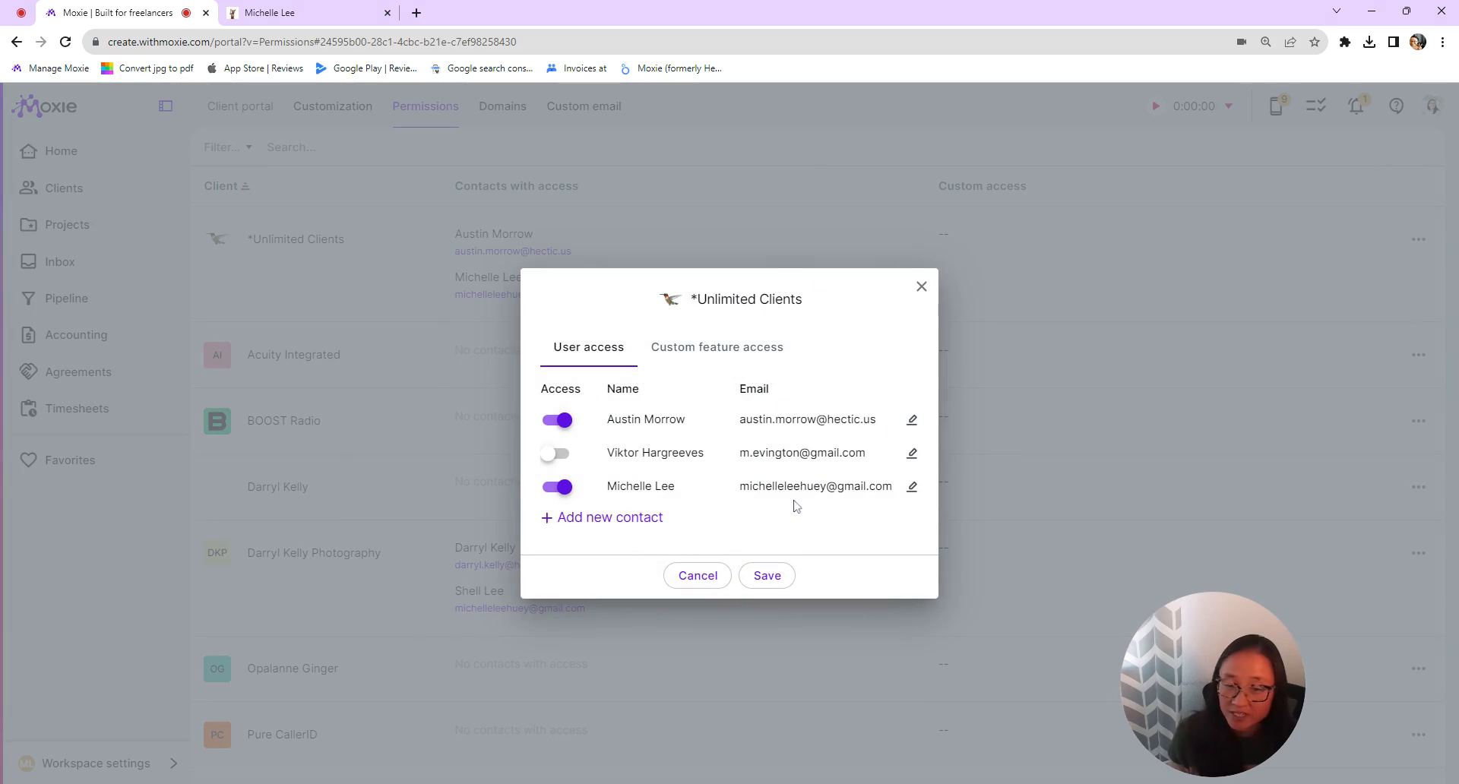
{"action": "left_click", "coordinate": [716, 347]}
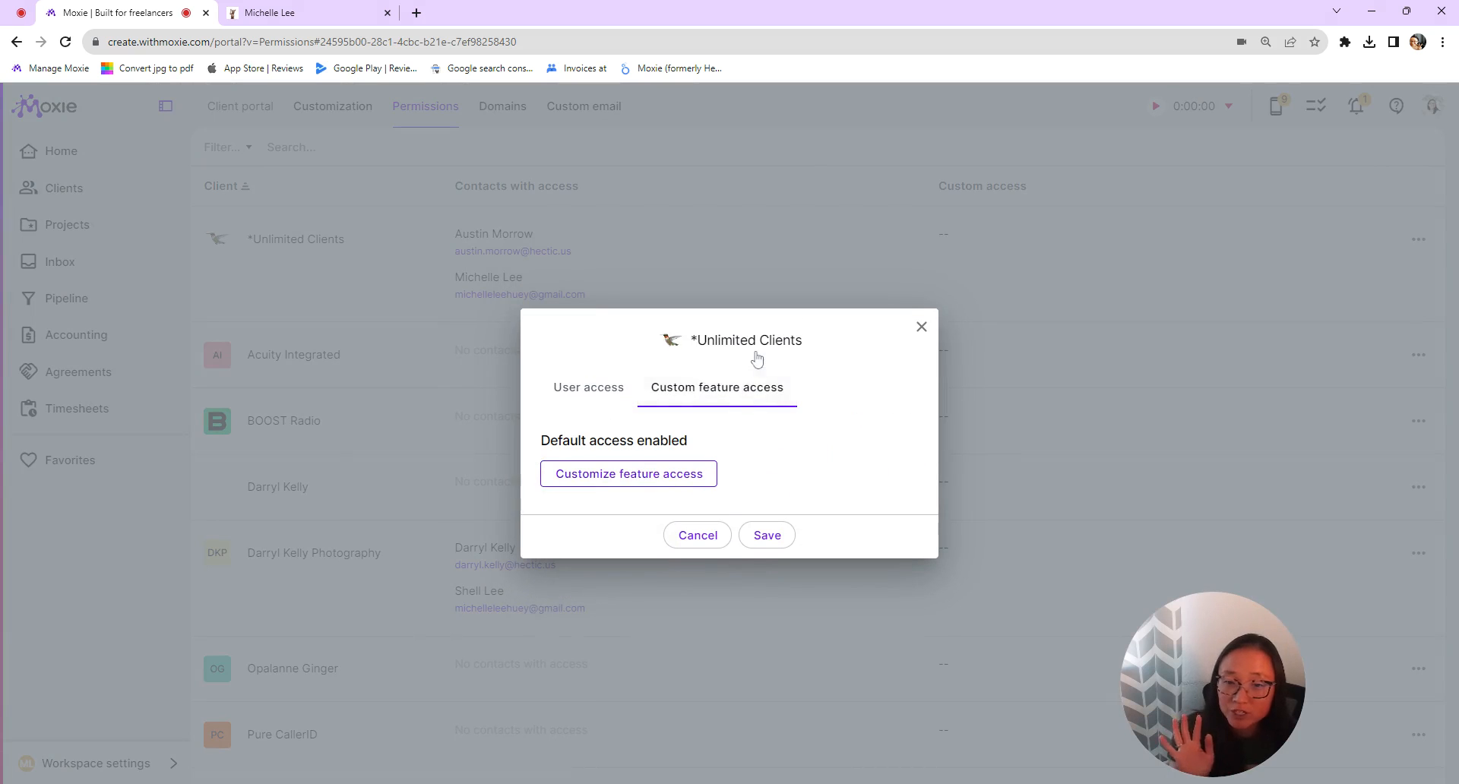
{"action": "left_click", "coordinate": [628, 474]}
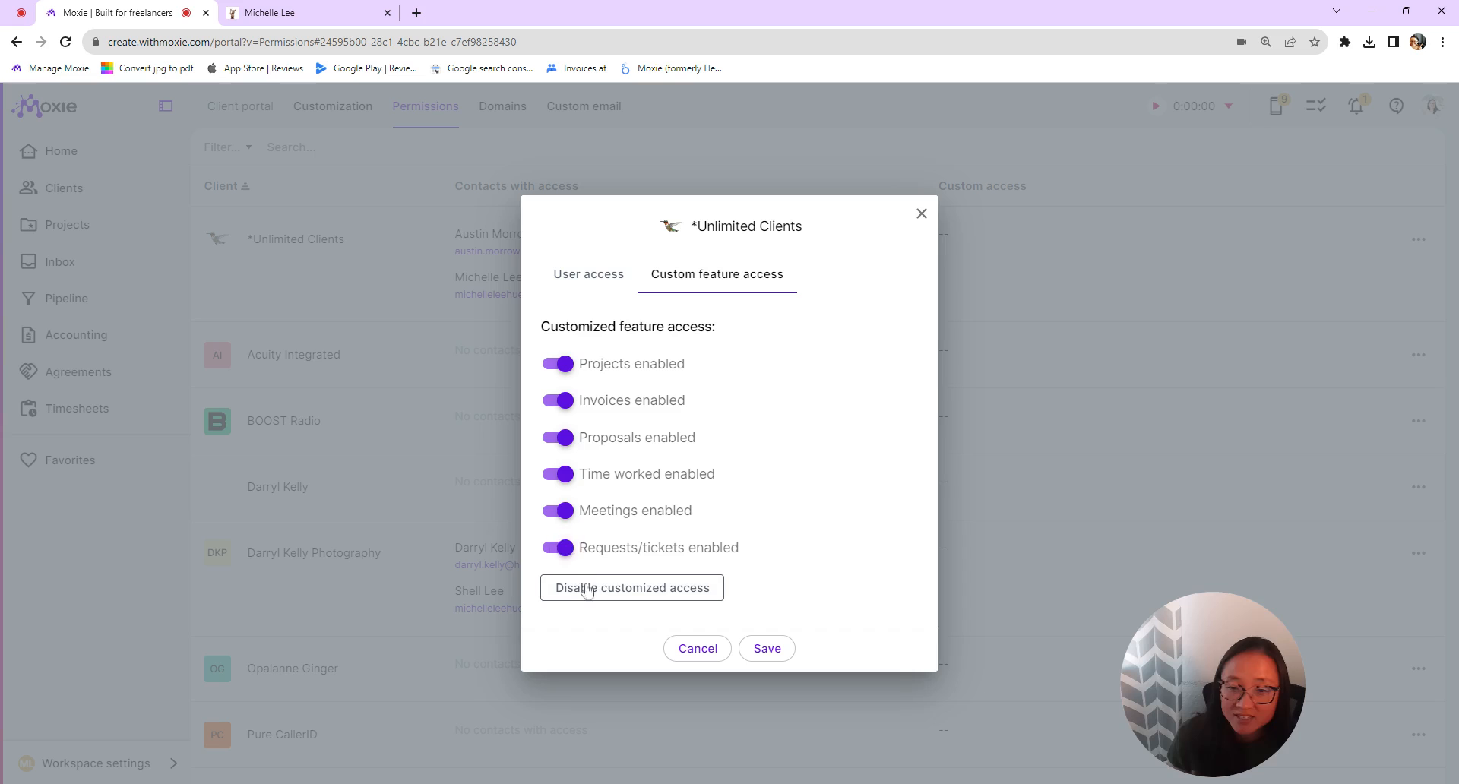
{"action": "mouse_move", "coordinate": [616, 558]}
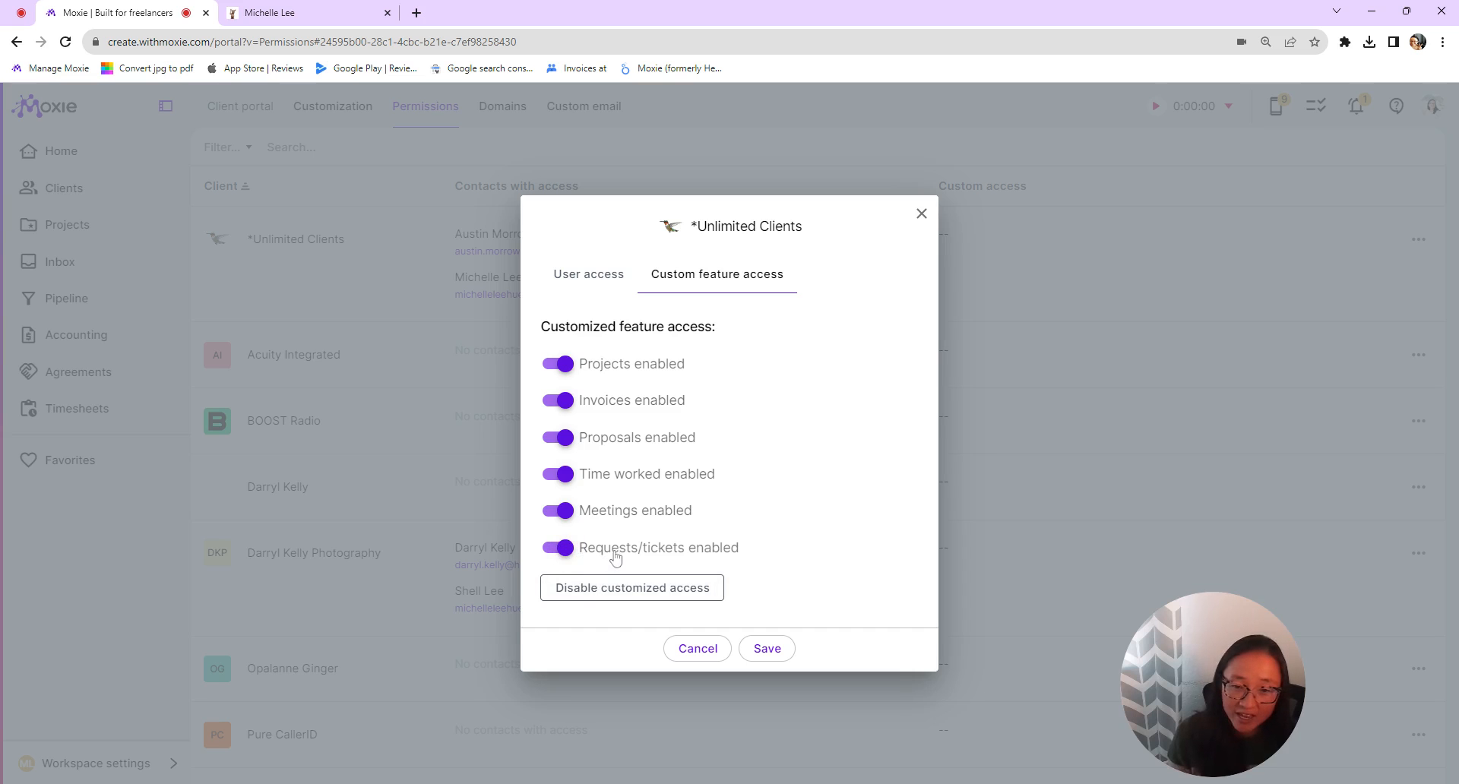
{"action": "left_click", "coordinate": [698, 649]}
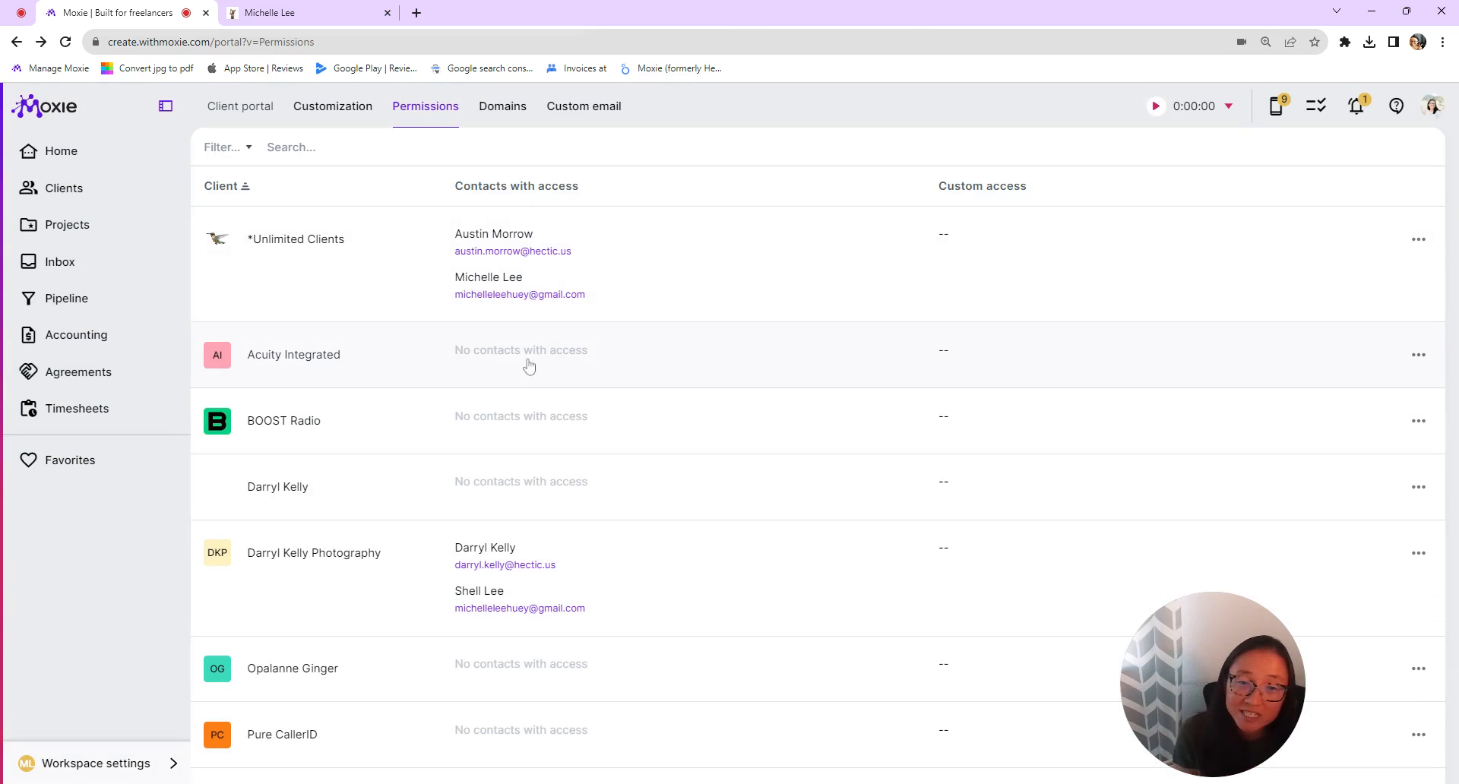
{"action": "left_click", "coordinate": [302, 12]}
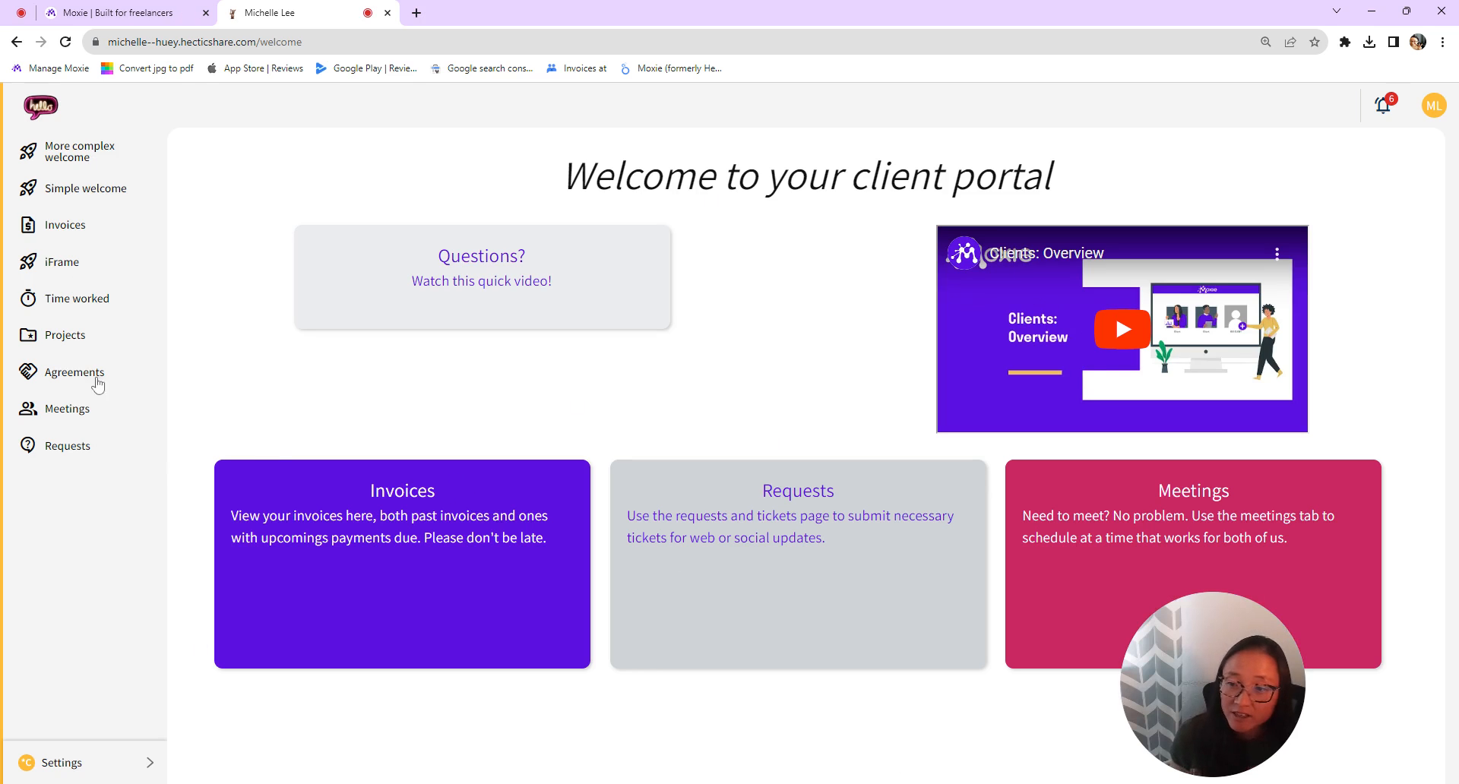
{"action": "mouse_move", "coordinate": [79, 454]}
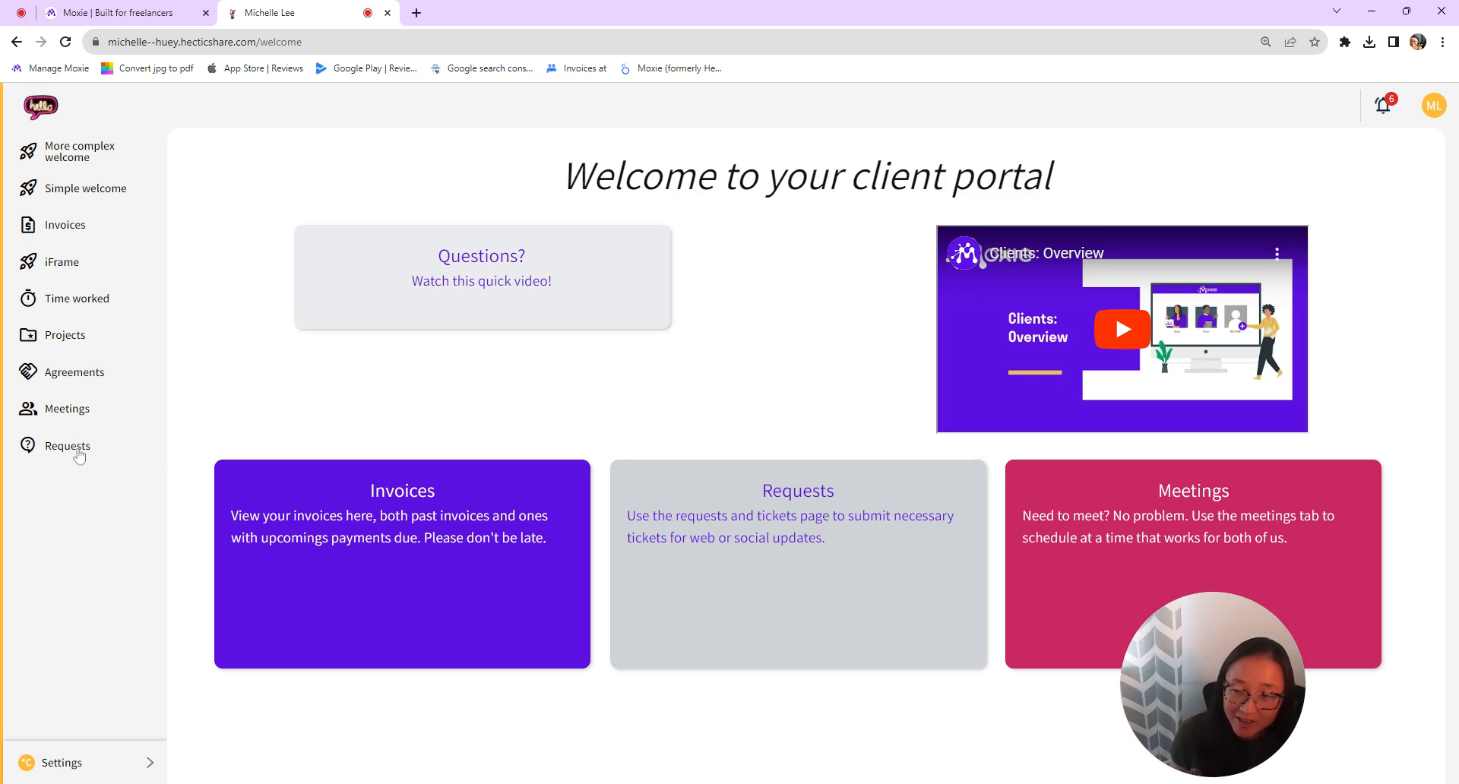
{"action": "left_click", "coordinate": [65, 446]}
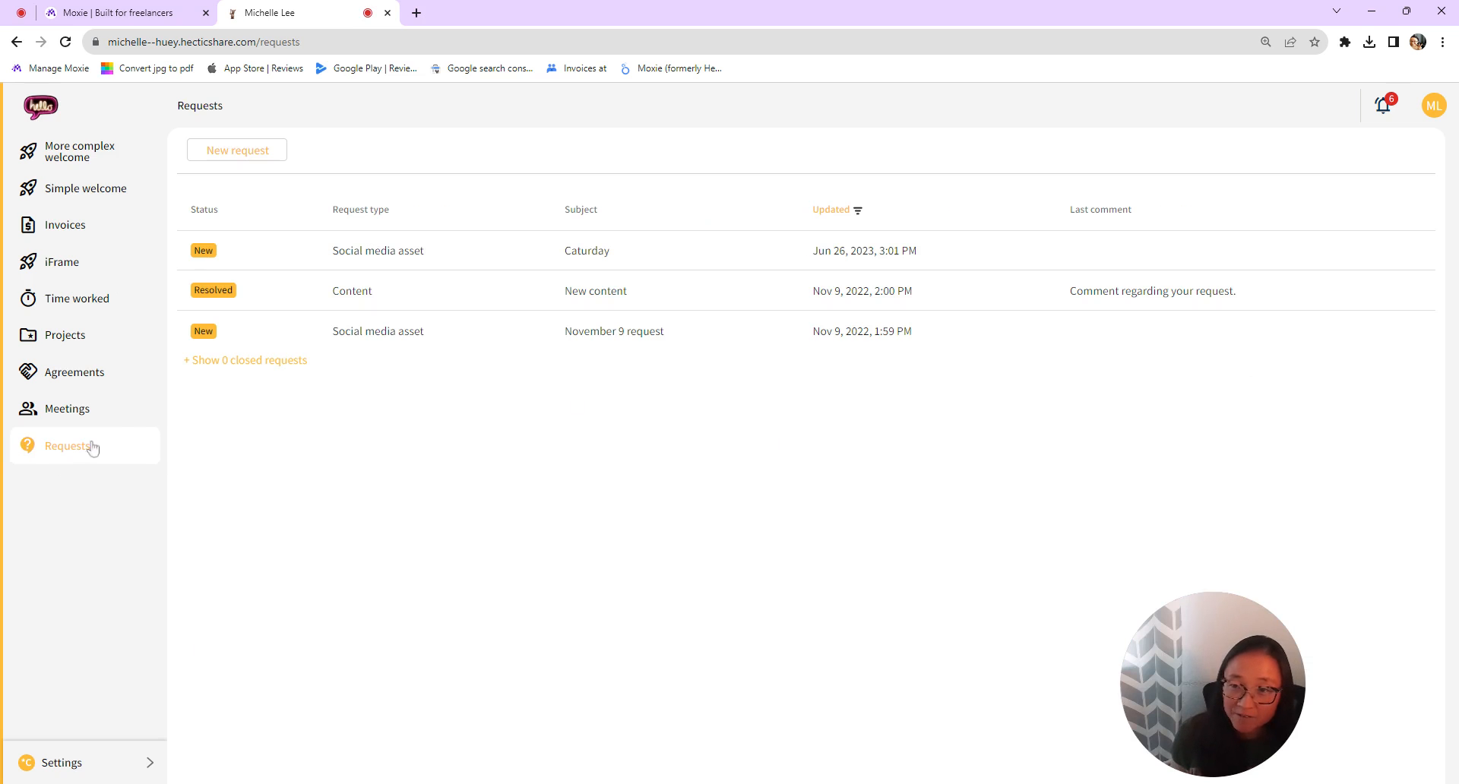
{"action": "mouse_move", "coordinate": [219, 334]}
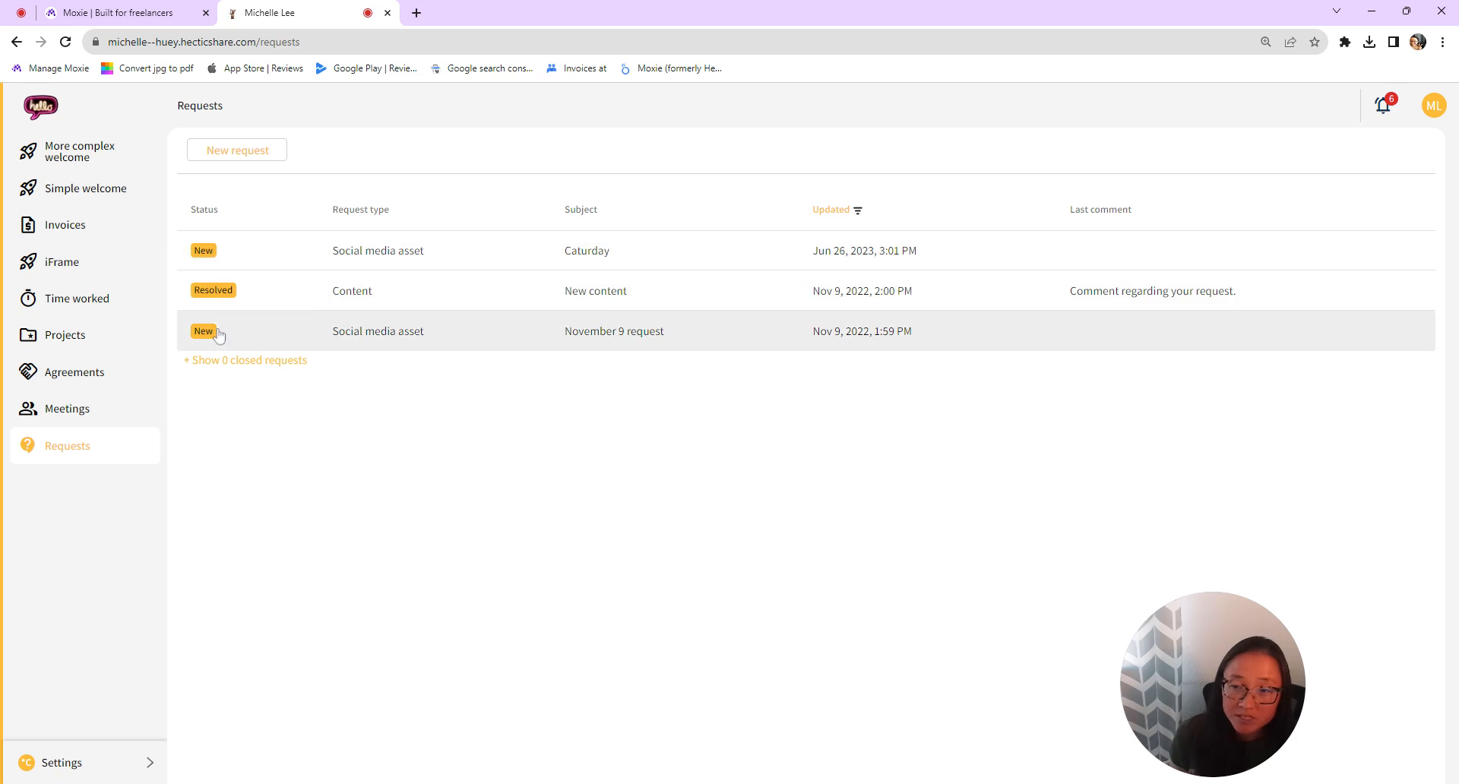
{"action": "mouse_move", "coordinate": [275, 309]}
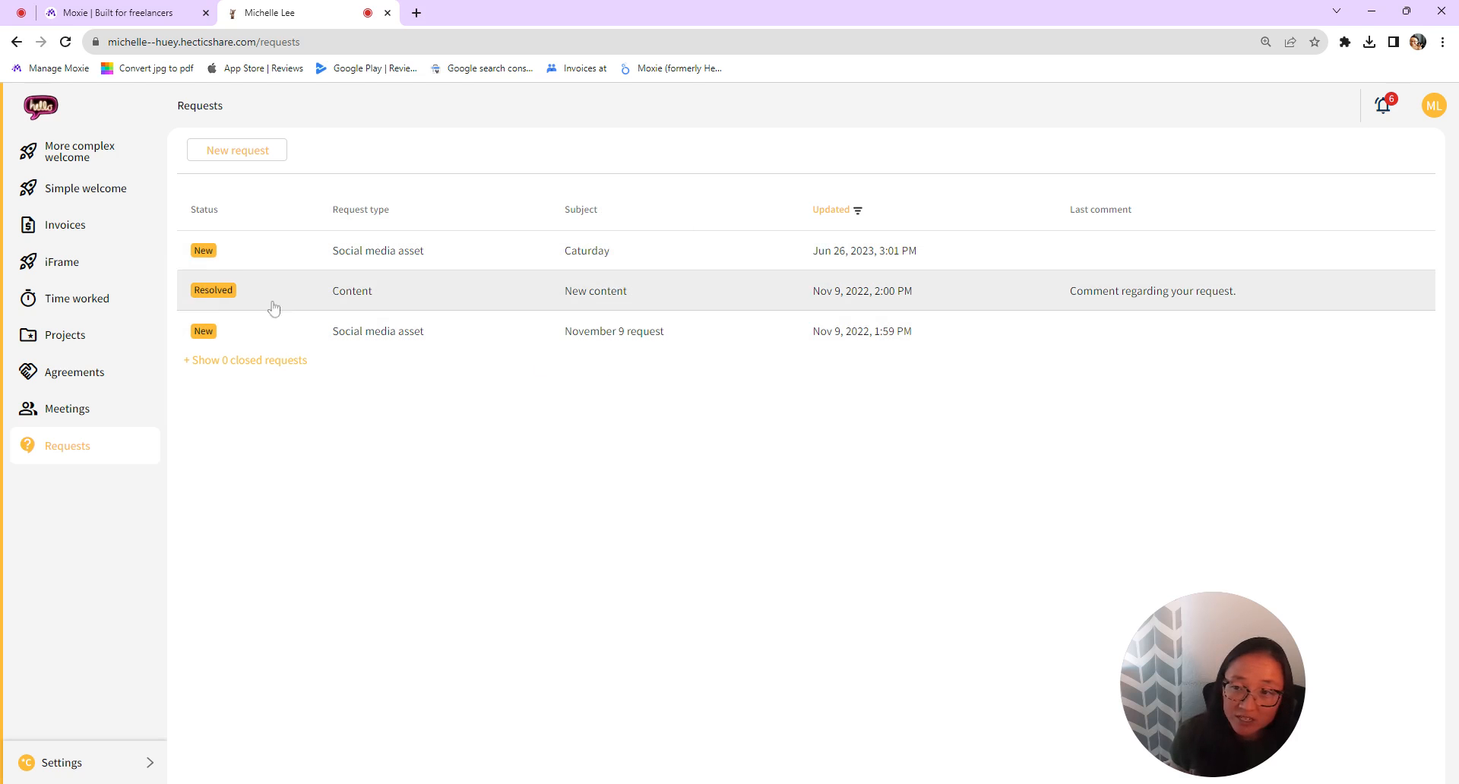
{"action": "mouse_move", "coordinate": [220, 251]}
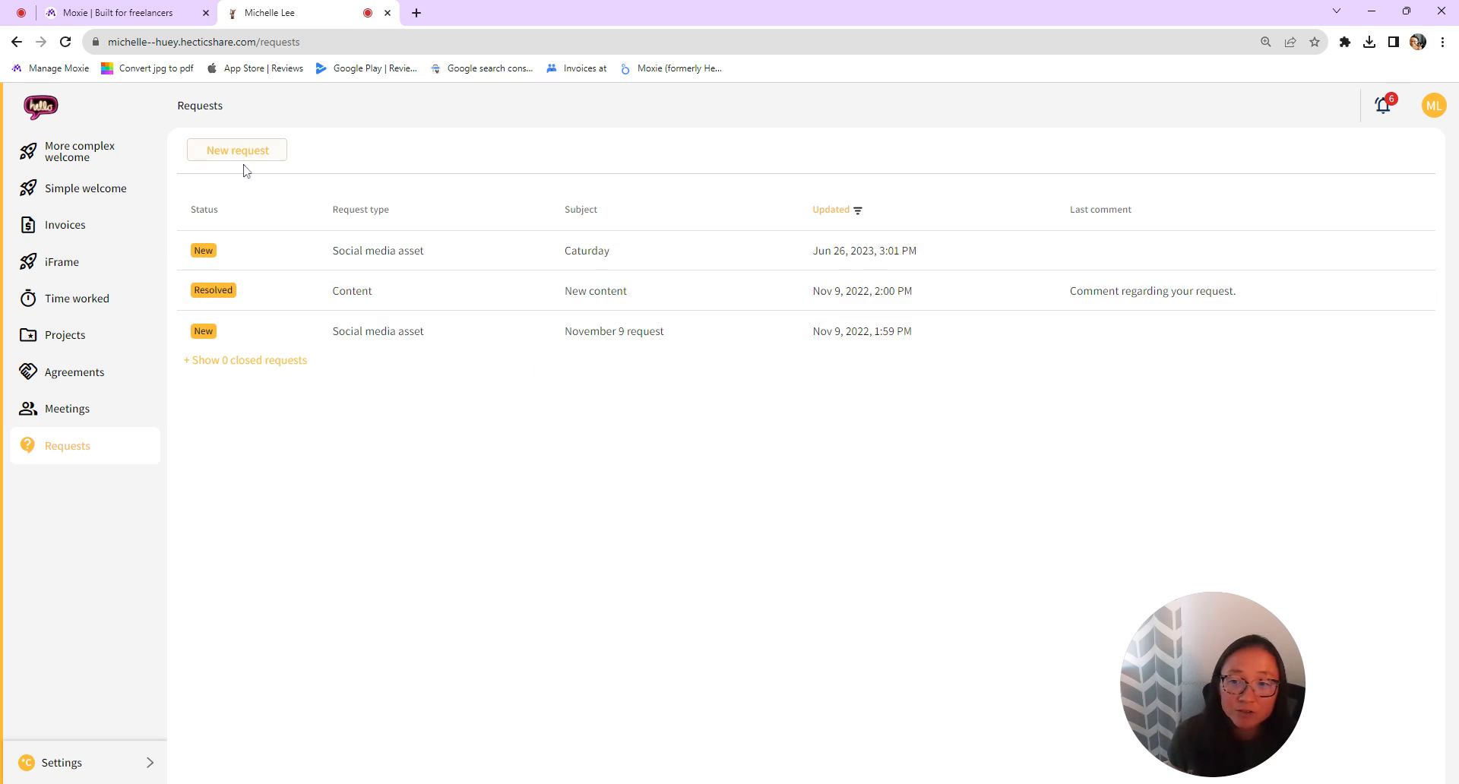
Start a new client request of type Content brief and review its brief questions.
{"action": "left_click", "coordinate": [237, 150]}
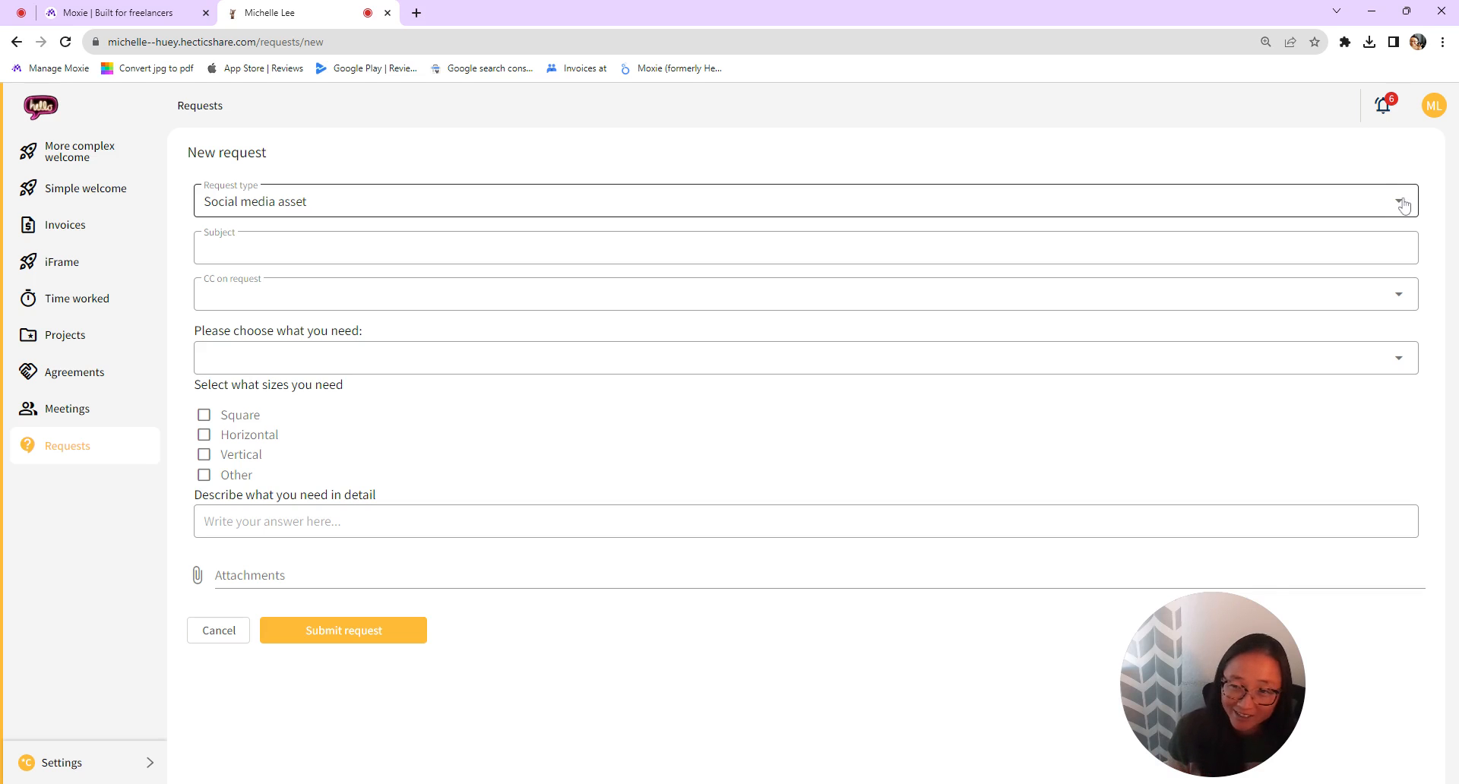
{"action": "left_click", "coordinate": [1403, 202]}
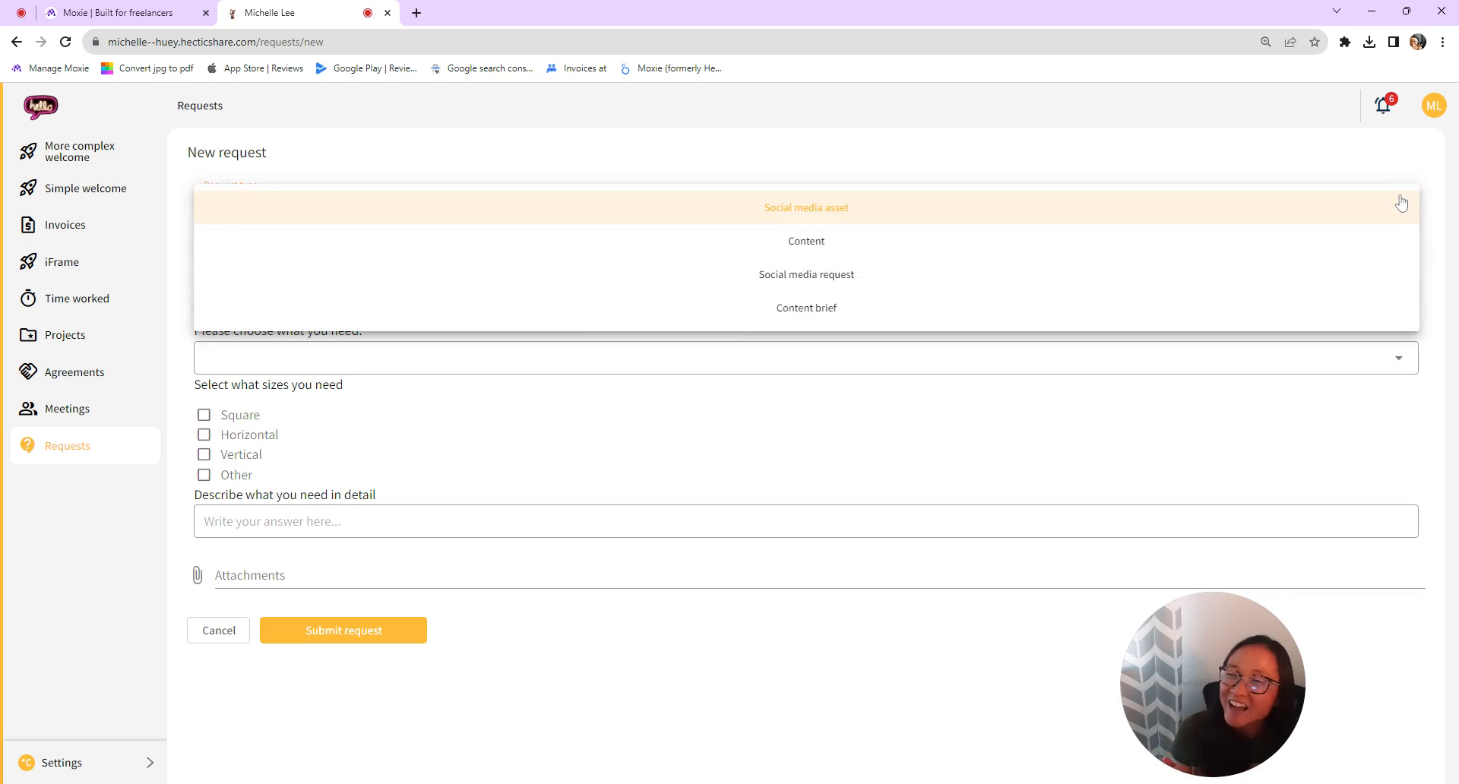
{"action": "mouse_move", "coordinate": [822, 266]}
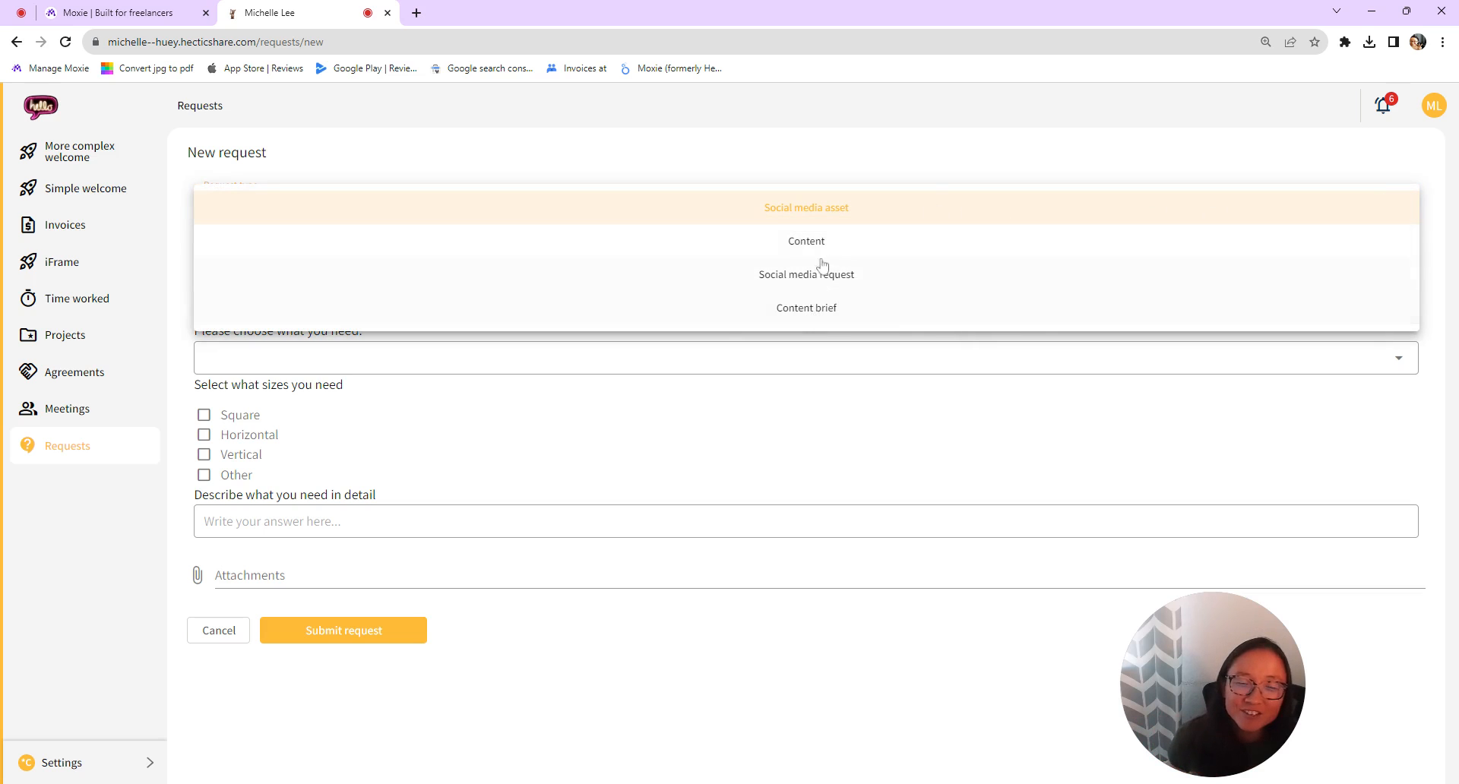
{"action": "mouse_move", "coordinate": [813, 313]}
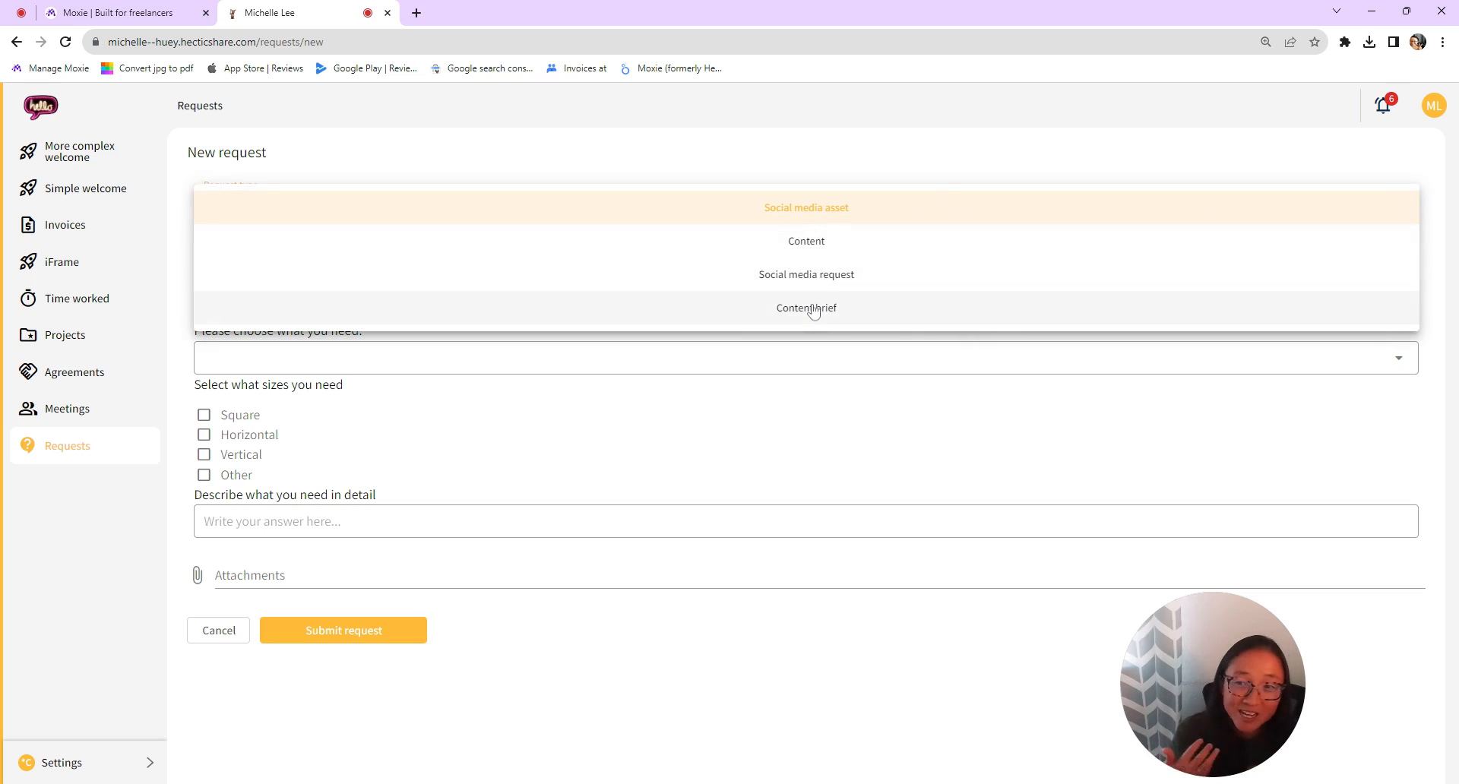
{"action": "mouse_move", "coordinate": [805, 308]}
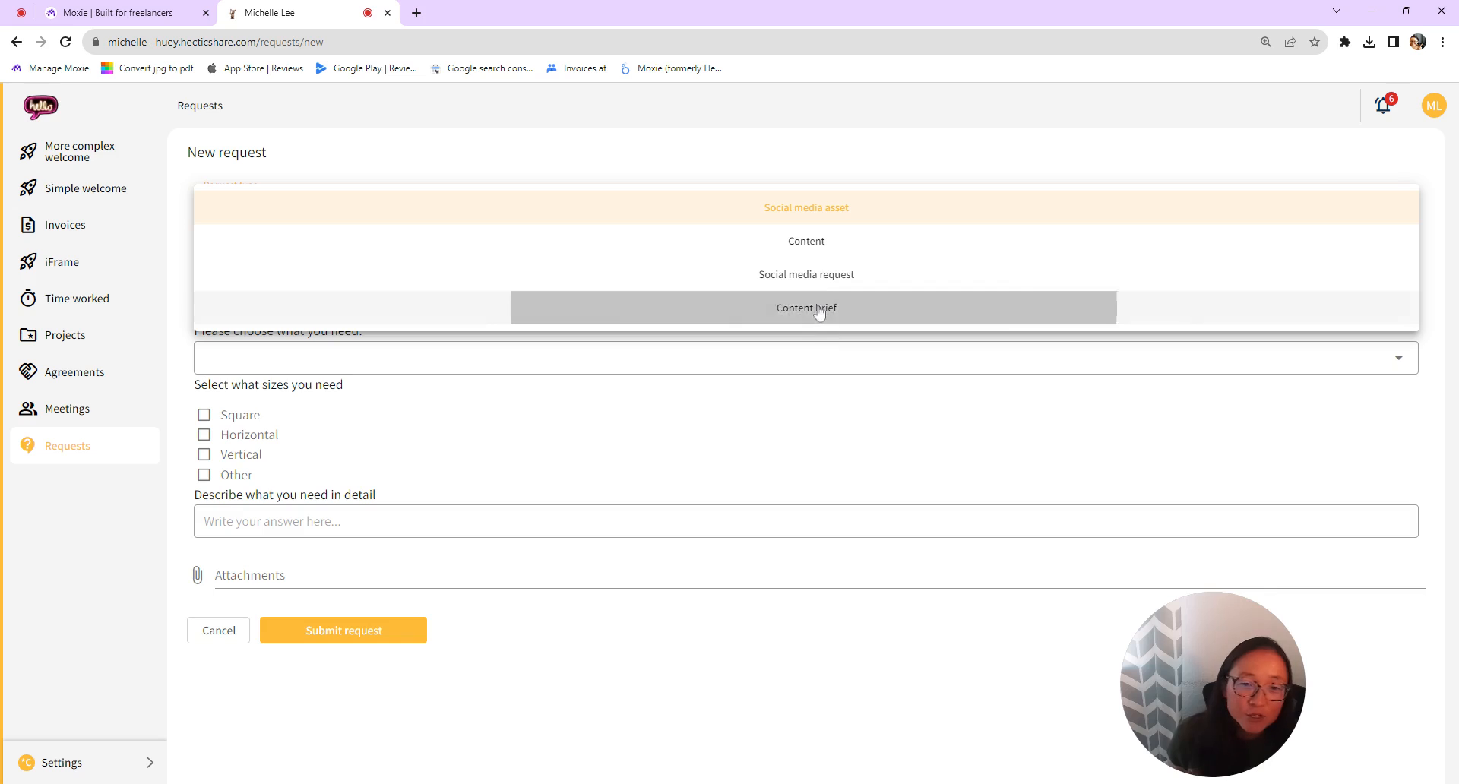
{"action": "left_click", "coordinate": [806, 308]}
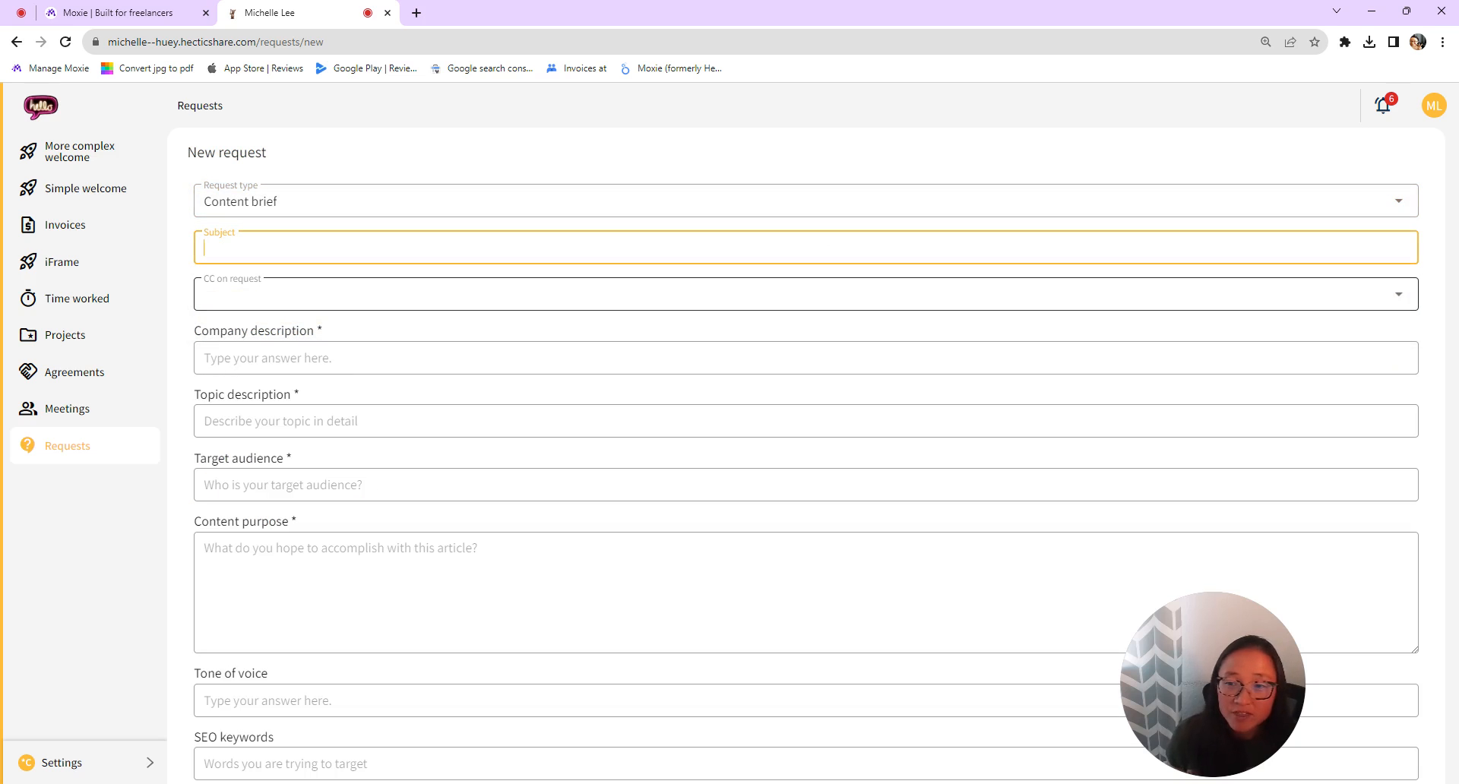
{"action": "left_click", "coordinate": [805, 293]}
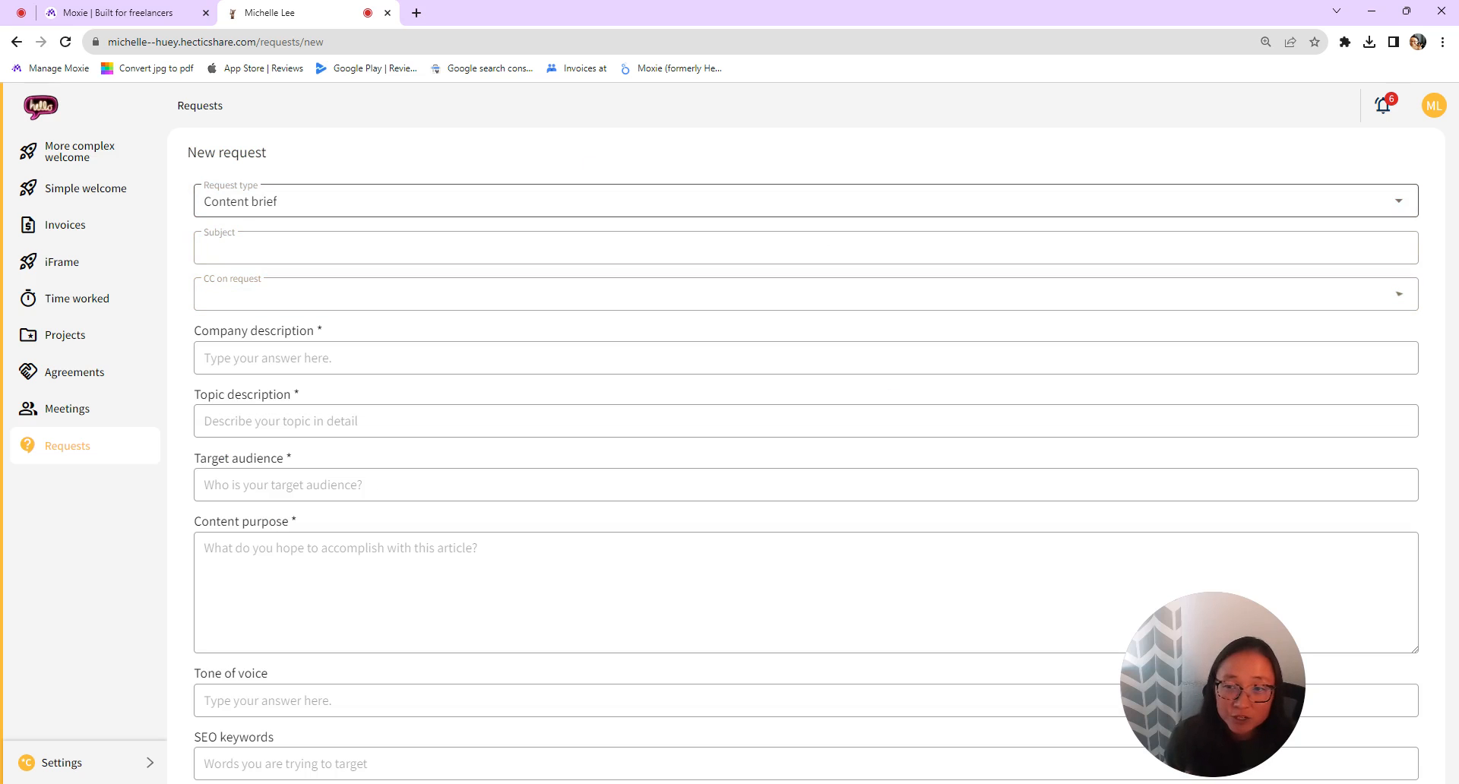
{"action": "left_click", "coordinate": [806, 357]}
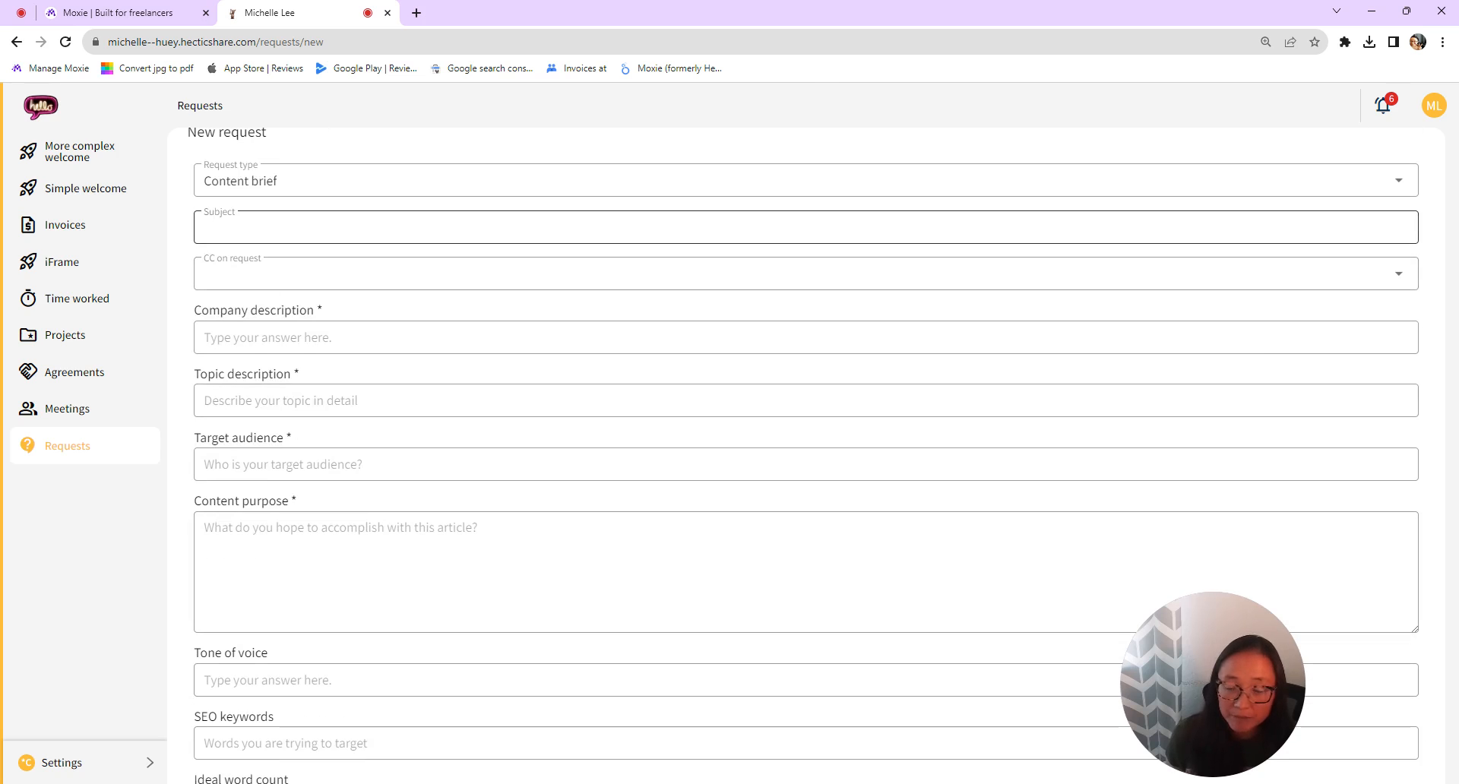
{"action": "scroll", "scroll_direction": "down", "scroll_amount": 3}
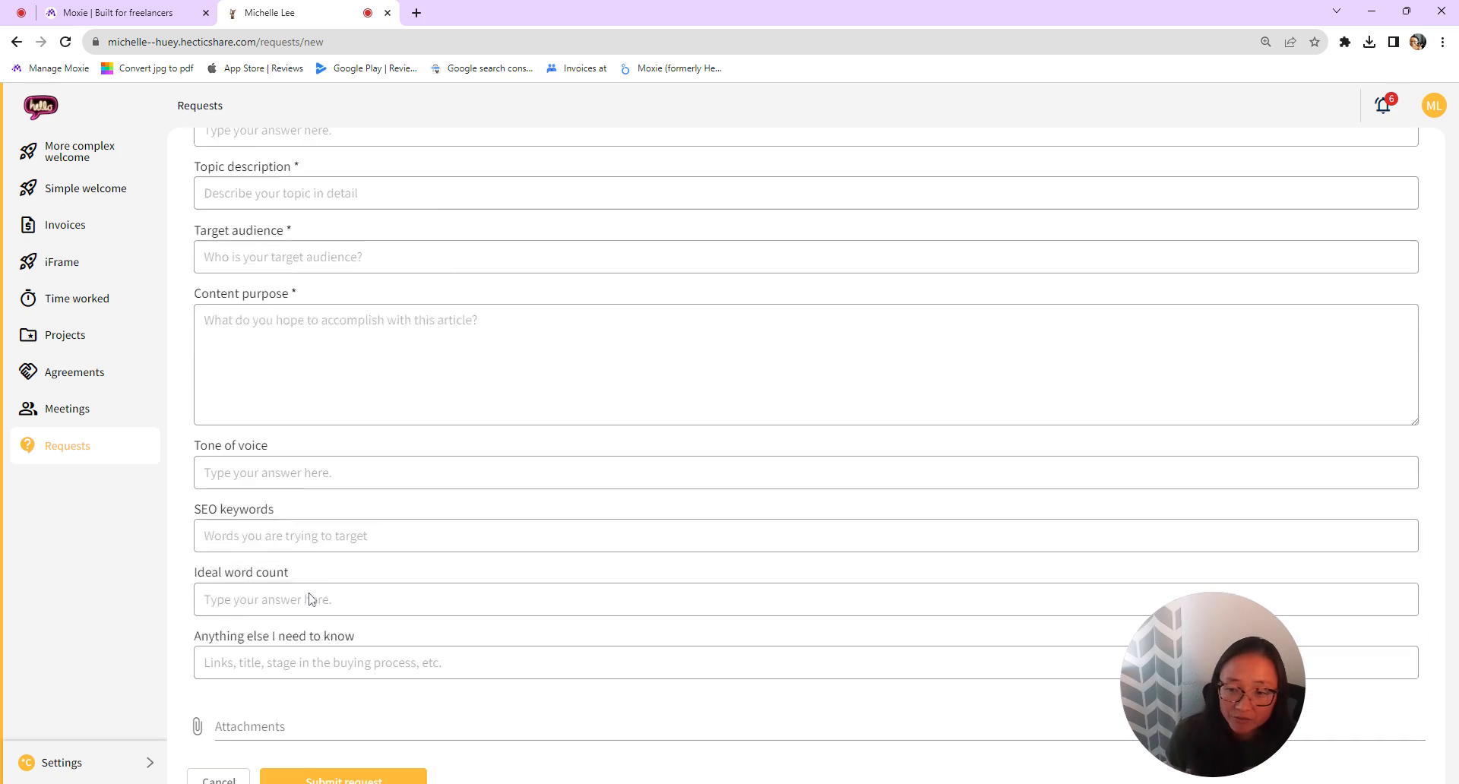
{"action": "scroll", "scroll_direction": "down", "scroll_amount": 3}
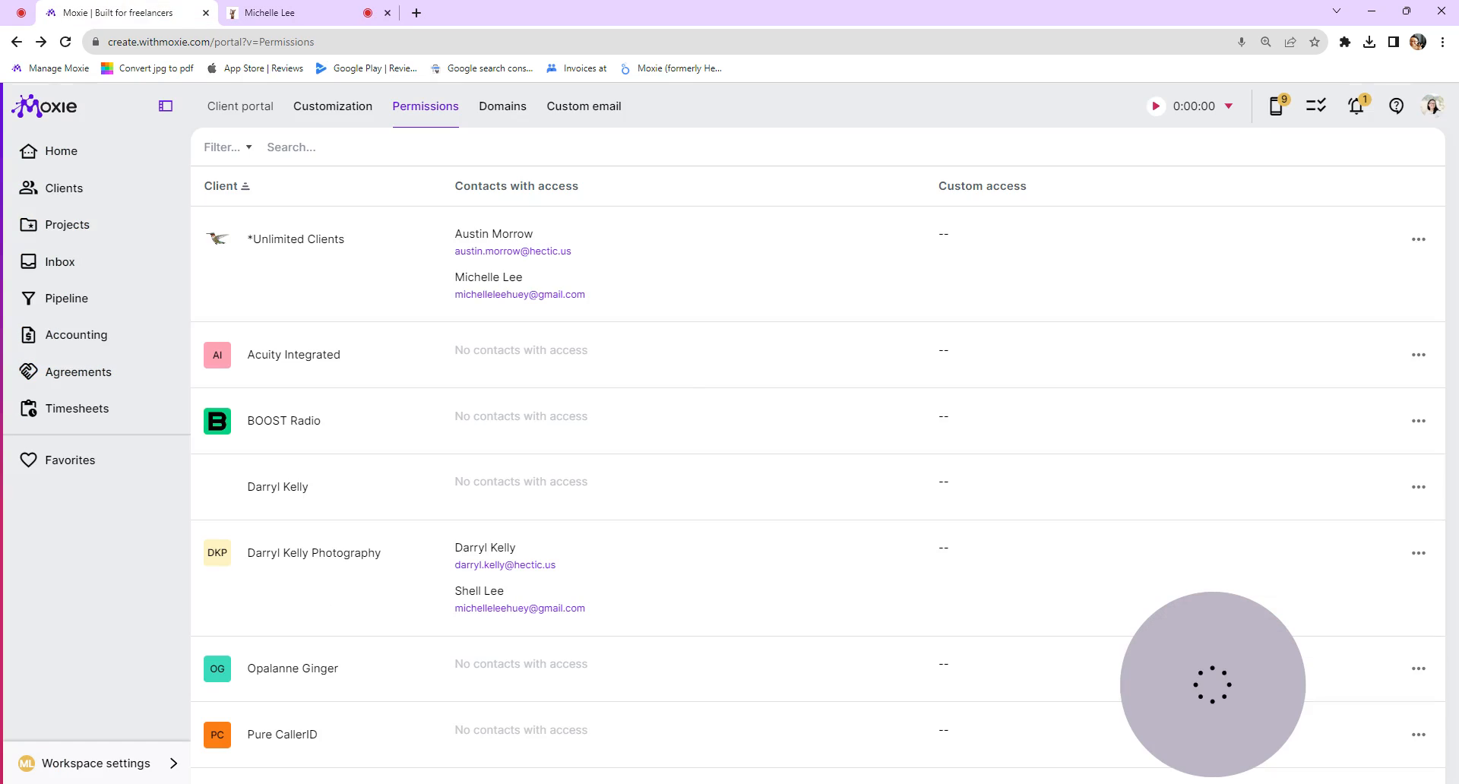
Open the *Unlimited Clients November 9 Social media asset ticket and review its attachment and answers.
{"action": "left_click", "coordinate": [60, 150]}
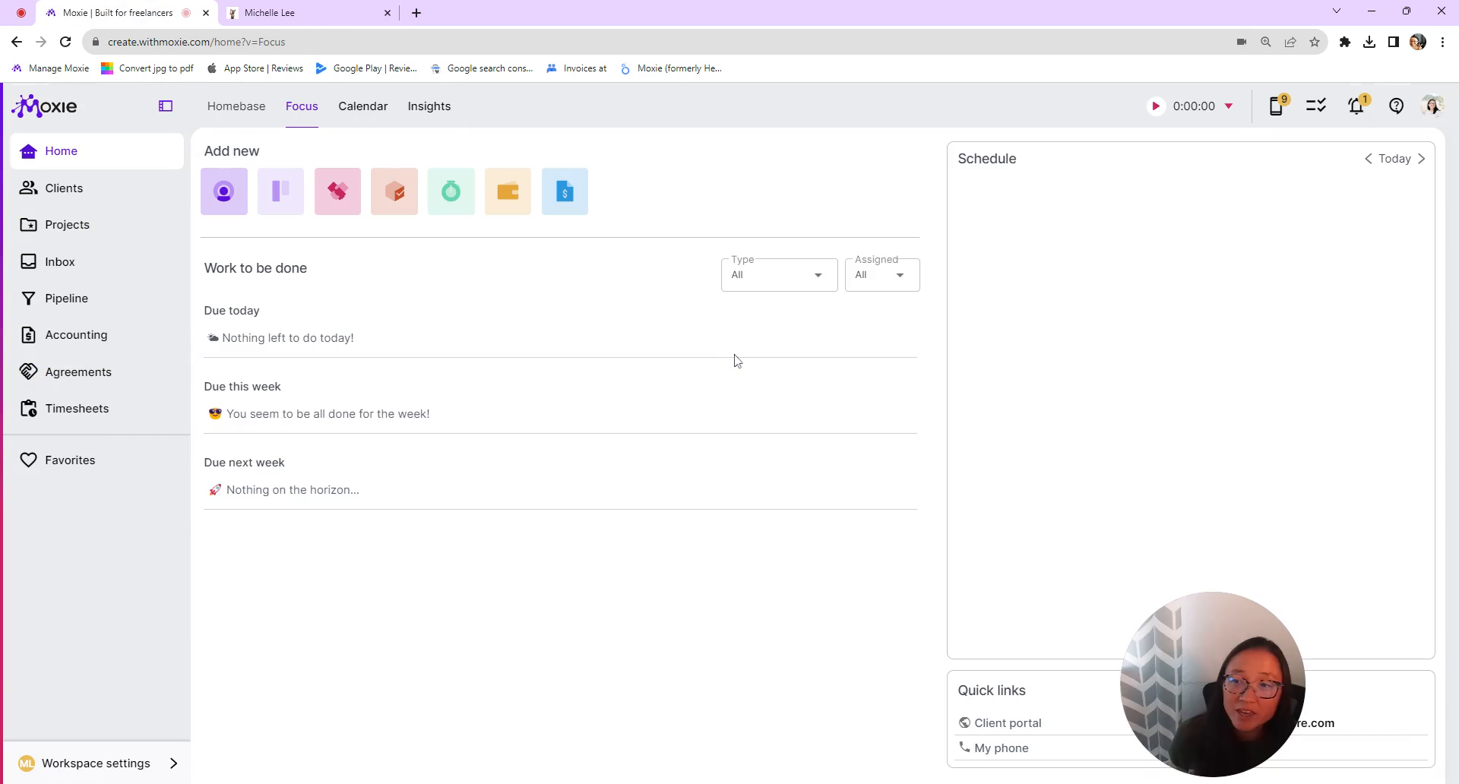
{"action": "left_click", "coordinate": [64, 188]}
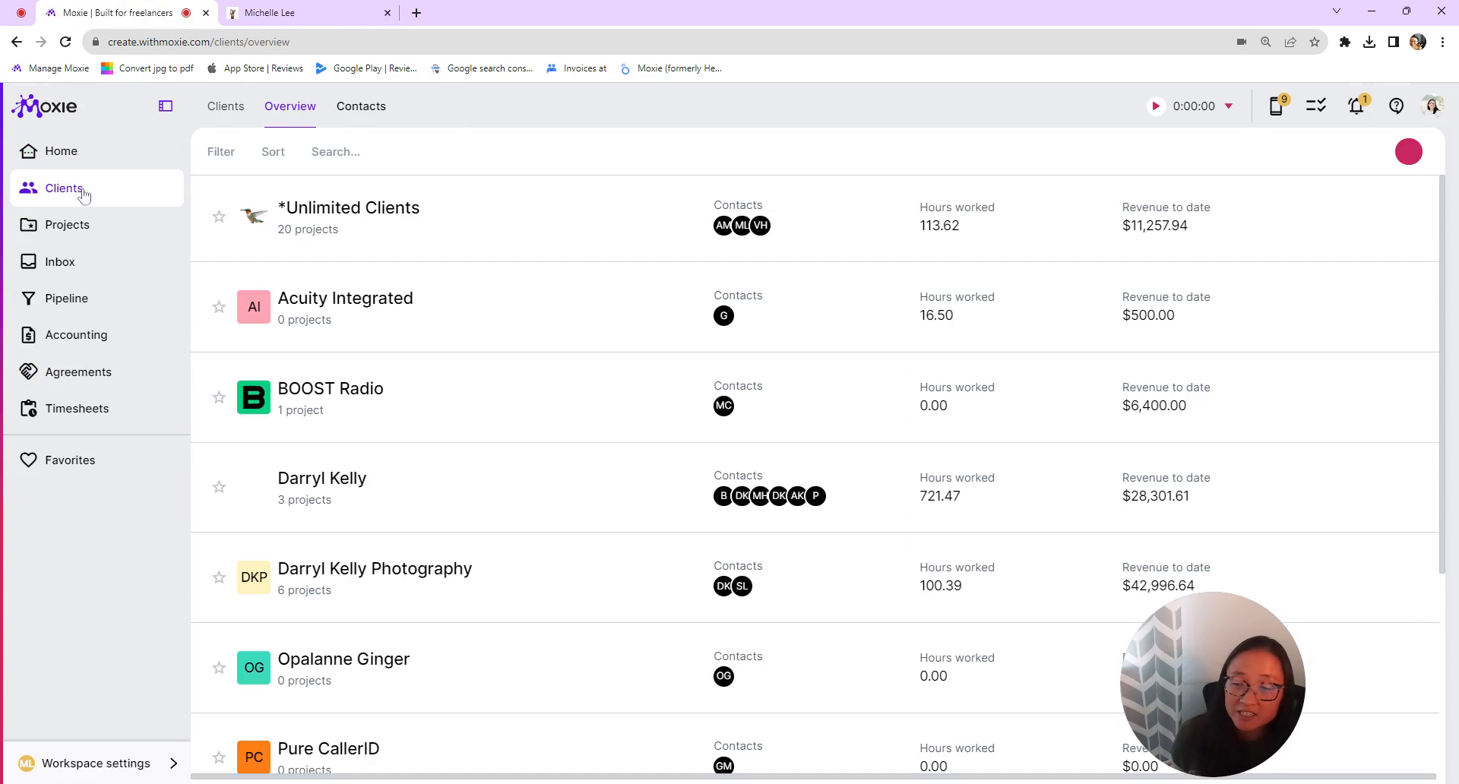
{"action": "left_click", "coordinate": [348, 207]}
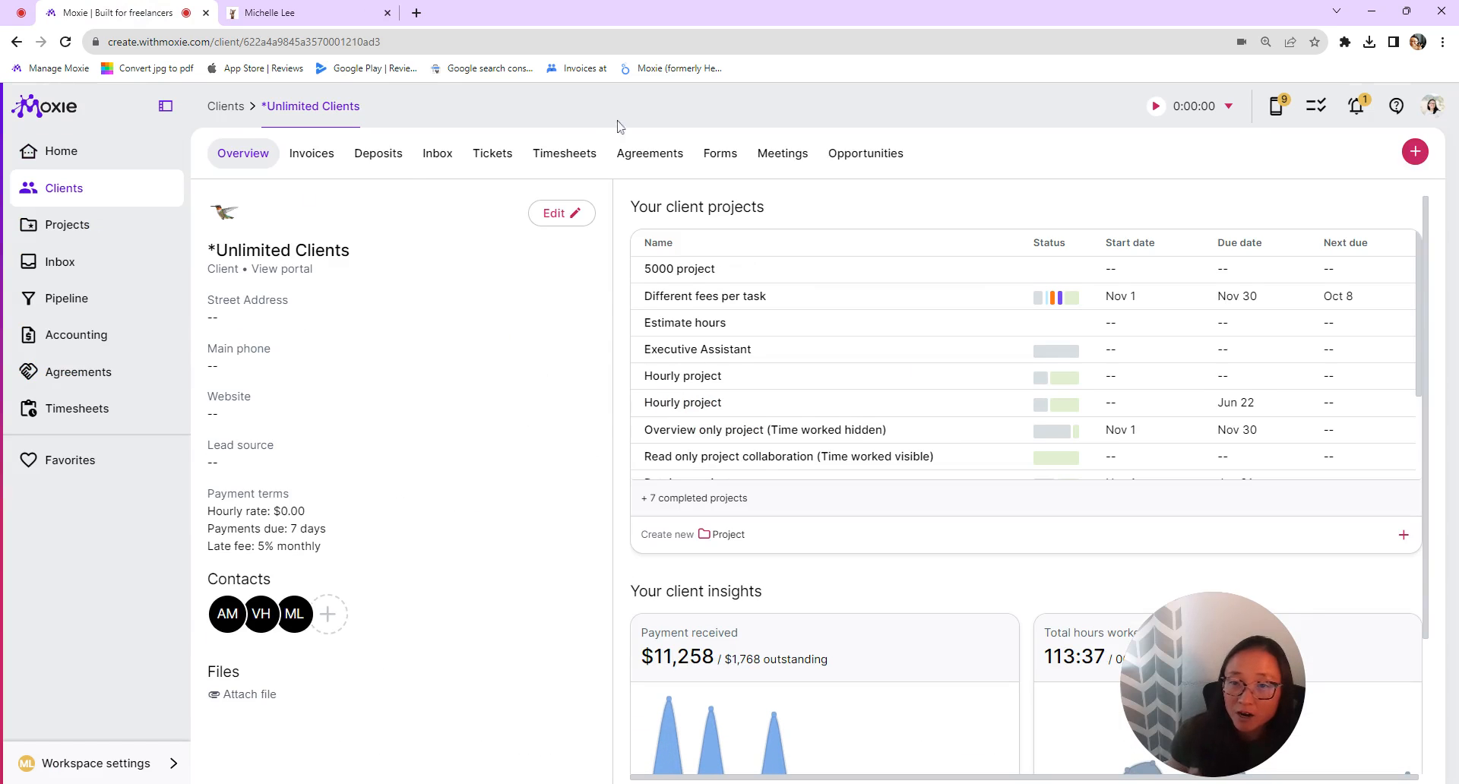
{"action": "left_click", "coordinate": [492, 153]}
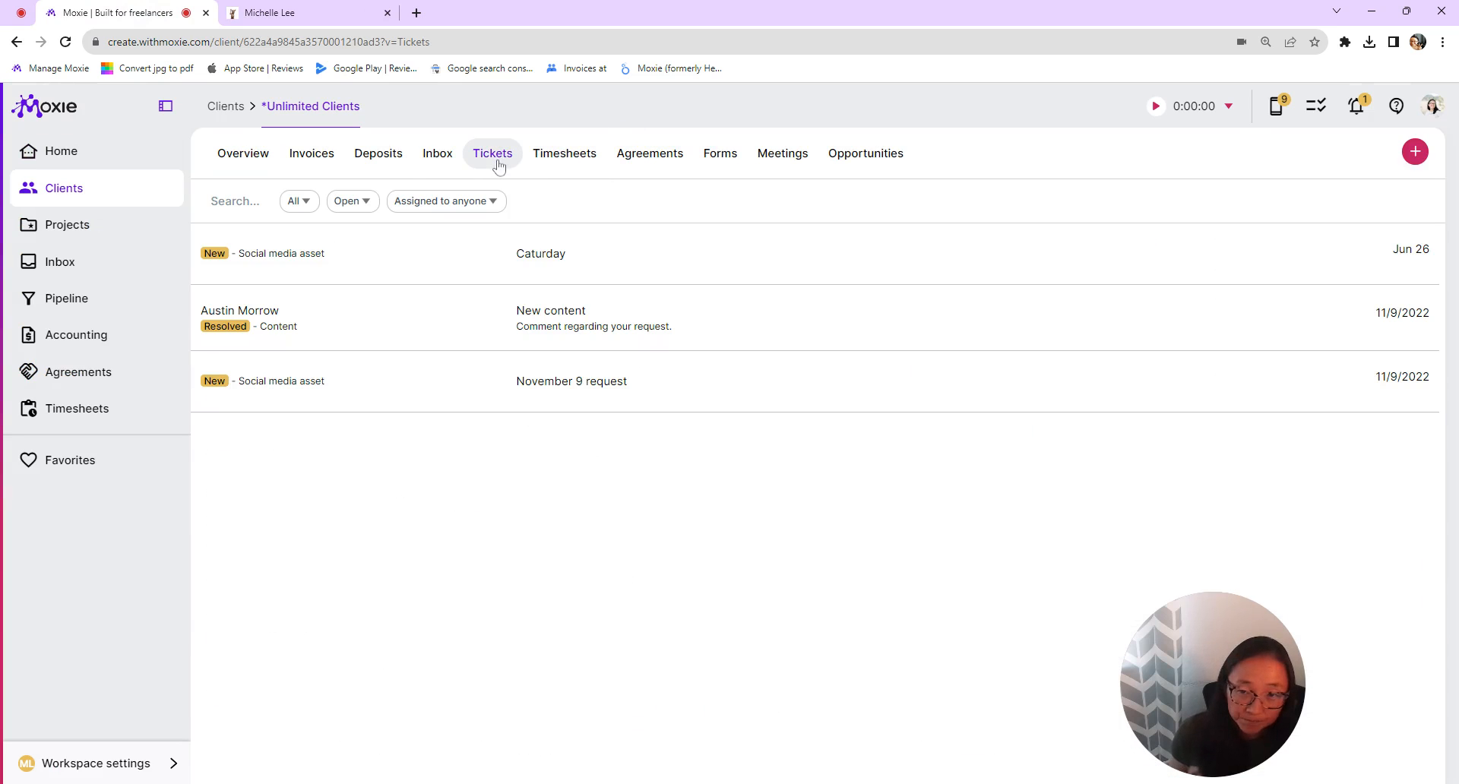
{"action": "mouse_move", "coordinate": [785, 260]}
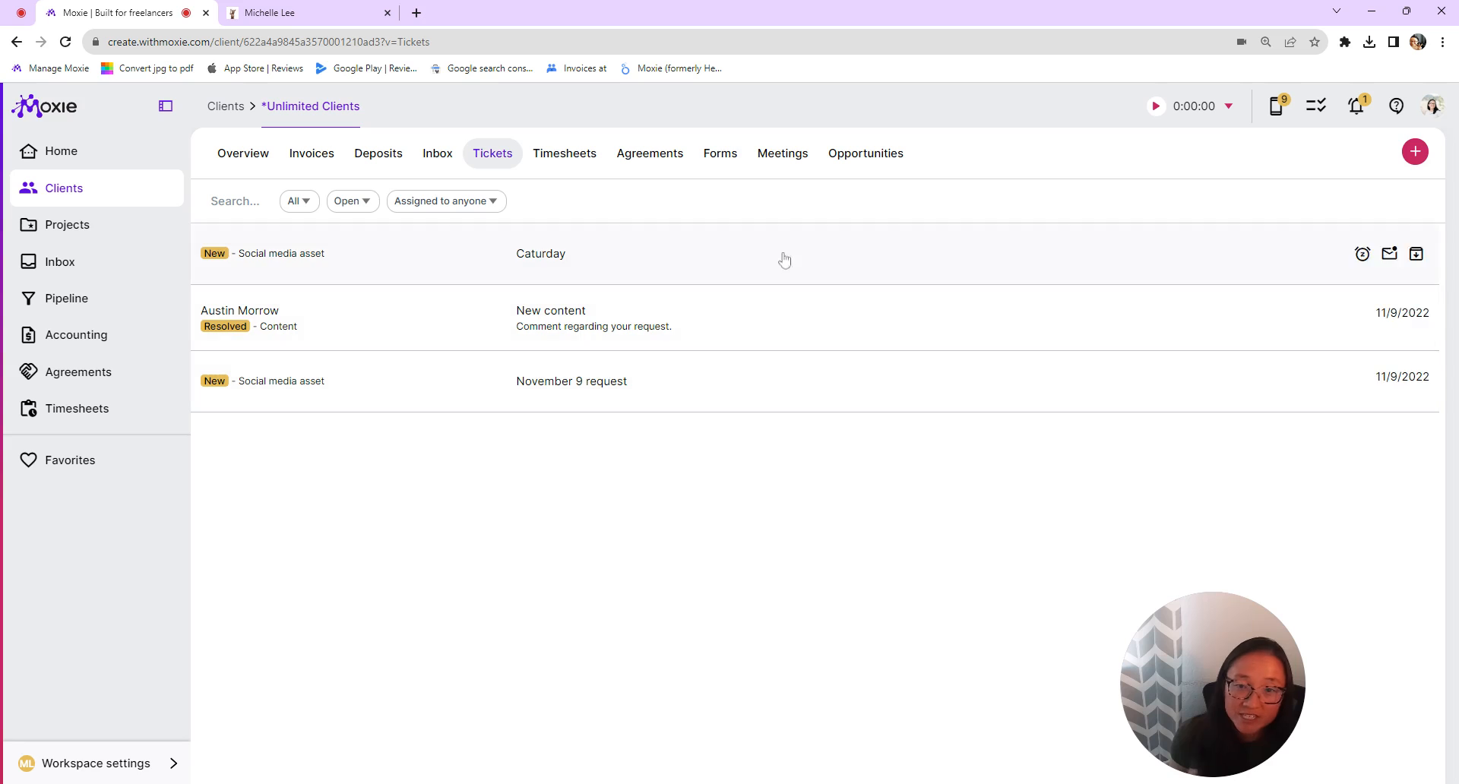
{"action": "left_click", "coordinate": [571, 380]}
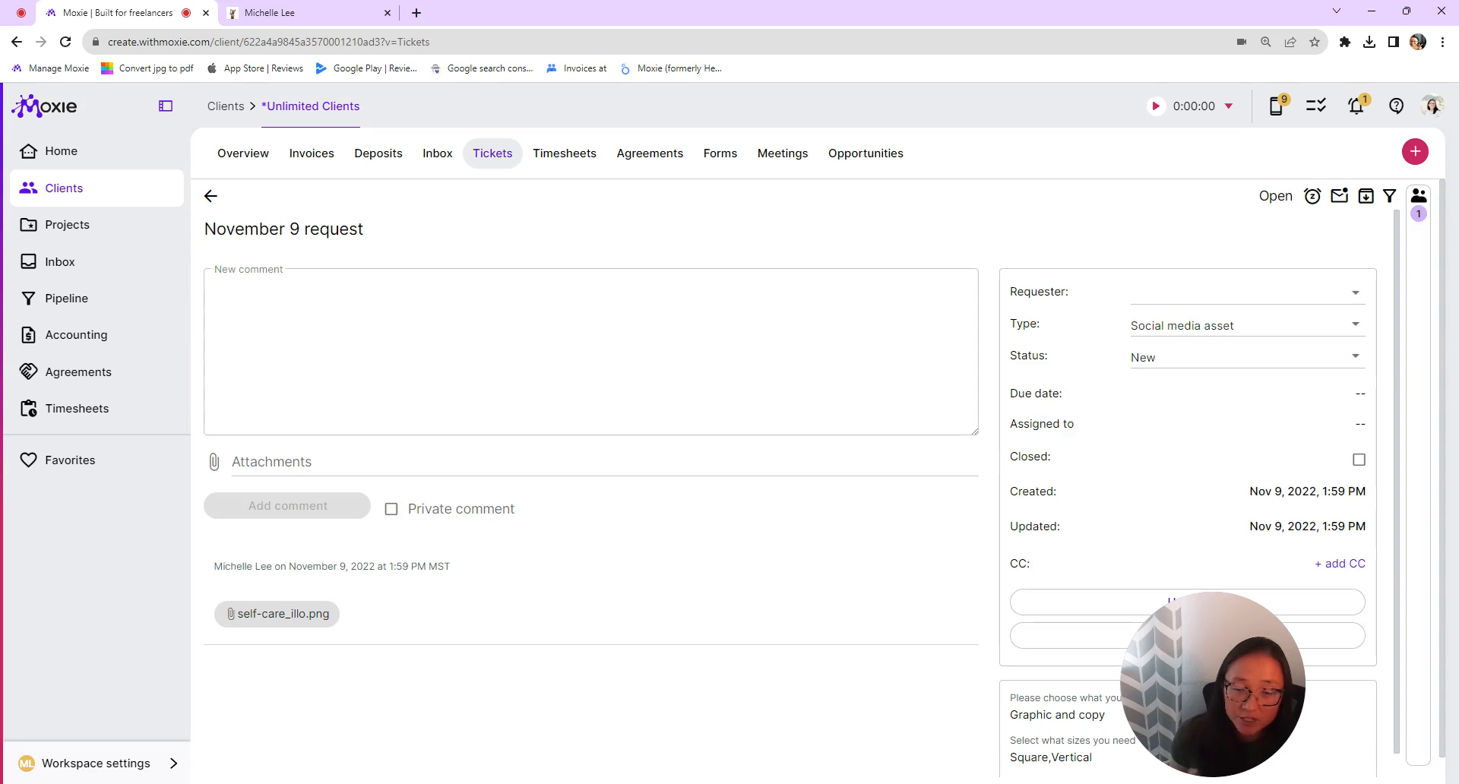
{"action": "scroll", "scroll_direction": "down", "scroll_amount": 3}
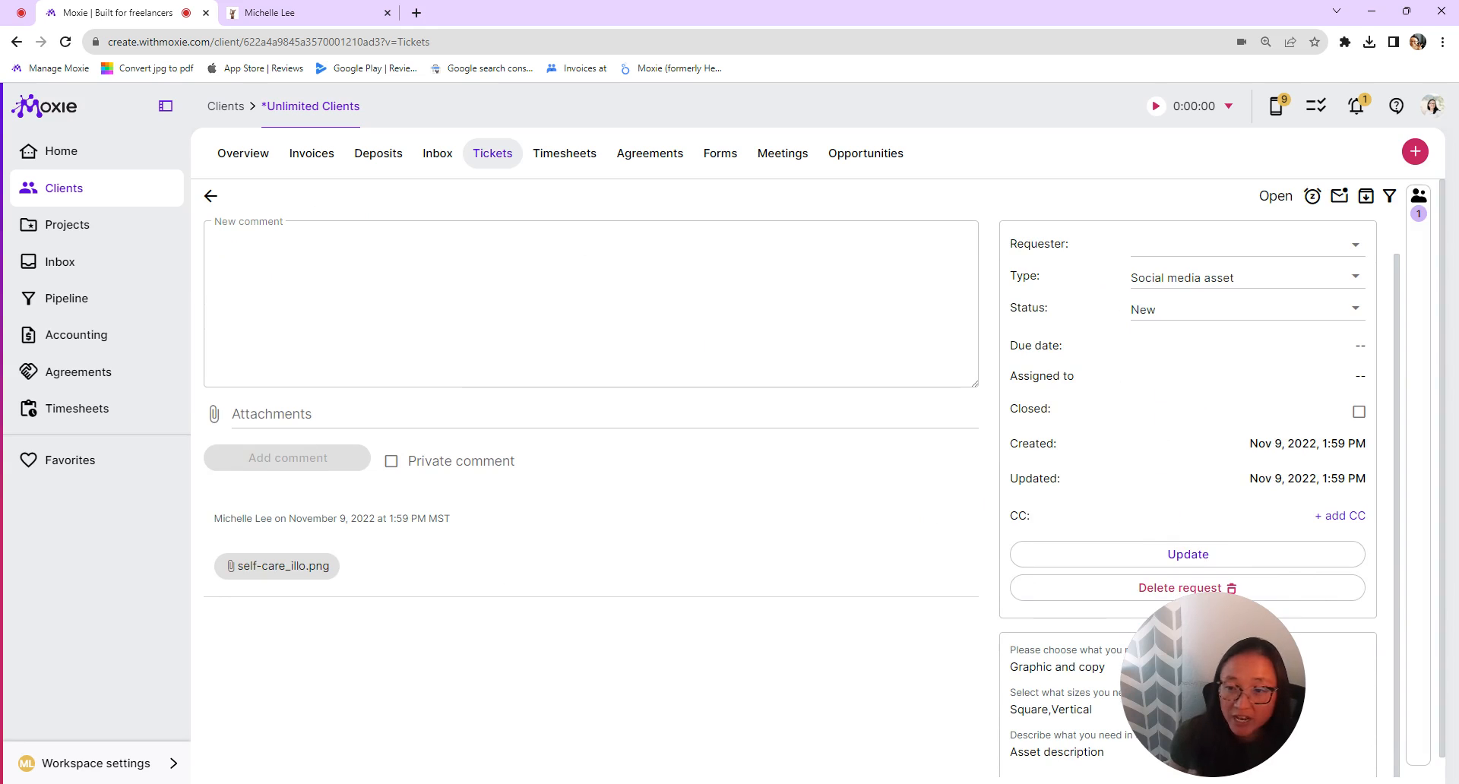
{"action": "scroll", "scroll_direction": "down", "scroll_amount": 3}
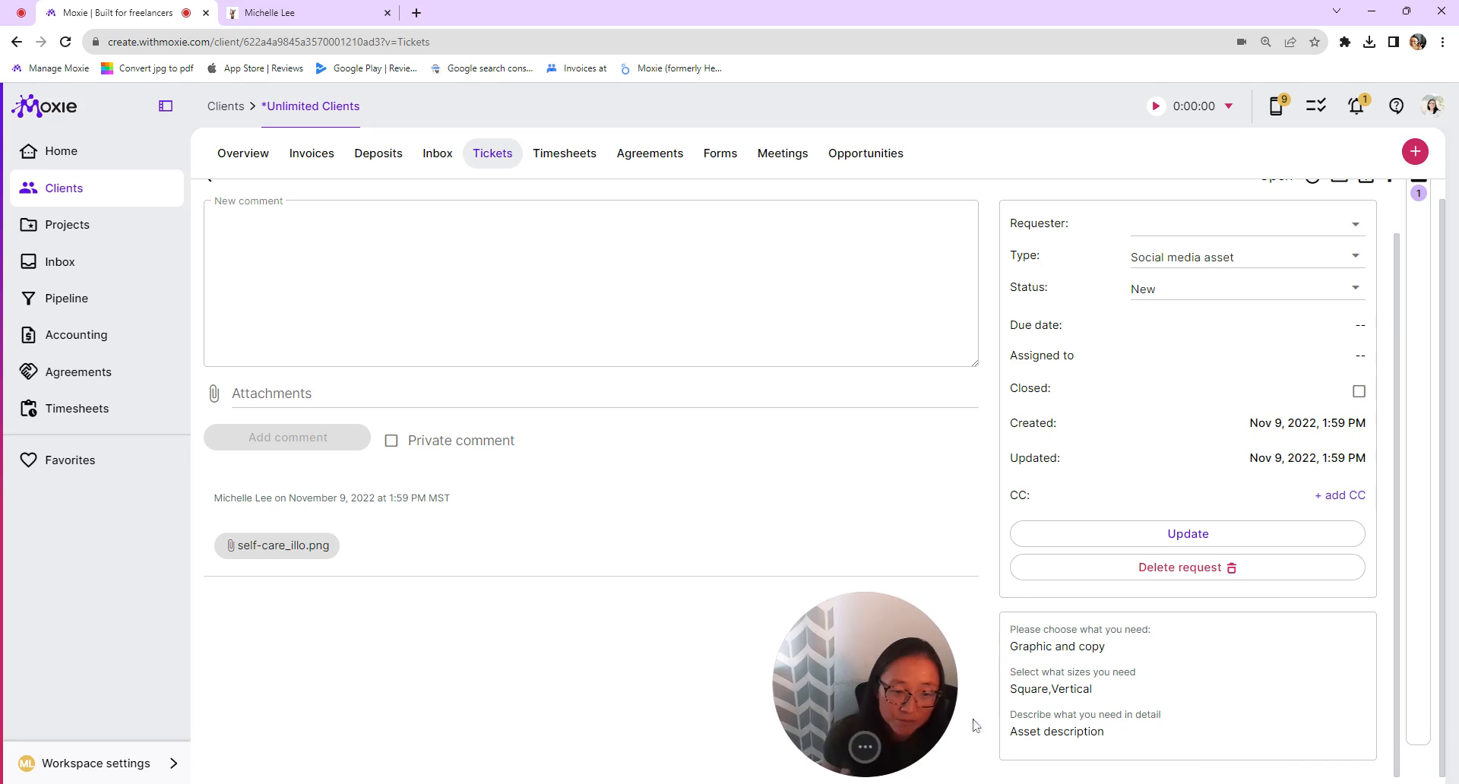
{"action": "mouse_move", "coordinate": [1170, 334]}
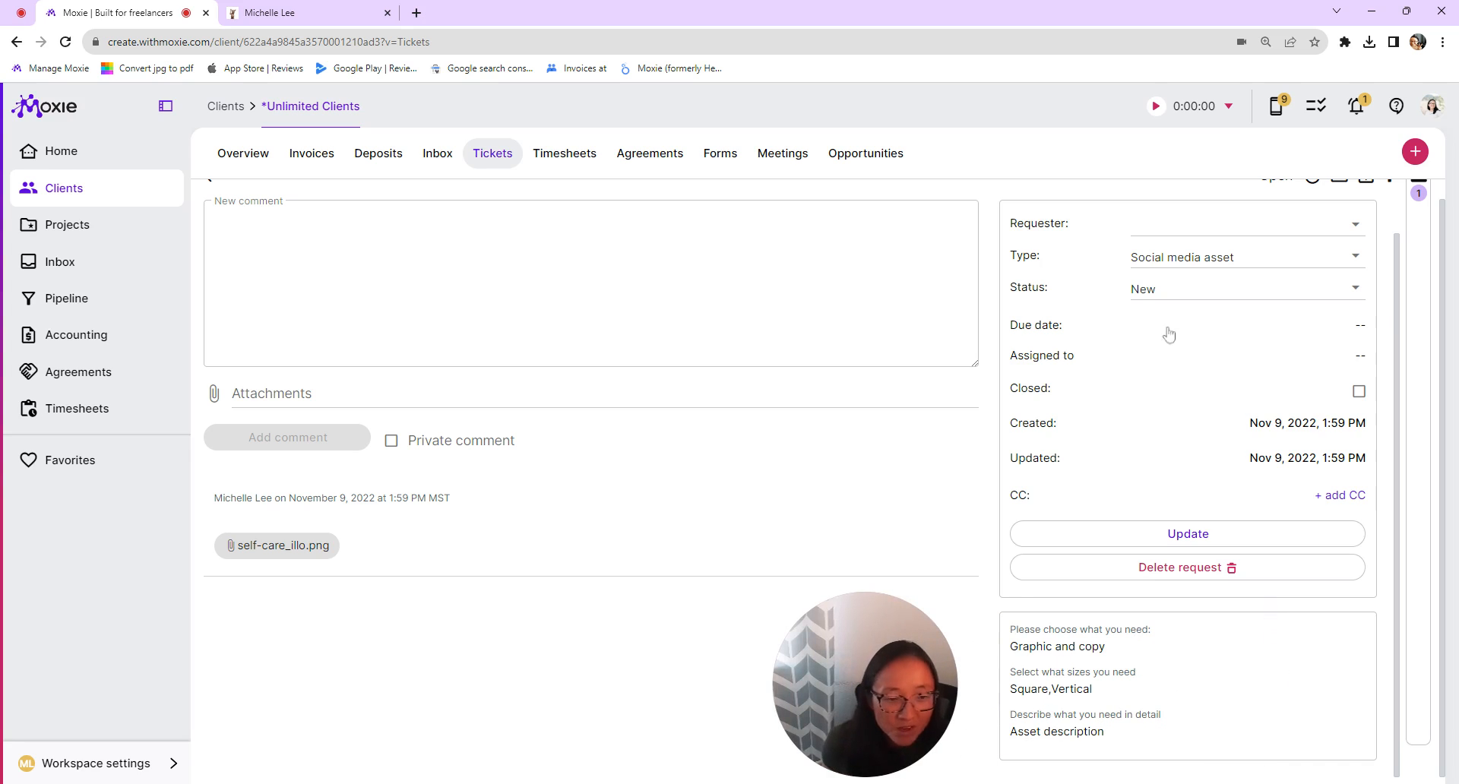
{"action": "scroll", "scroll_direction": "up", "scroll_amount": 3}
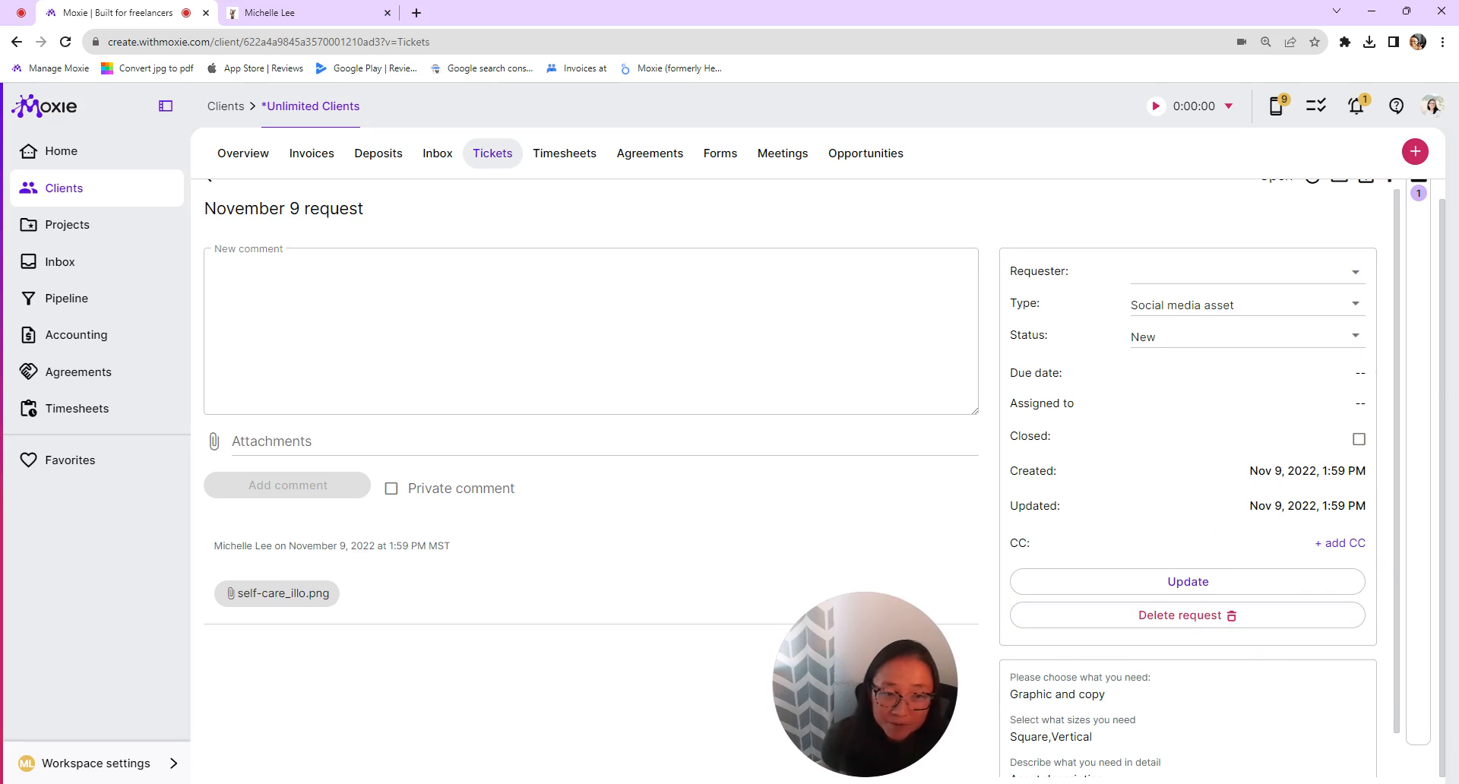
{"action": "mouse_move", "coordinate": [1353, 553]}
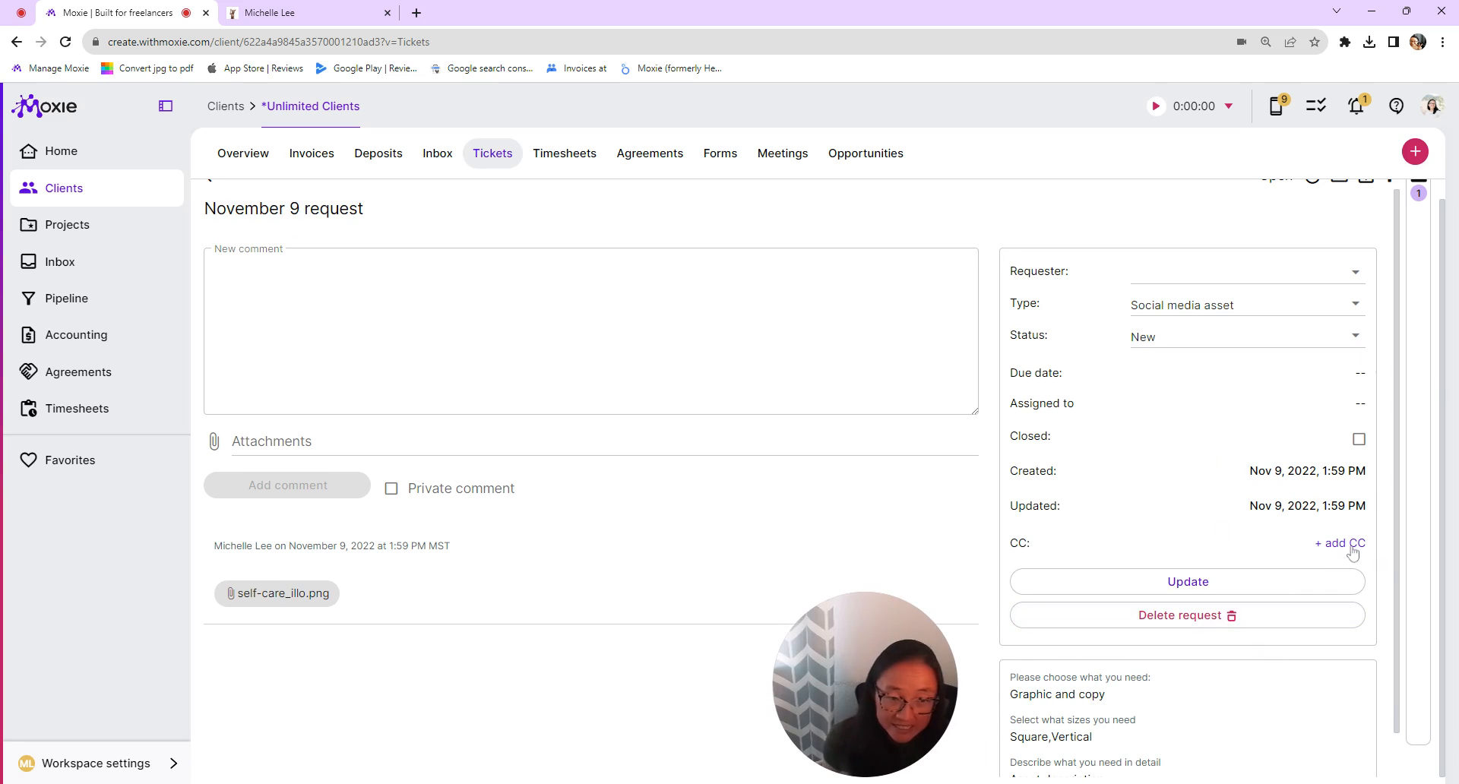
{"action": "mouse_move", "coordinate": [47, 265]}
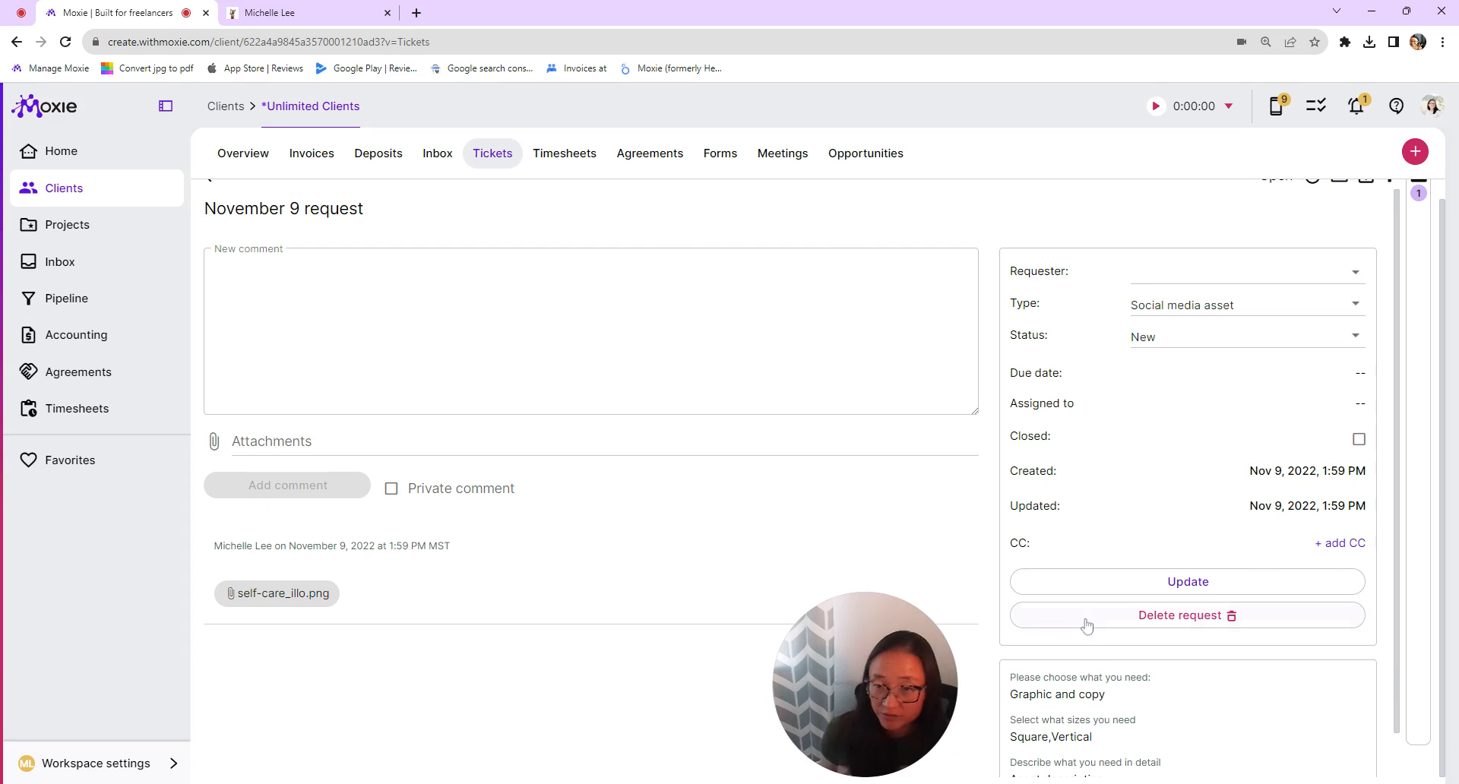
{"action": "scroll", "scroll_direction": "up", "scroll_amount": 3}
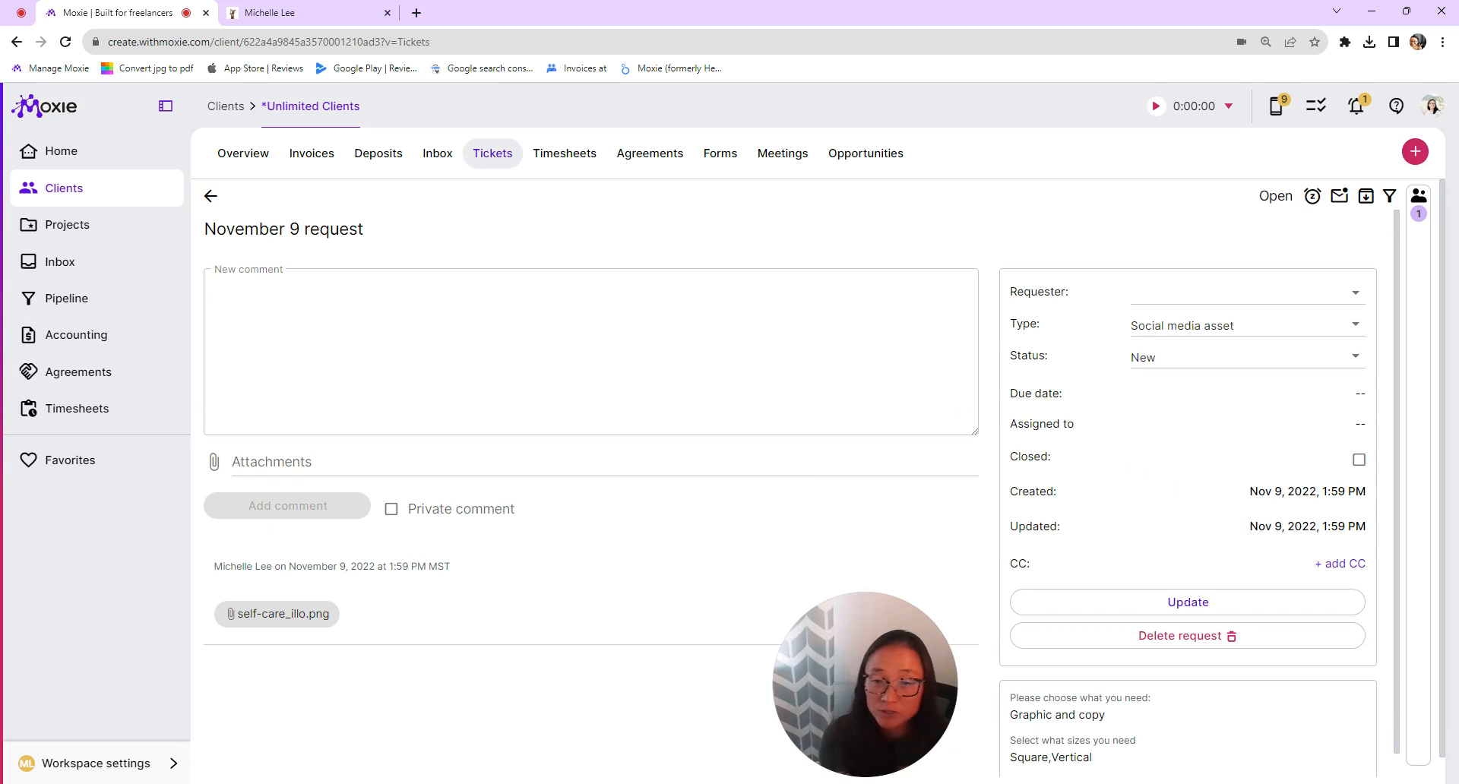
{"action": "mouse_move", "coordinate": [504, 175]}
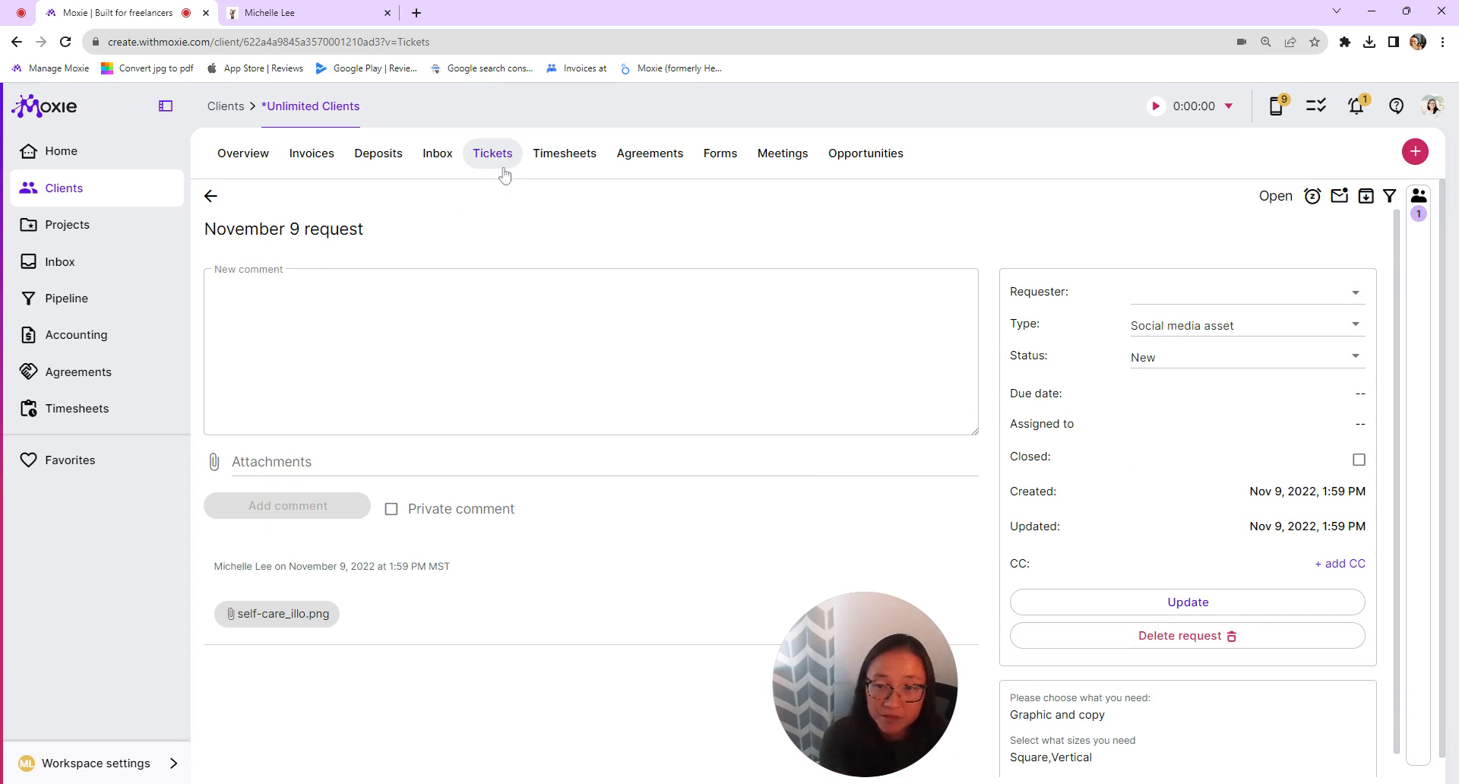
Create a new ticket for *Unlimited Clients with a contact selected and Content brief as type.
{"action": "left_click", "coordinate": [1415, 152]}
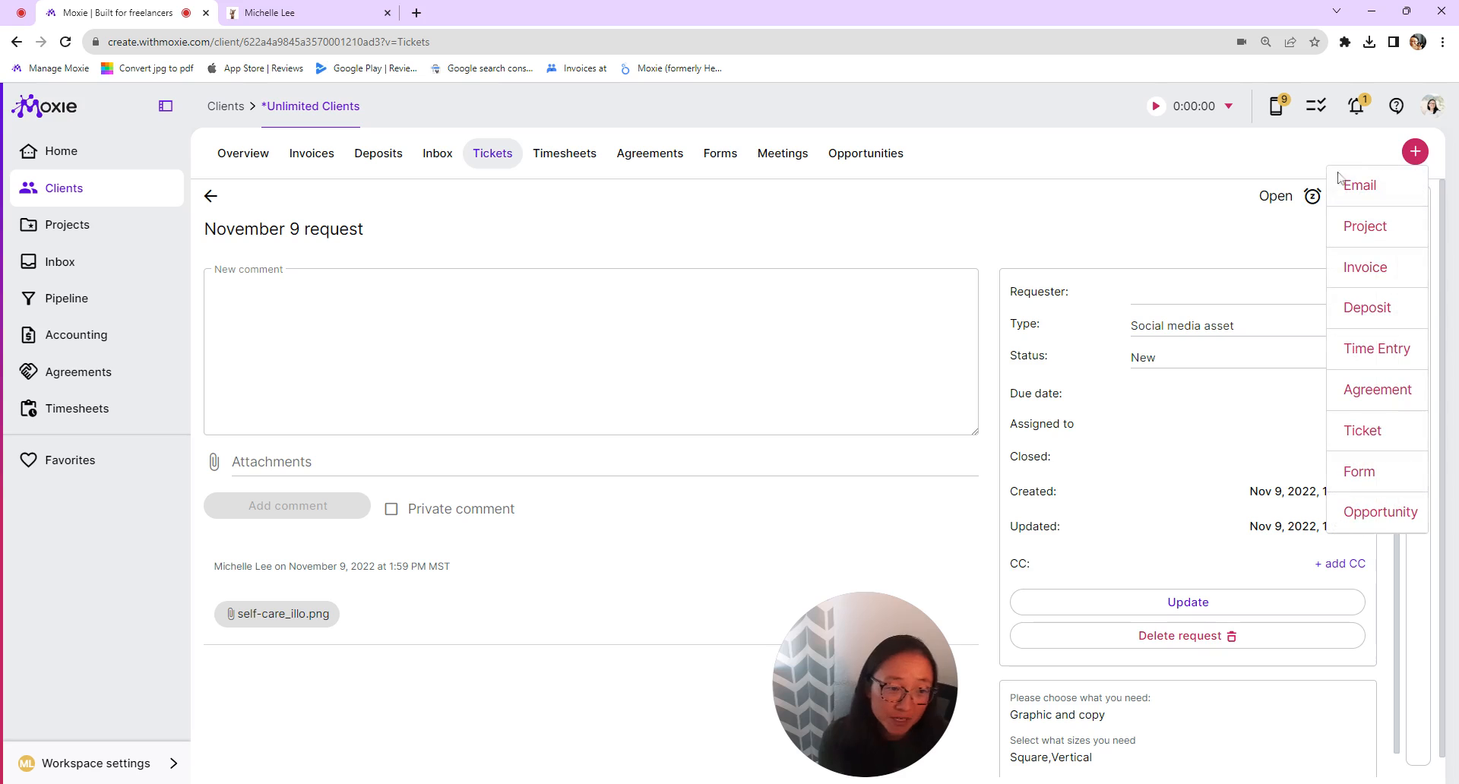
{"action": "left_click", "coordinate": [1362, 430]}
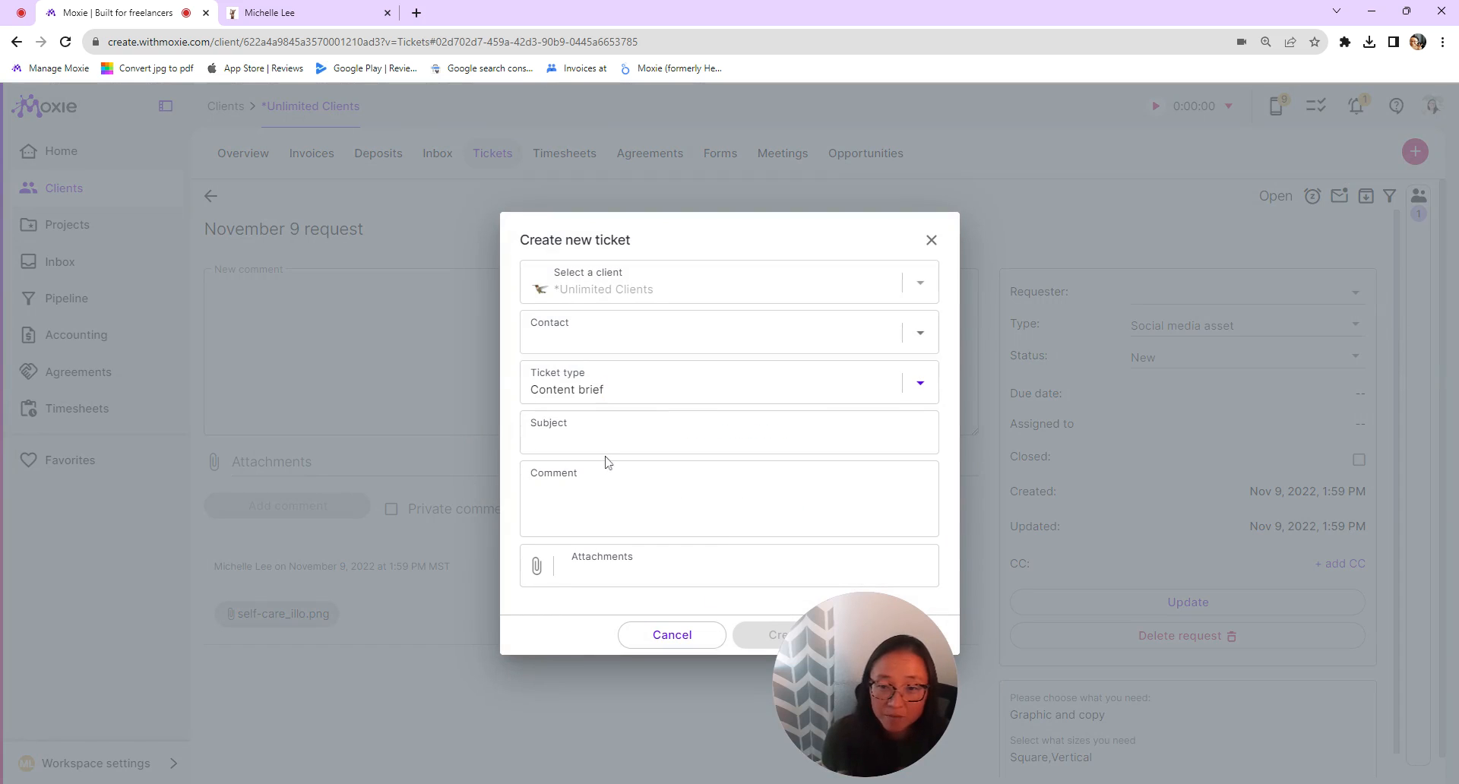
{"action": "mouse_move", "coordinate": [649, 289]}
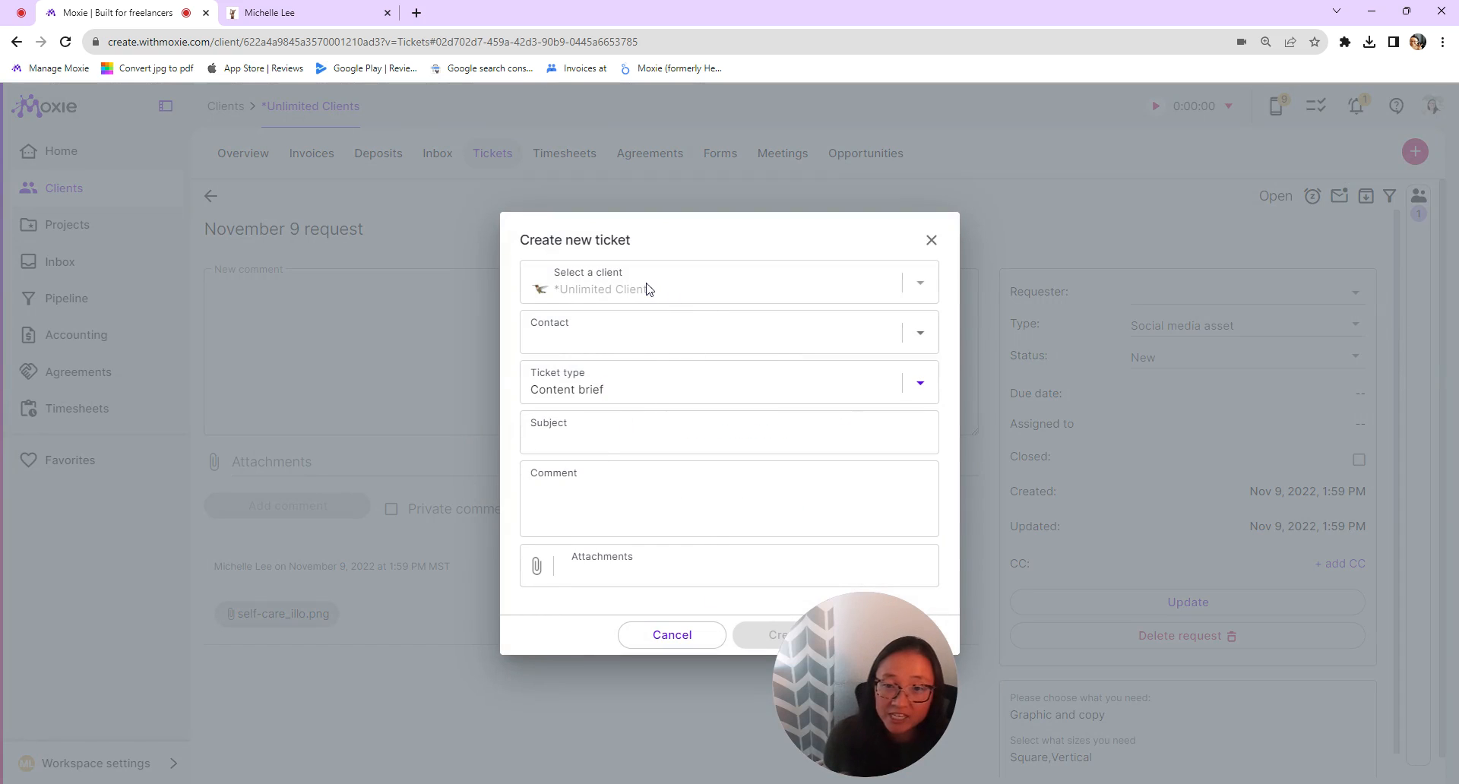
{"action": "left_click", "coordinate": [916, 333]}
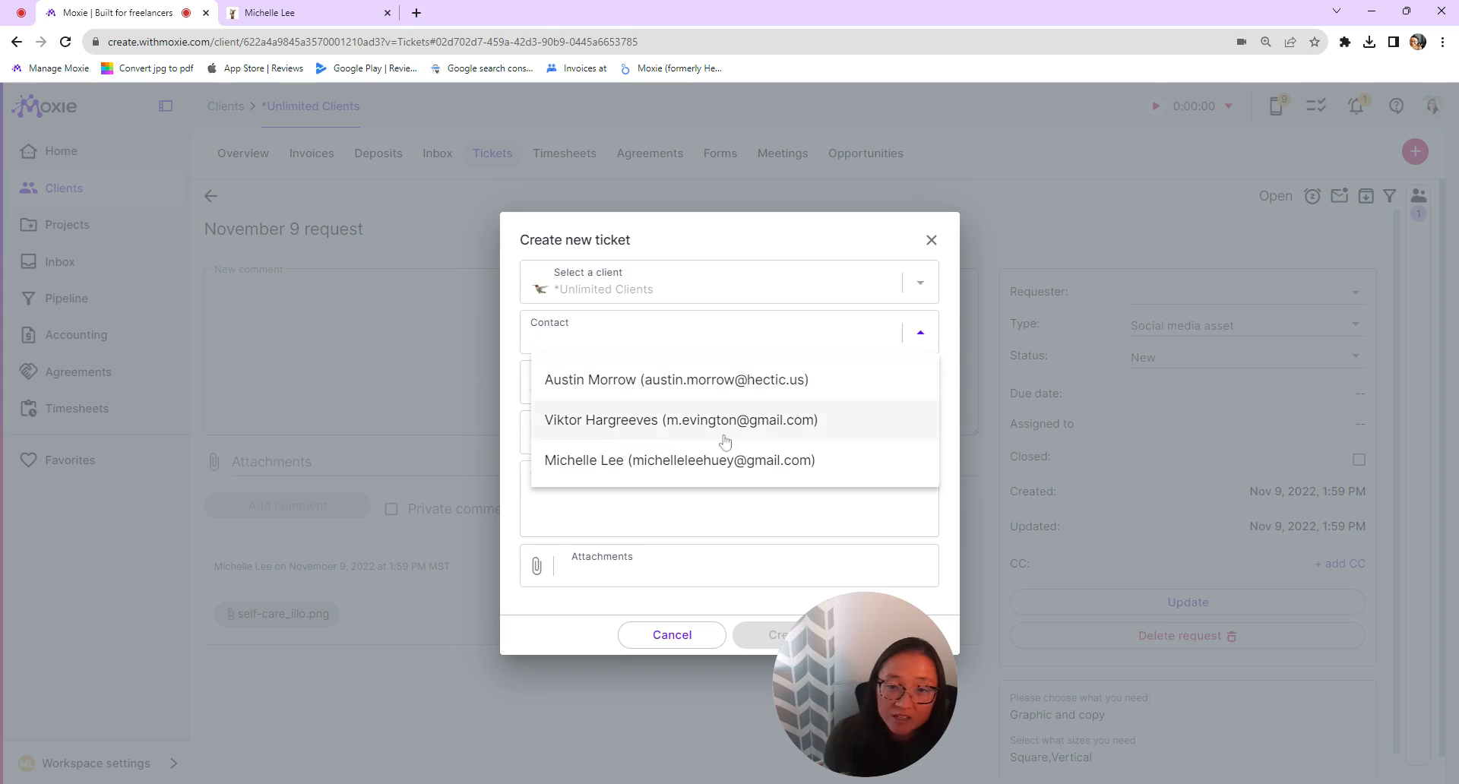
{"action": "left_click", "coordinate": [679, 459]}
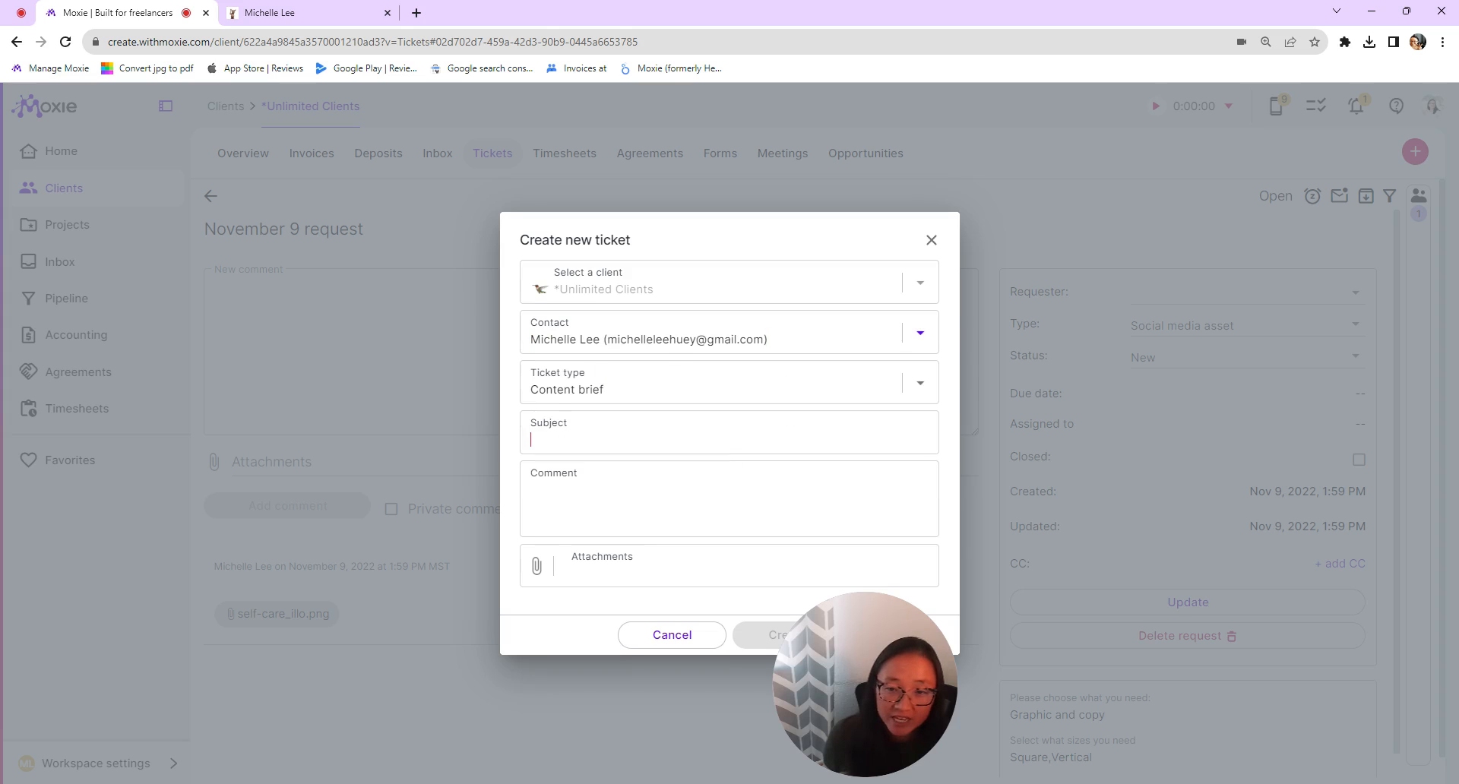